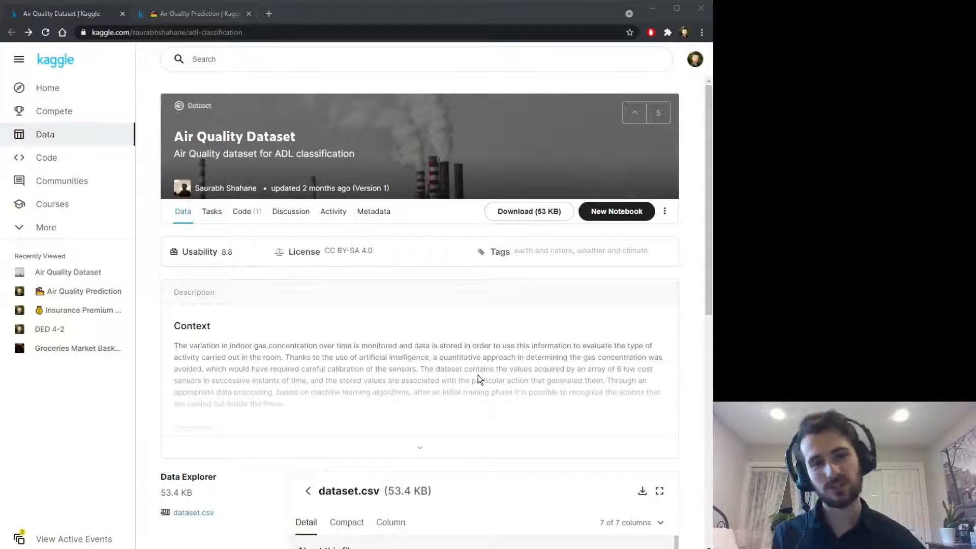
Step: Read through the dataset description, highlighting the CO2 sensor and the cooking, smoke and cleaning activities
scroll(down, 3)
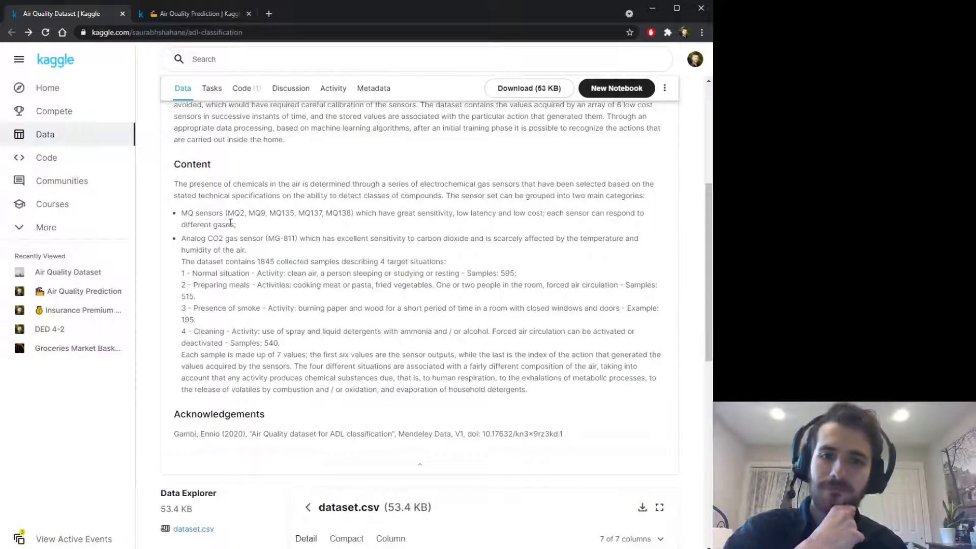
drag(207, 238, 275, 238)
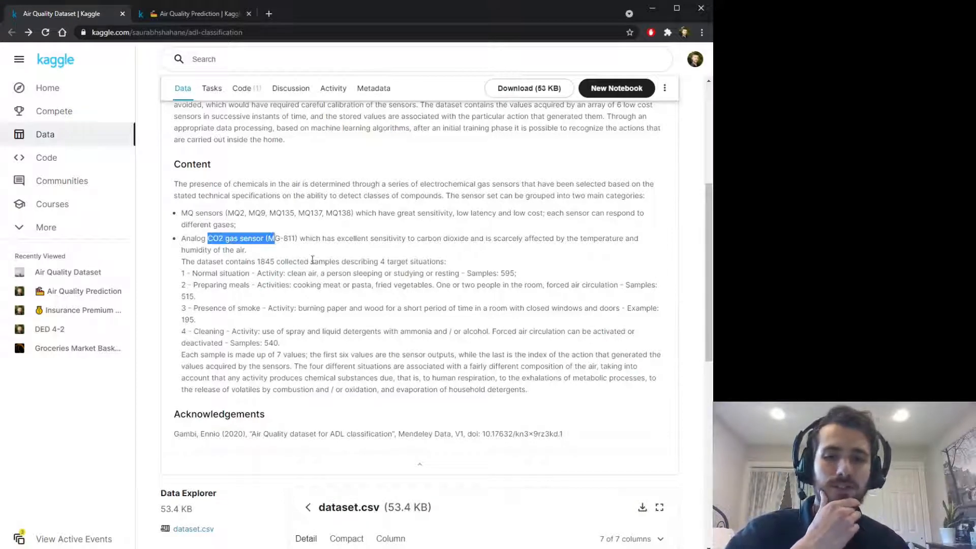
click(182, 272)
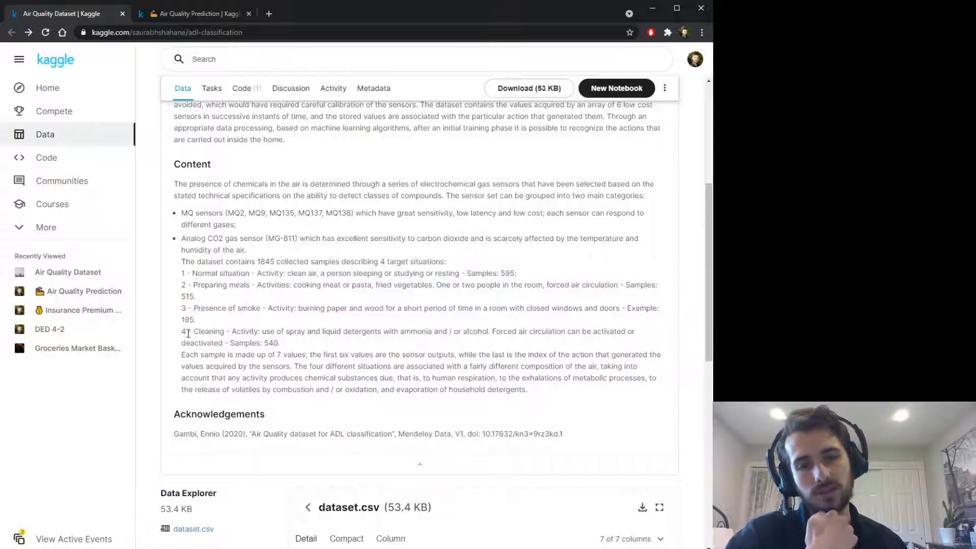
scroll(down, 3)
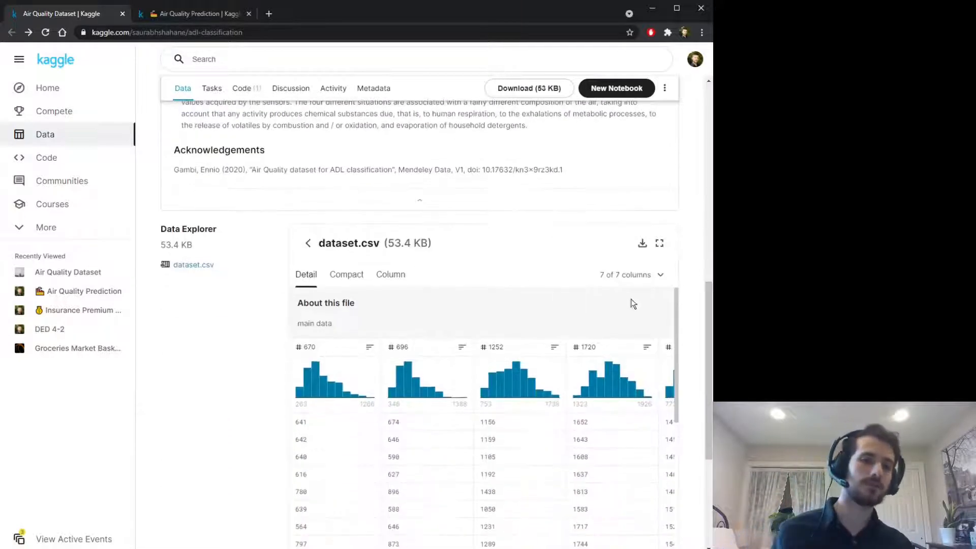
scroll(down, 3)
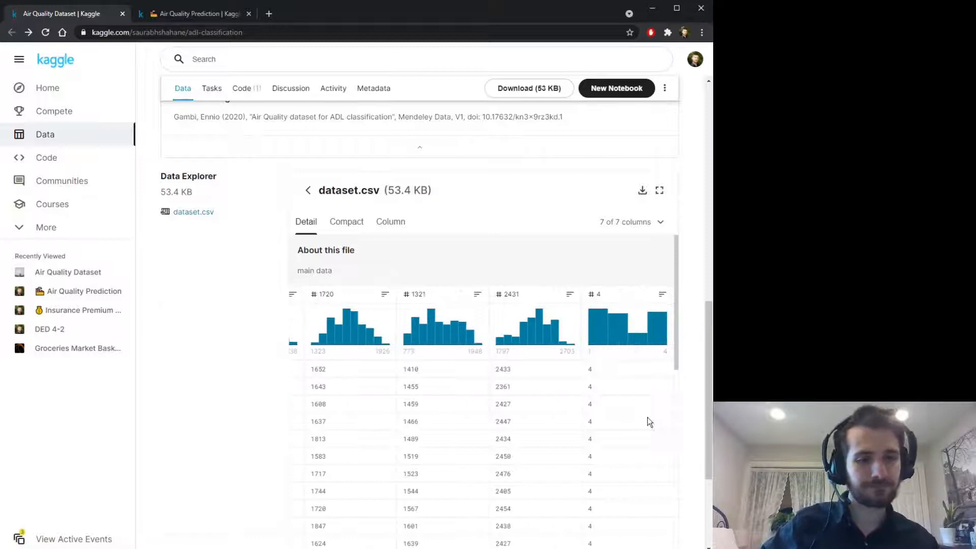
double_click(502, 368)
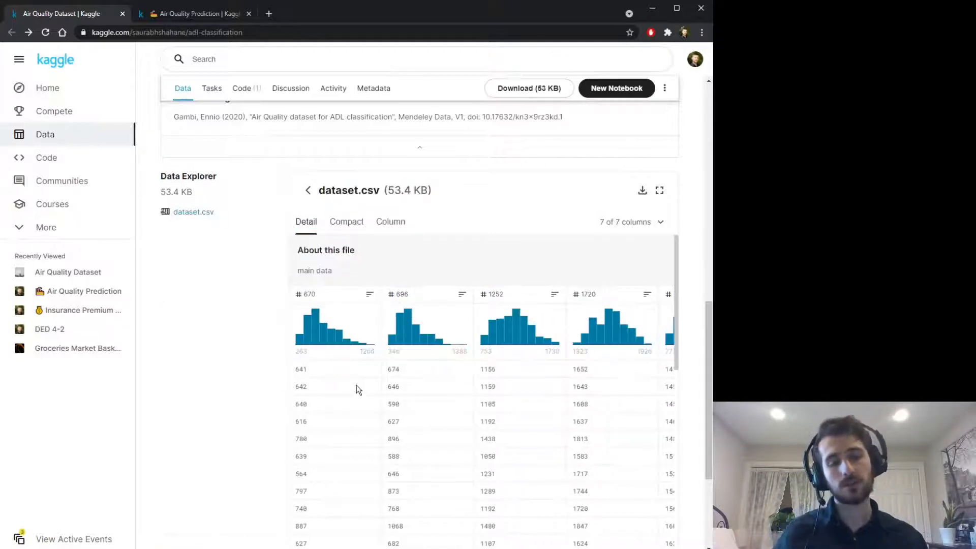
scroll(right, 3)
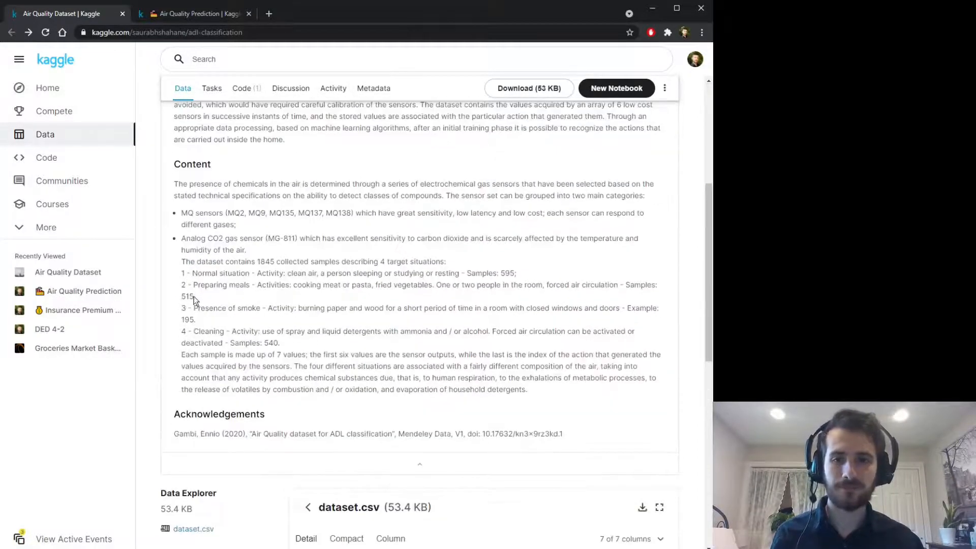
drag(181, 274, 287, 274)
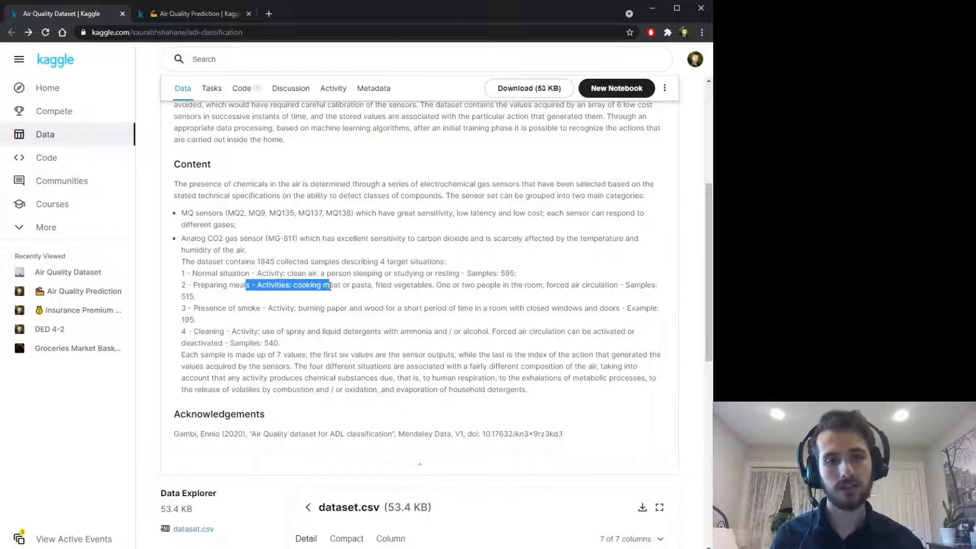
click(378, 297)
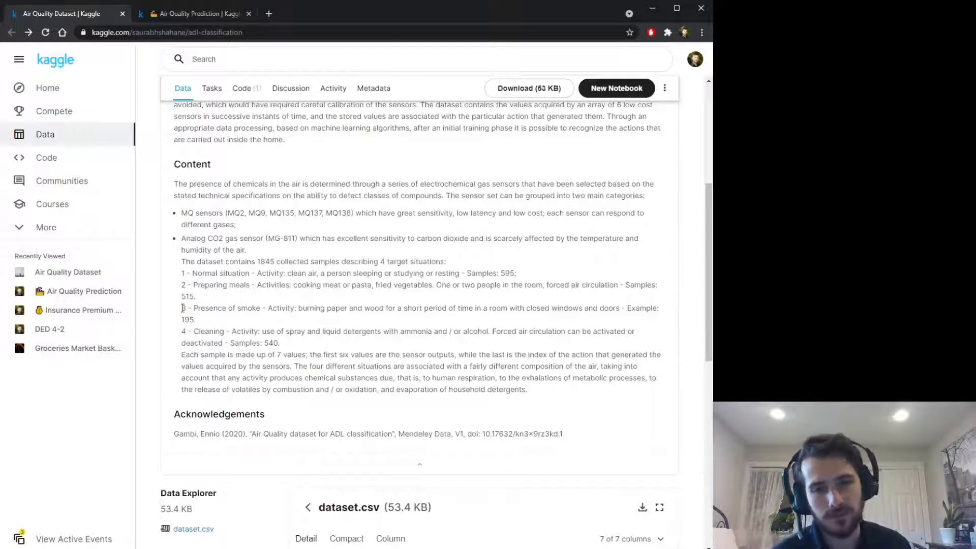
drag(181, 307, 274, 307)
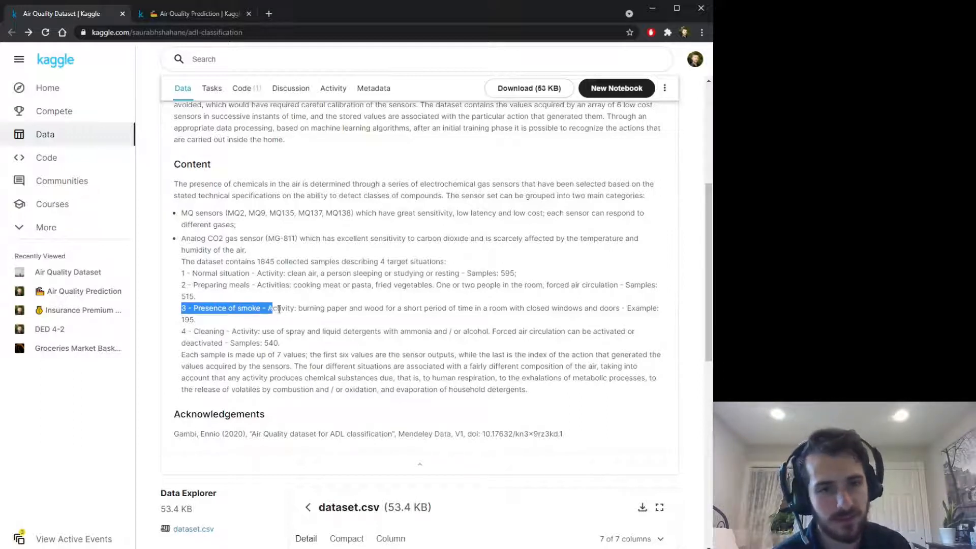
drag(272, 308, 504, 307)
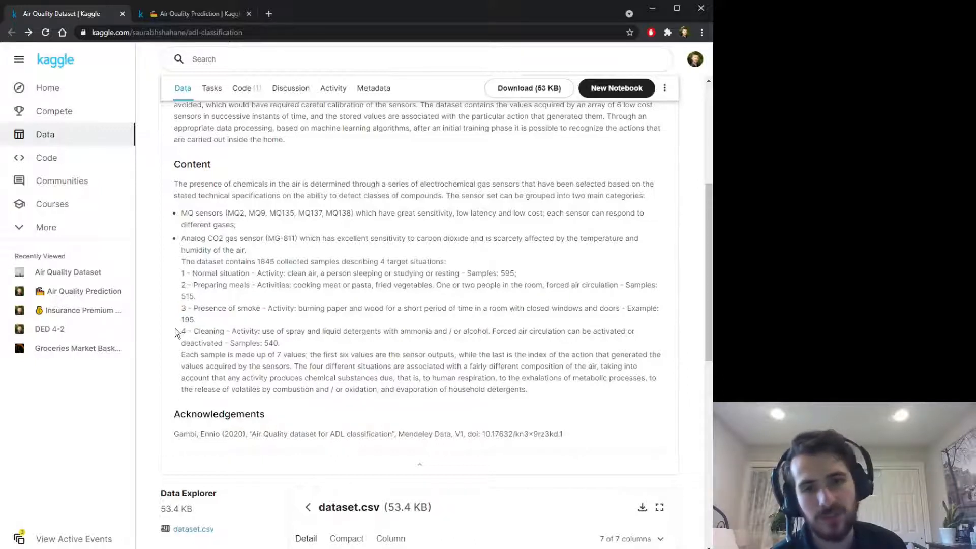
double_click(209, 330)
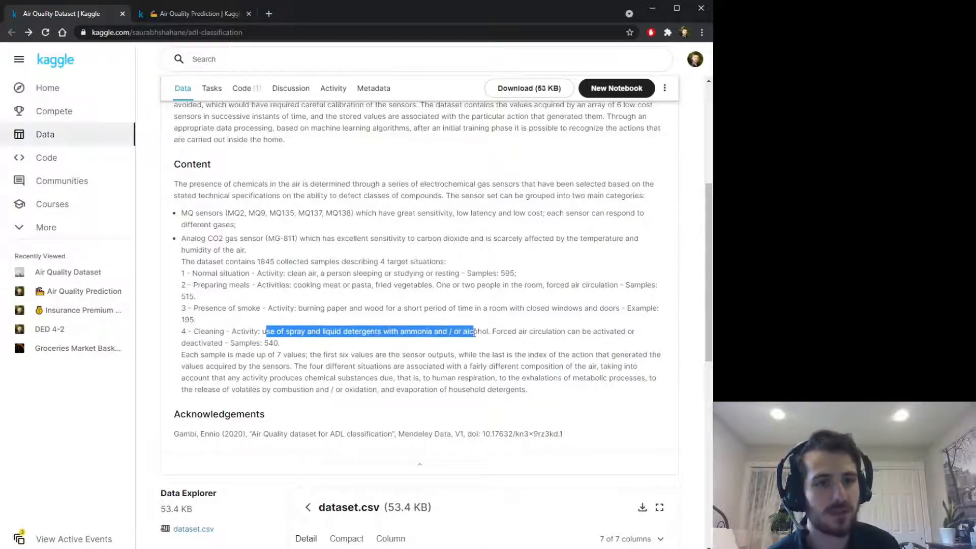
click(177, 288)
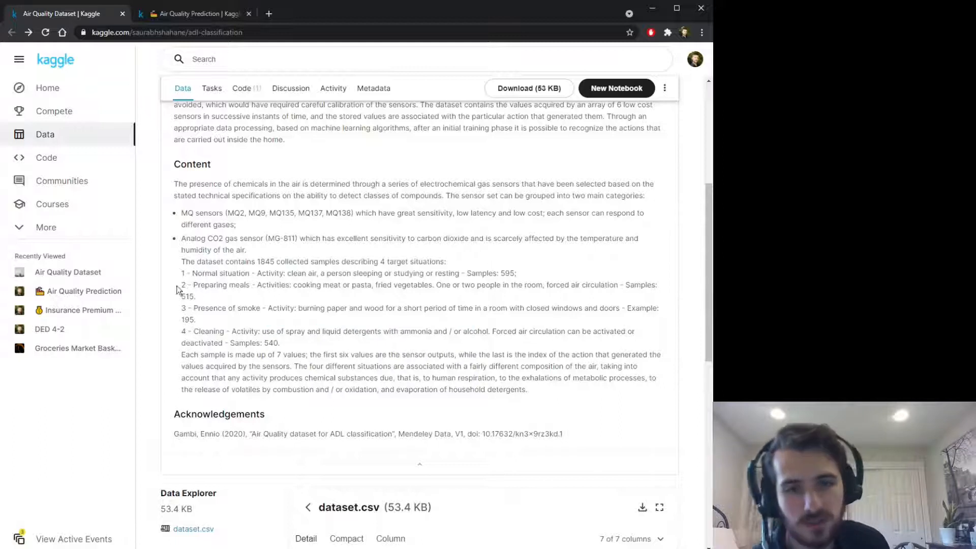
drag(181, 272, 187, 331)
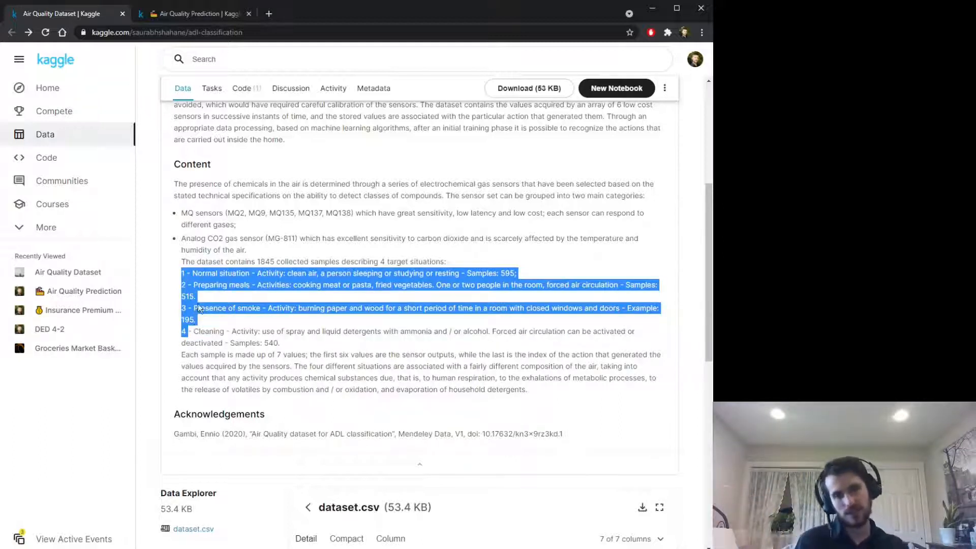
scroll(down, 3)
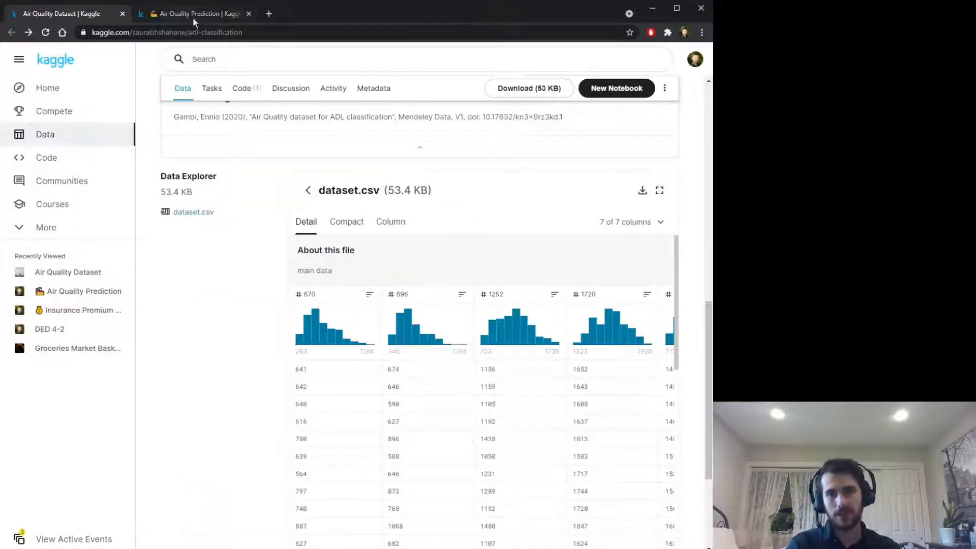
Step: Switch to the Air Quality Prediction notebook, run the imports cell and start data = pd.read_csv
click(194, 13)
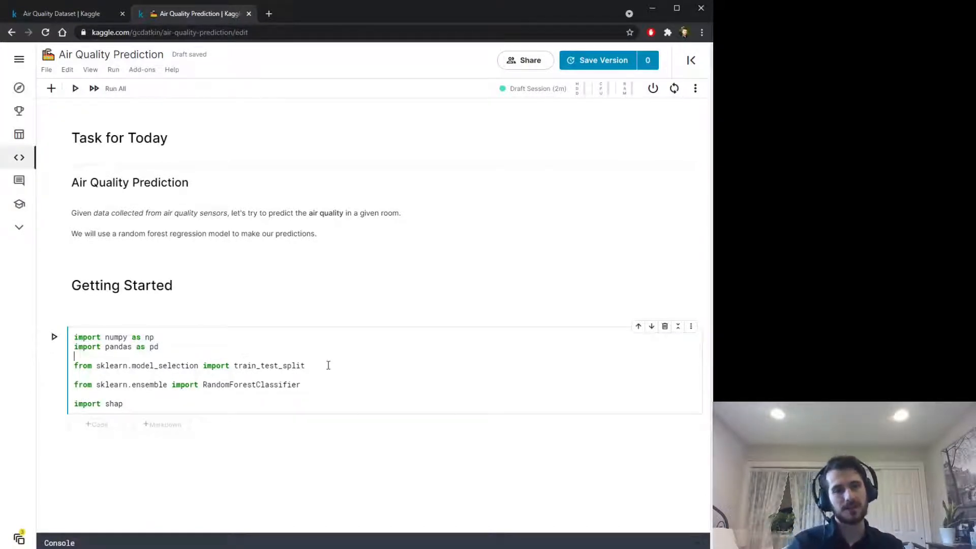
double_click(268, 364)
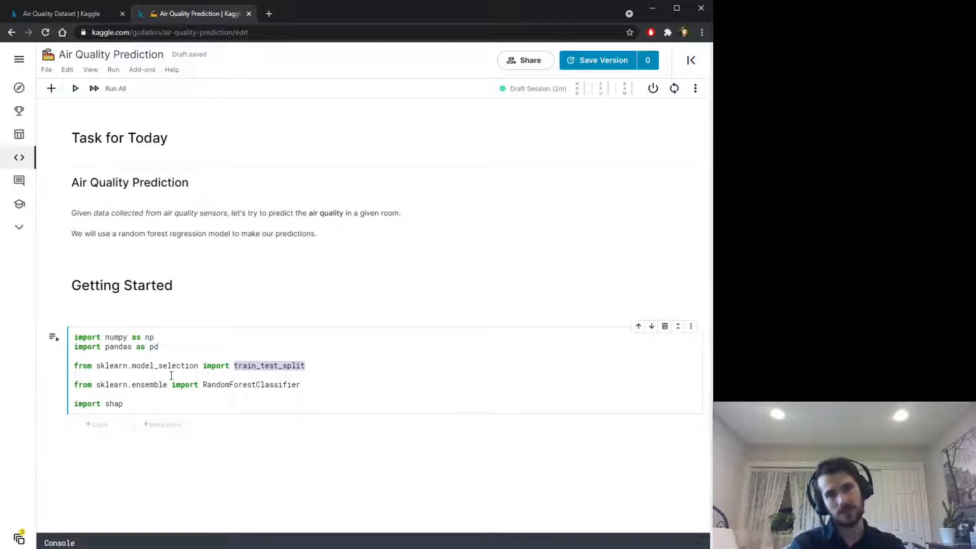
double_click(251, 384)
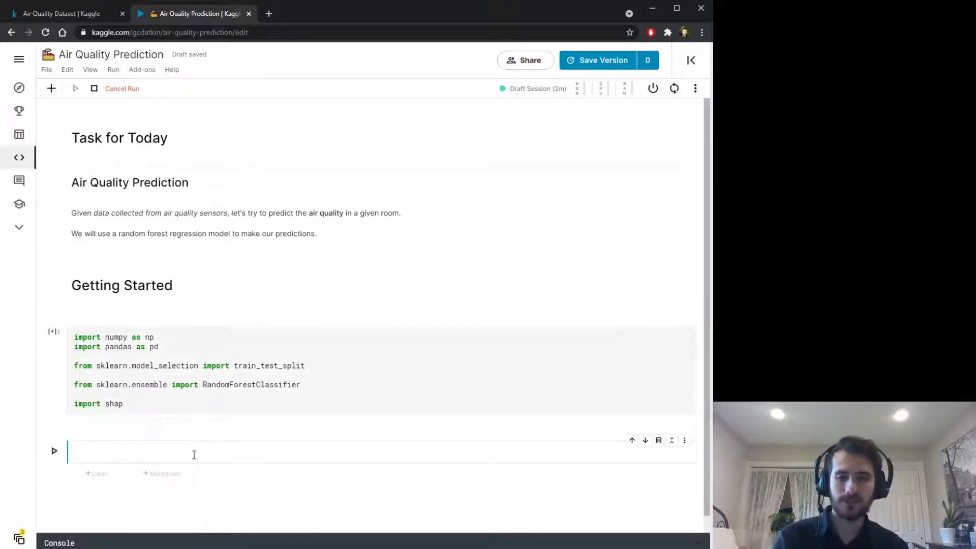
text(data = pd.read_csv(')
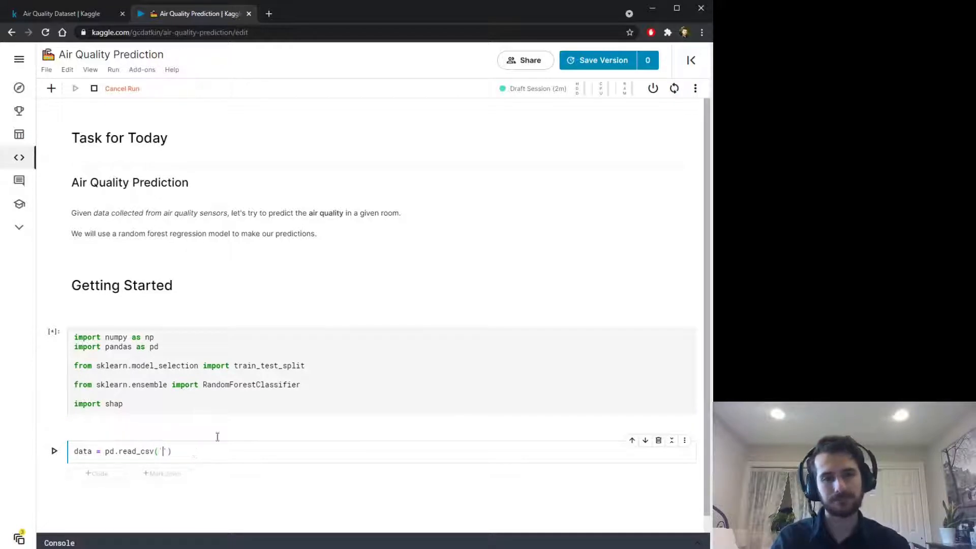
Step: Load the adl-classification CSV with names MQ1–MQ6 and CO2 and display the 1845 × 7 data frame
click(690, 60)
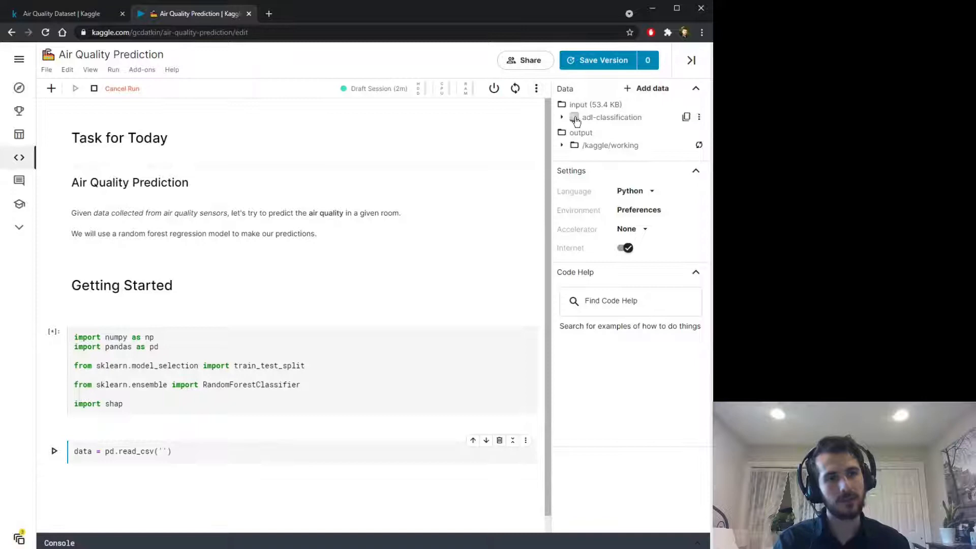
click(561, 117)
text(../input/adl-classification/dataset.csv)
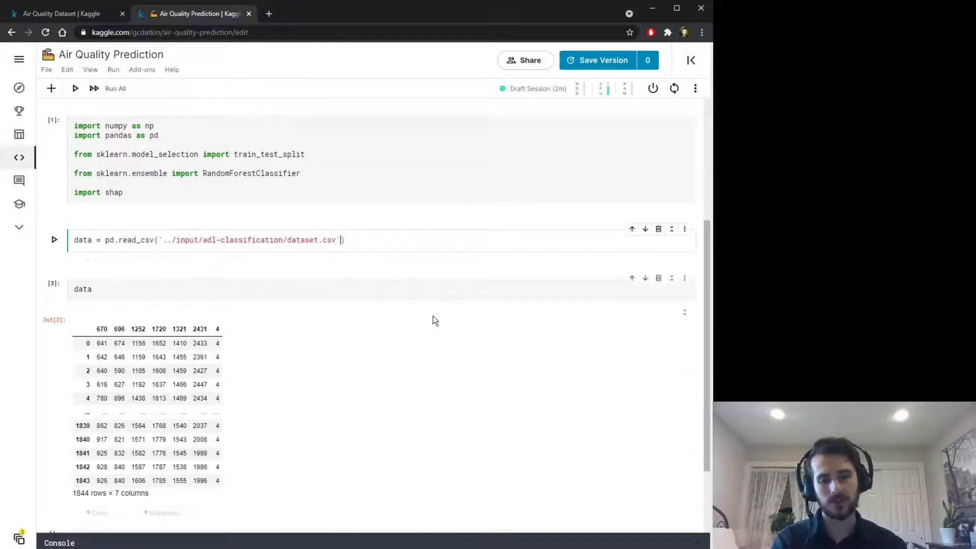
text(, names=[')
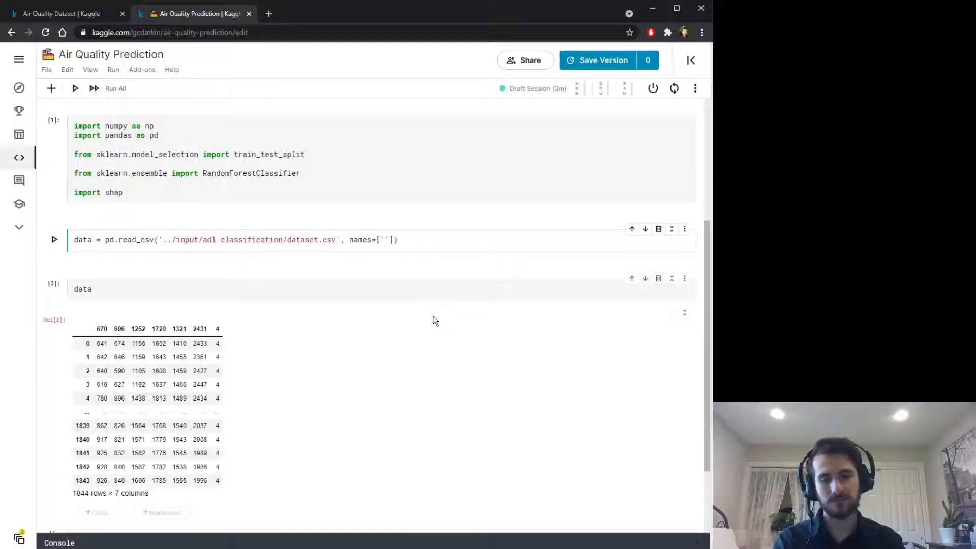
text(MQ1,)
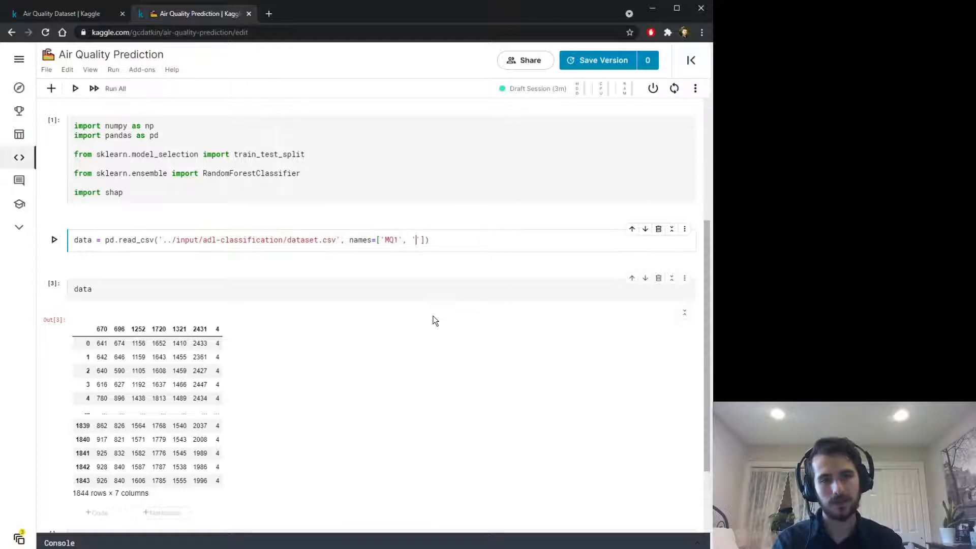
text(MQ2', 'M)
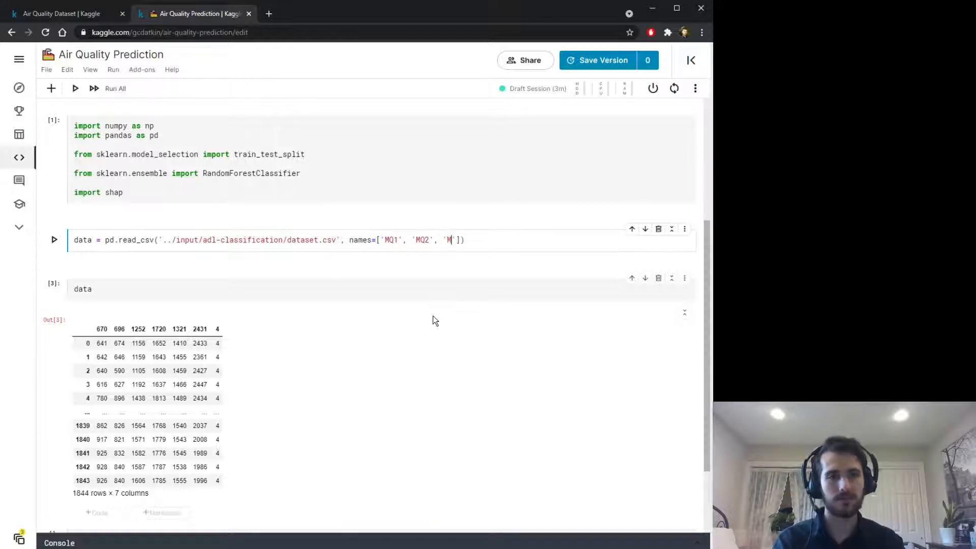
text(Q3', 'MQ4', 'MQ5', 'MQ)
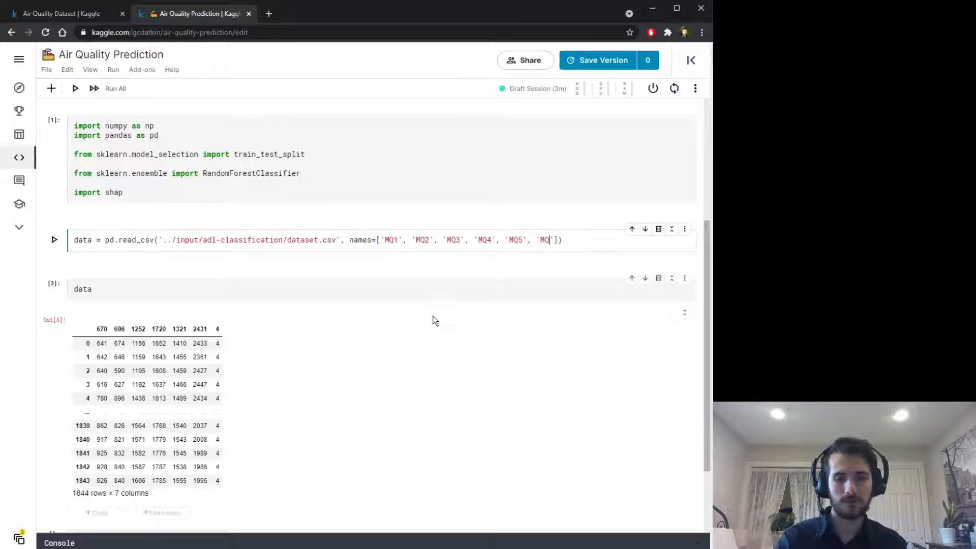
text(6', 'CO2)
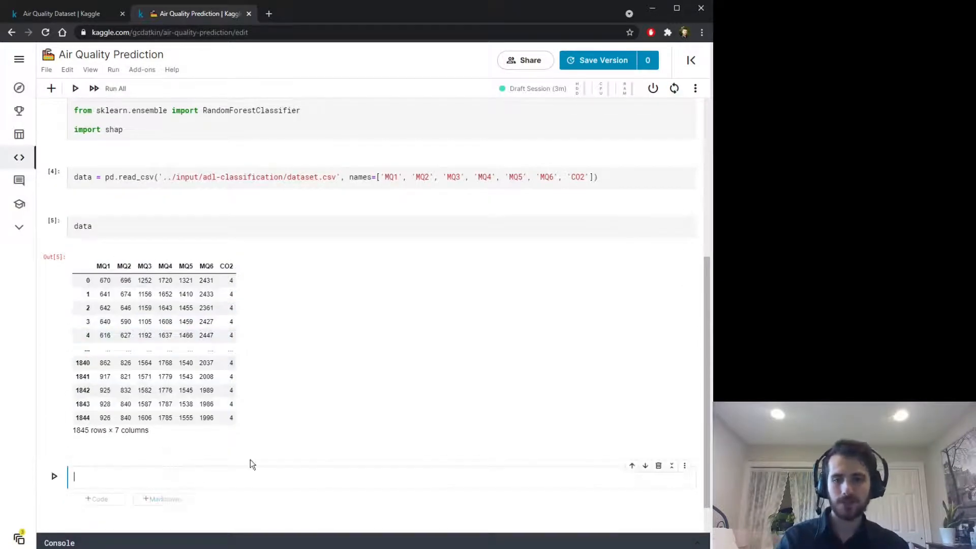
text(data.1)
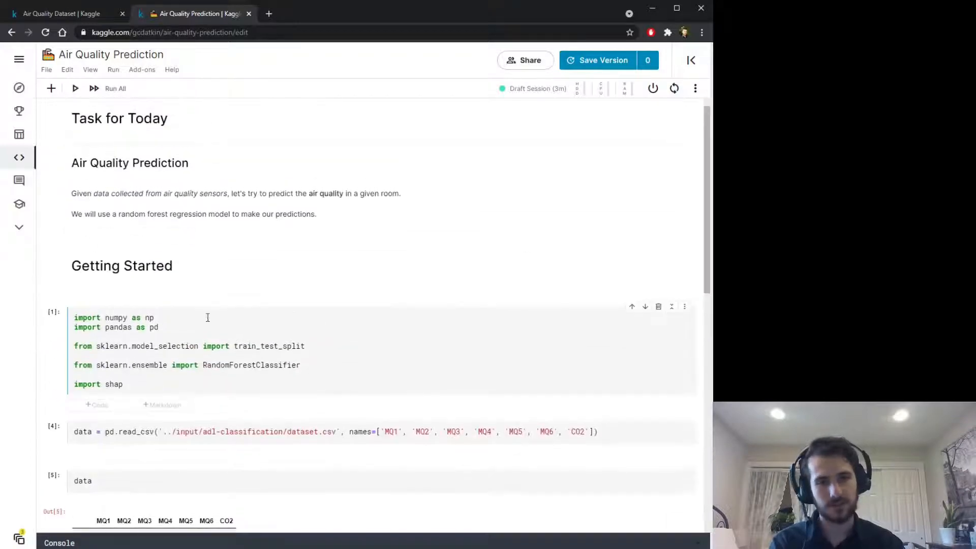
Step: Define preprocess_inputs(df) that copies df and splits off CO2 as y, dropping it from X
scroll(down, 3)
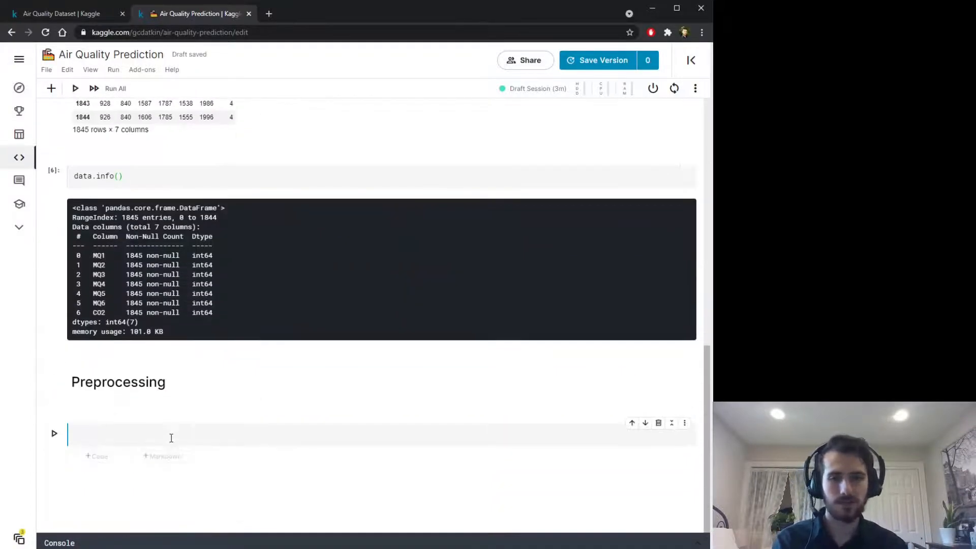
text(def pre)
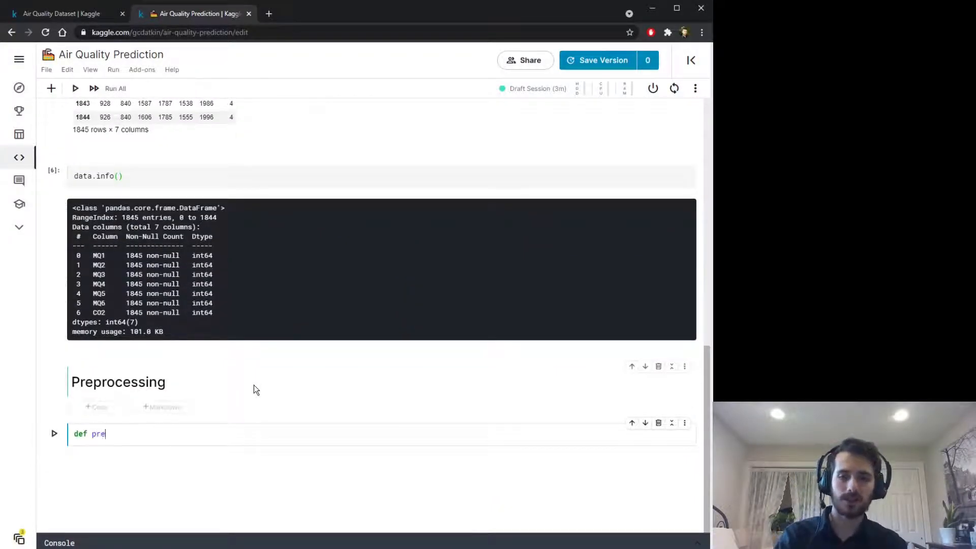
text(process_inpu)
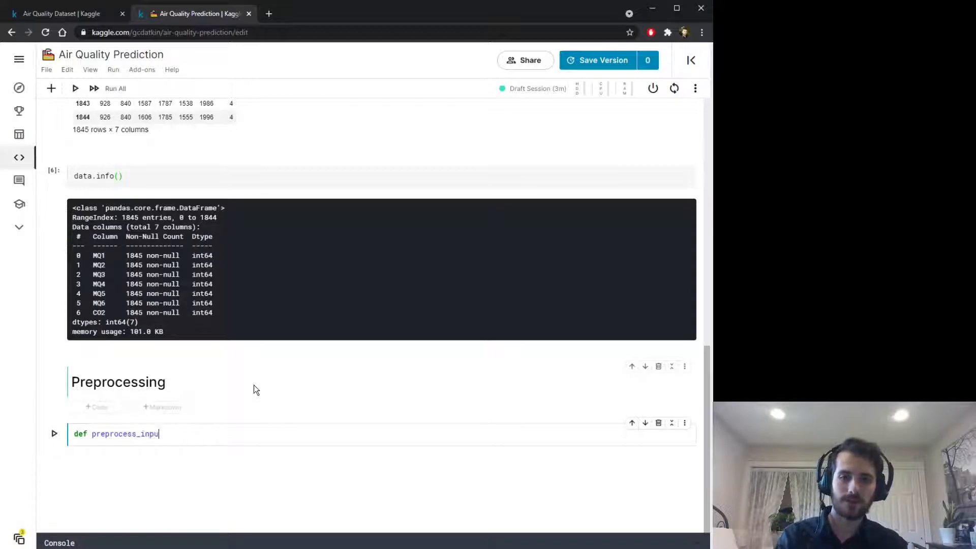
text(ts(df):)
text(df =)
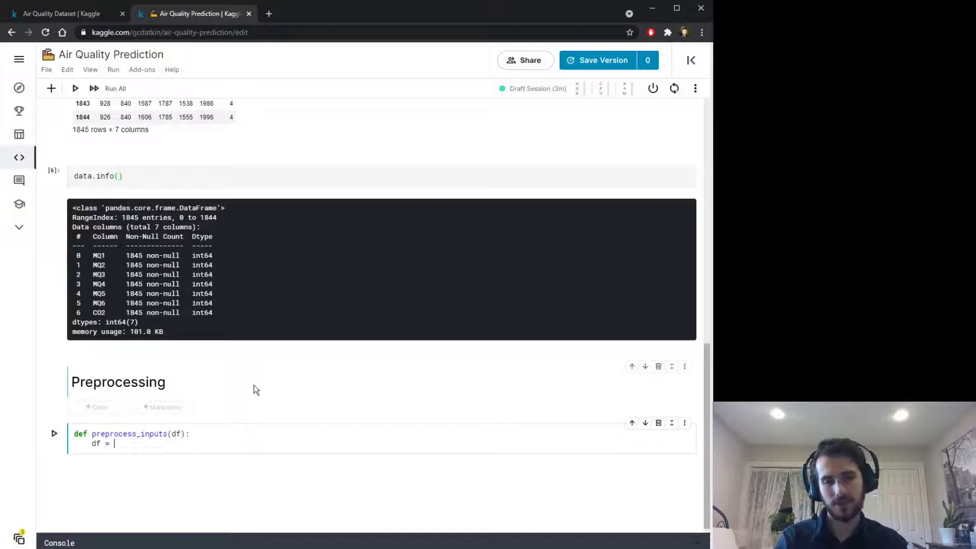
text(df.copy())
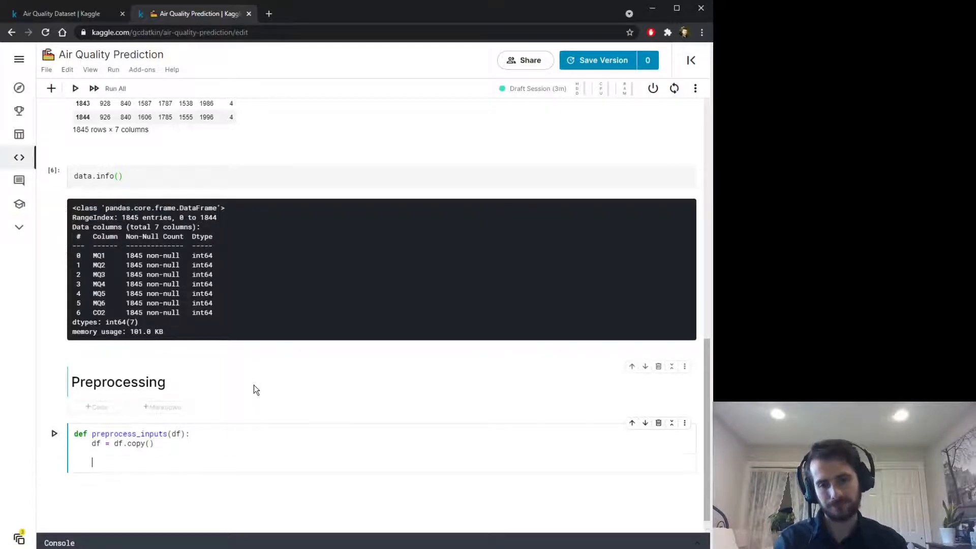
text(# Split df into X and y)
text(y = df[')
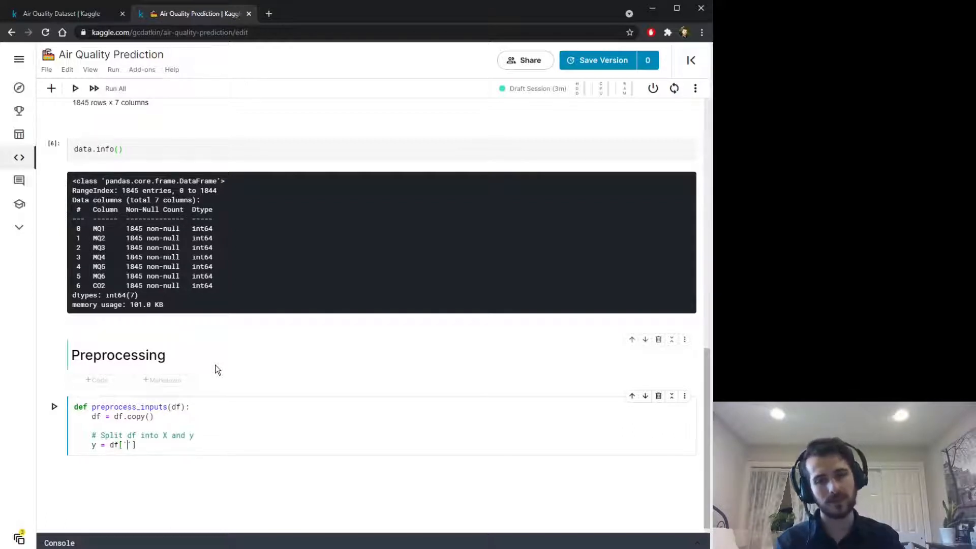
text(CO2)
text(X = df.drop(')
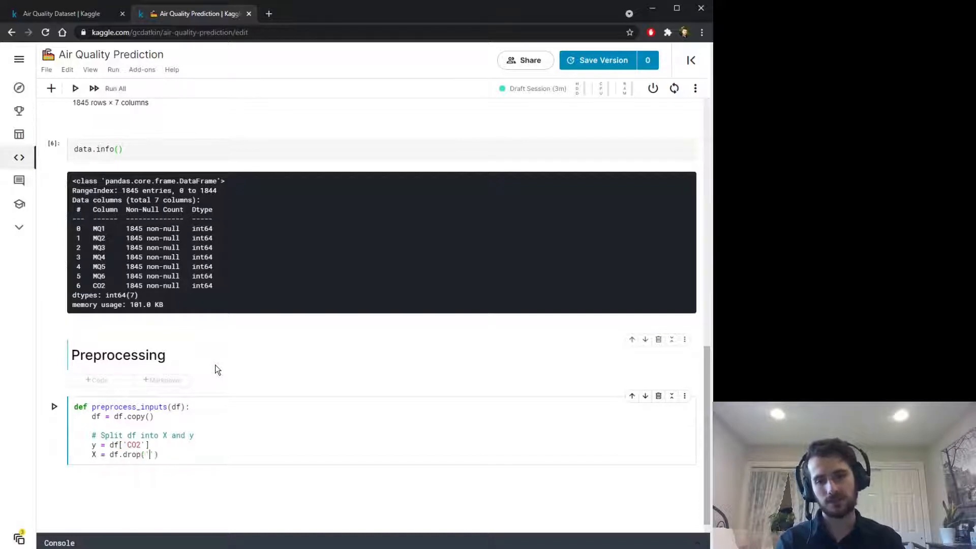
text(CO2', axi)
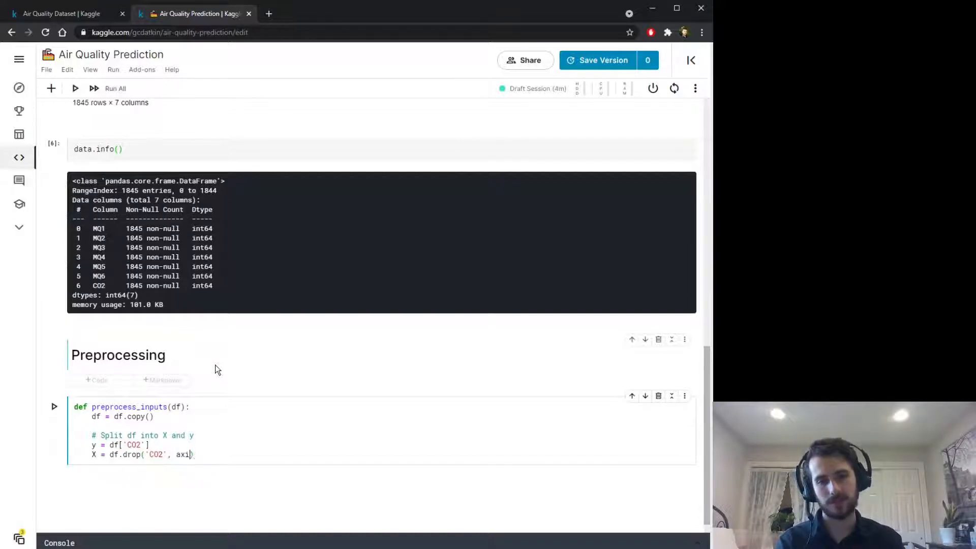
text(s=1))
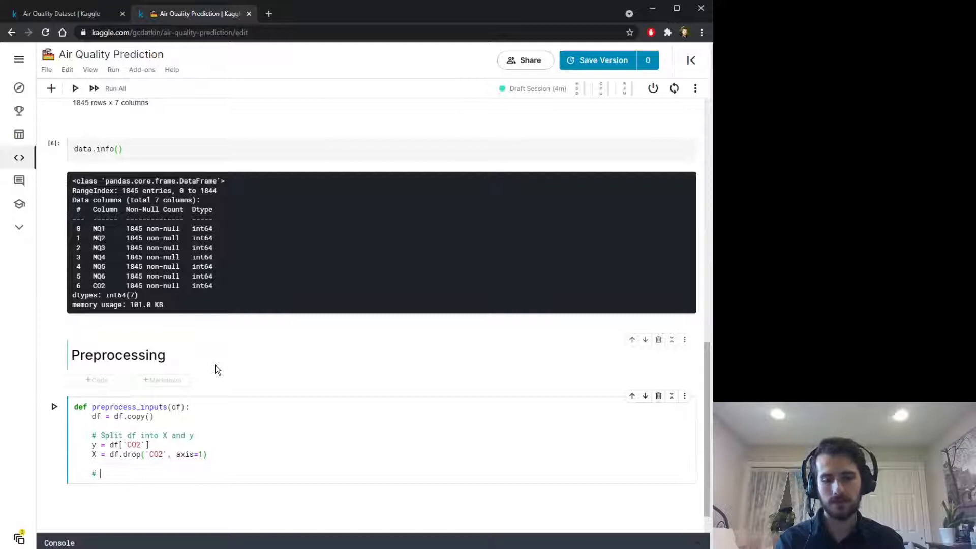
Step: Add train_test_split with train_size=0.7, shuffle=True, random_state=1 and return X_train, X_test, y_train, y_test
text(Train-test split)
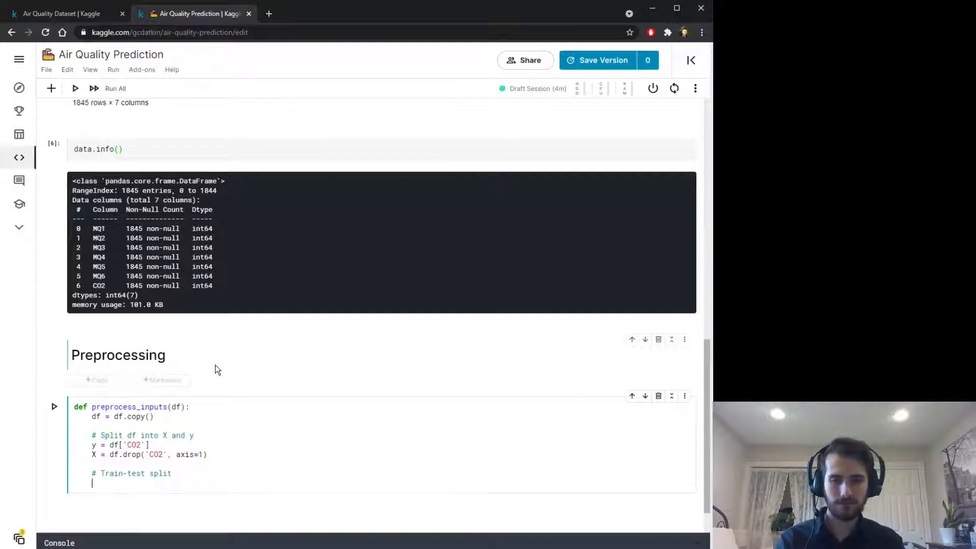
text(X_train, X,)
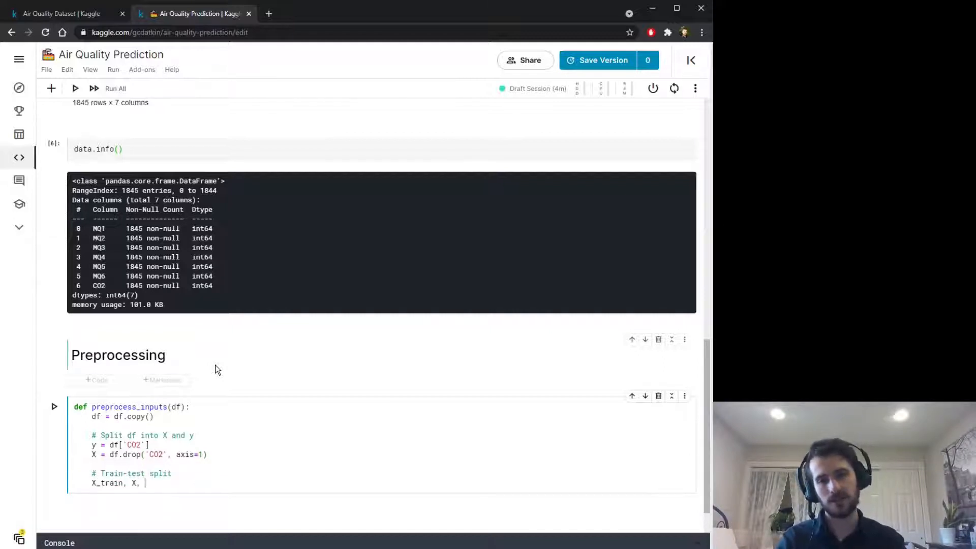
text(est, y_train, y_test = t)
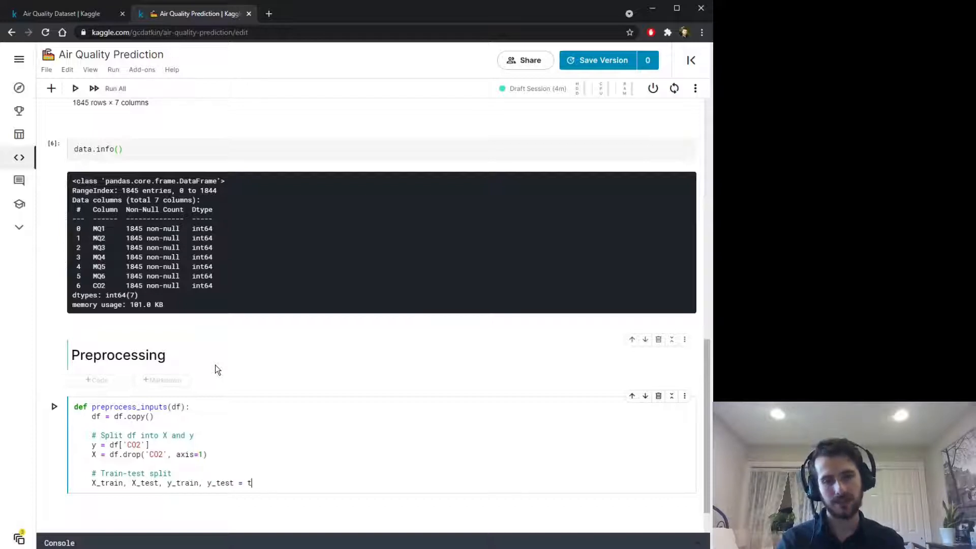
text(rain_test_spl)
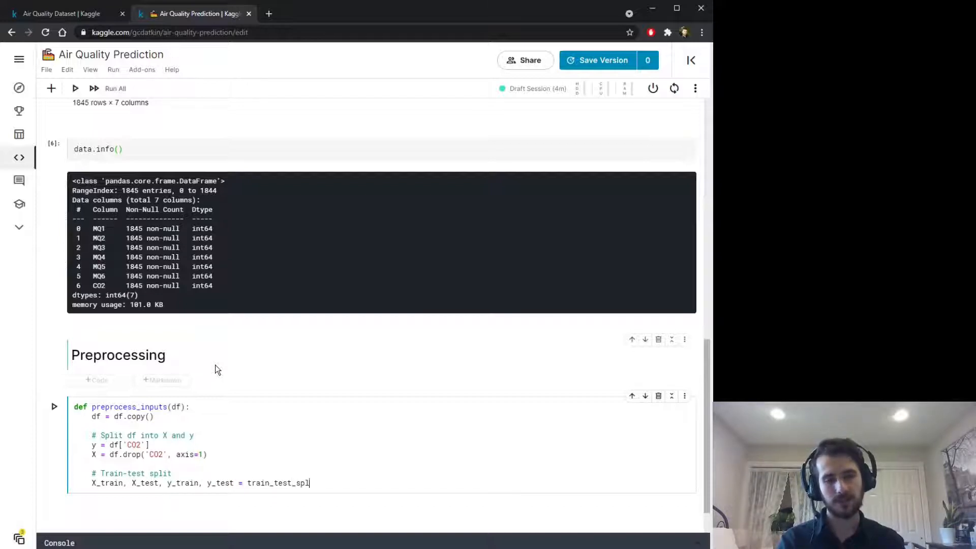
text(it())
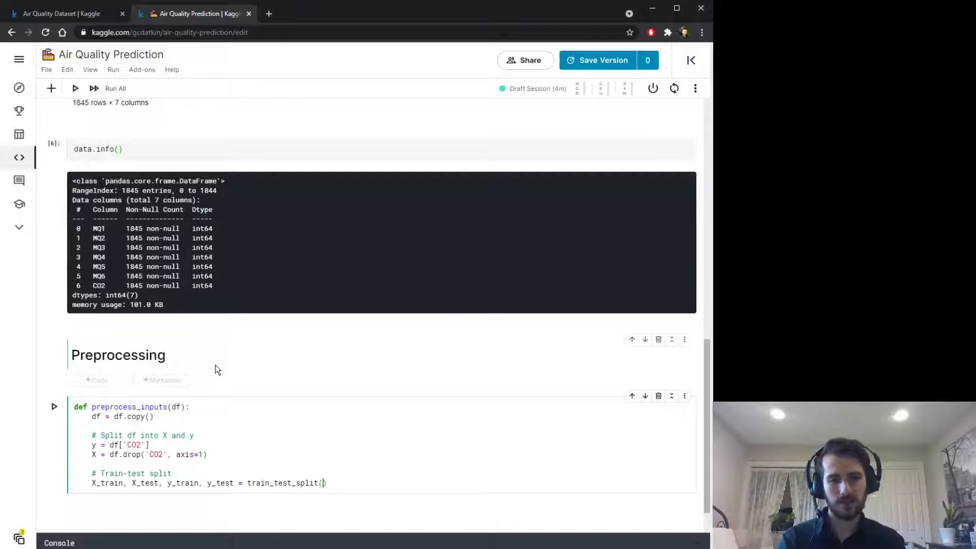
text(X, y,)
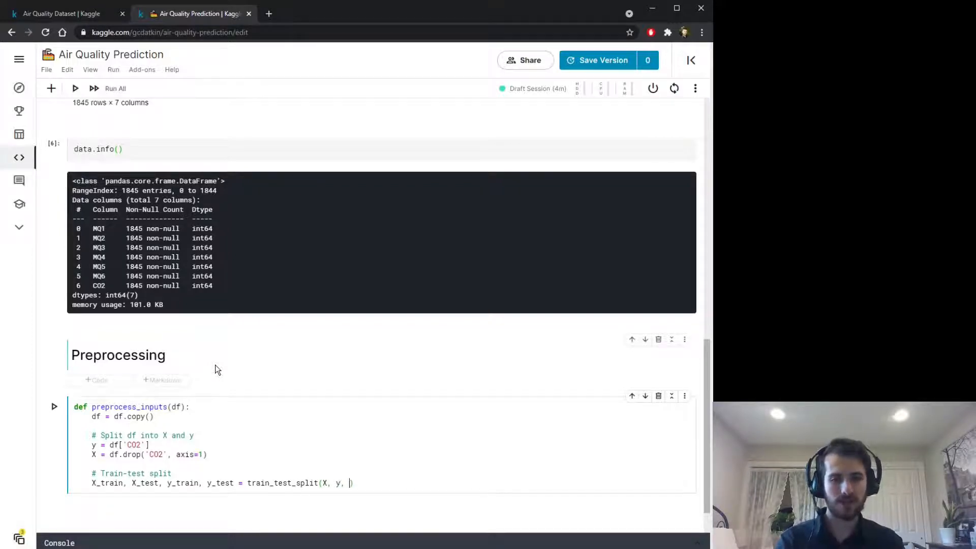
text(train_size=)
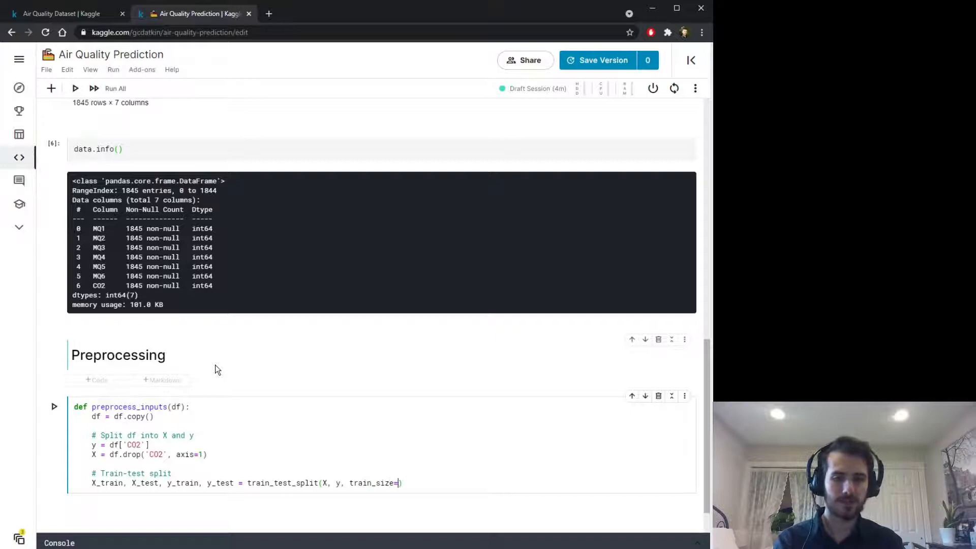
text(0.7)
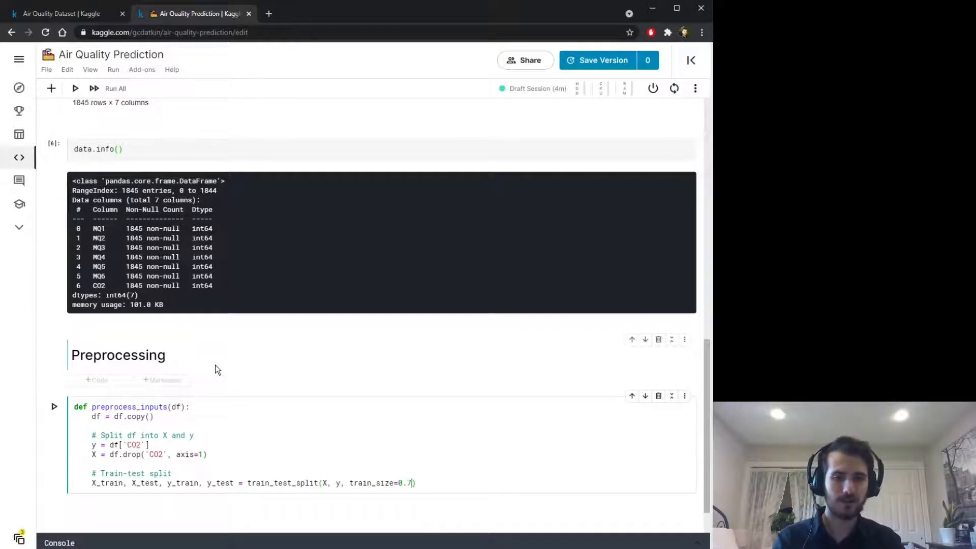
text(, shuffle=Tru)
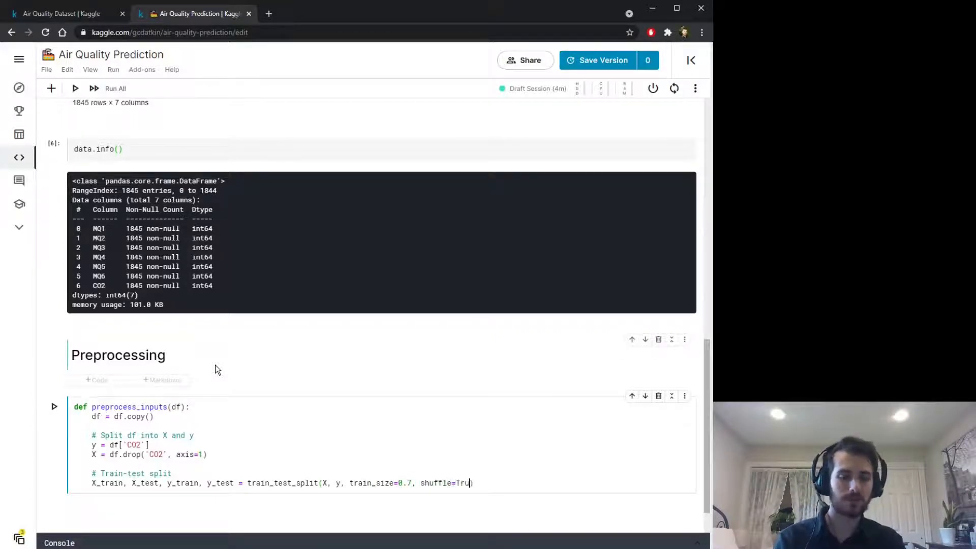
text(e))
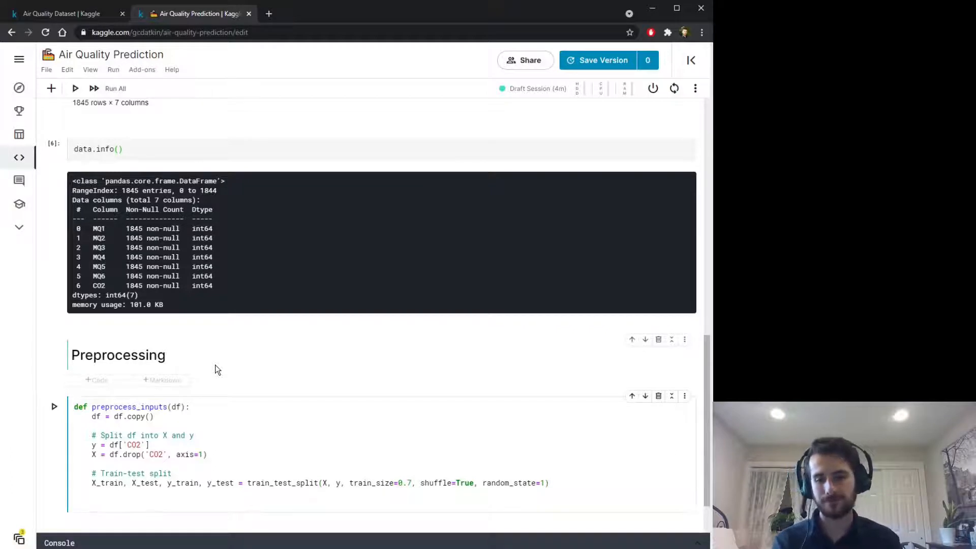
text(return X_t)
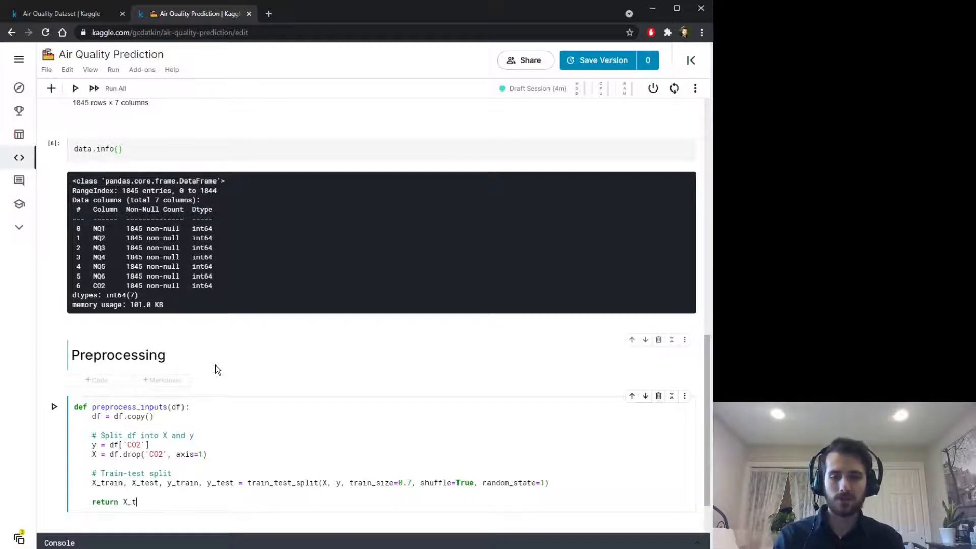
text(rain, X_test, y)
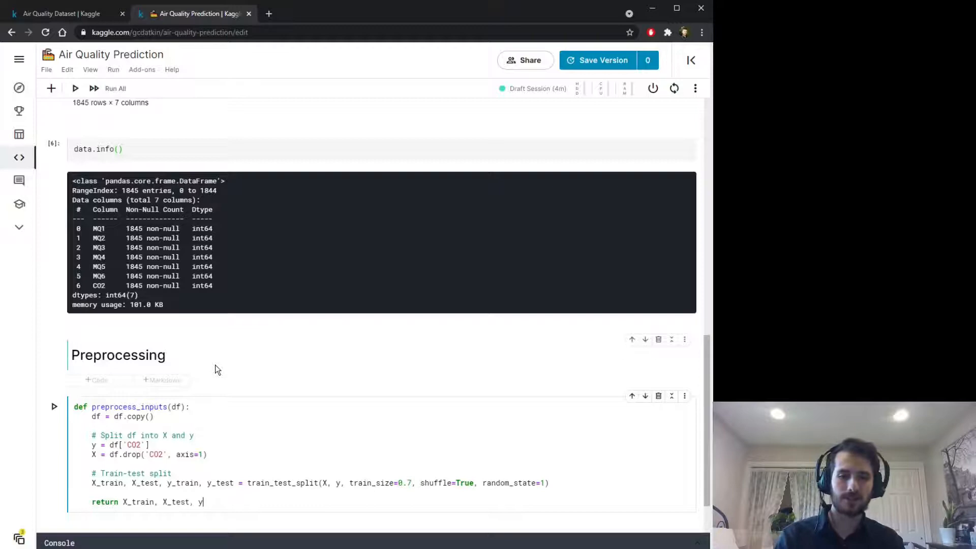
text(_train, y_et)
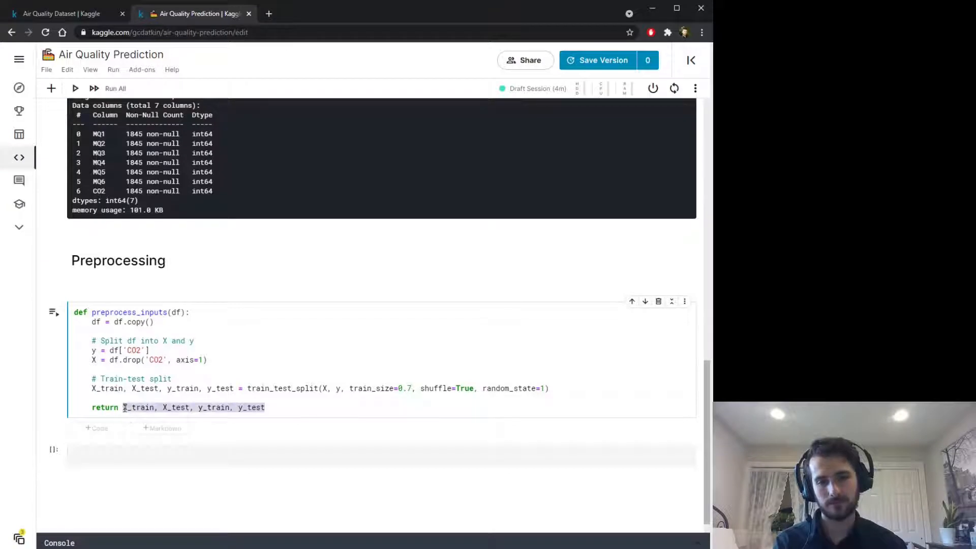
Step: Assign X_train, X_test, y_train, y_test = preprocess_inputs(data) and display X_train and y_train
text(X_train, X_test, y_train, y_test =)
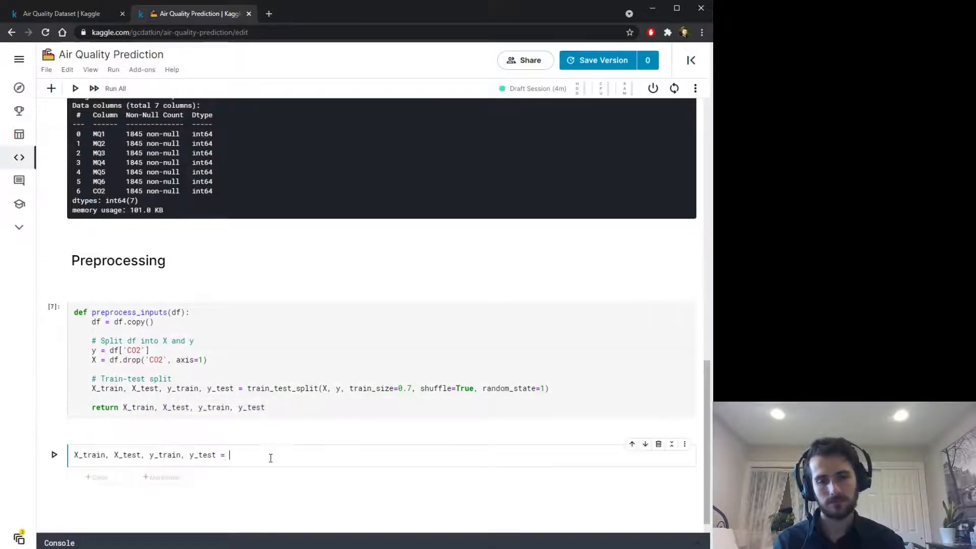
text(preprocess_inputs(data))
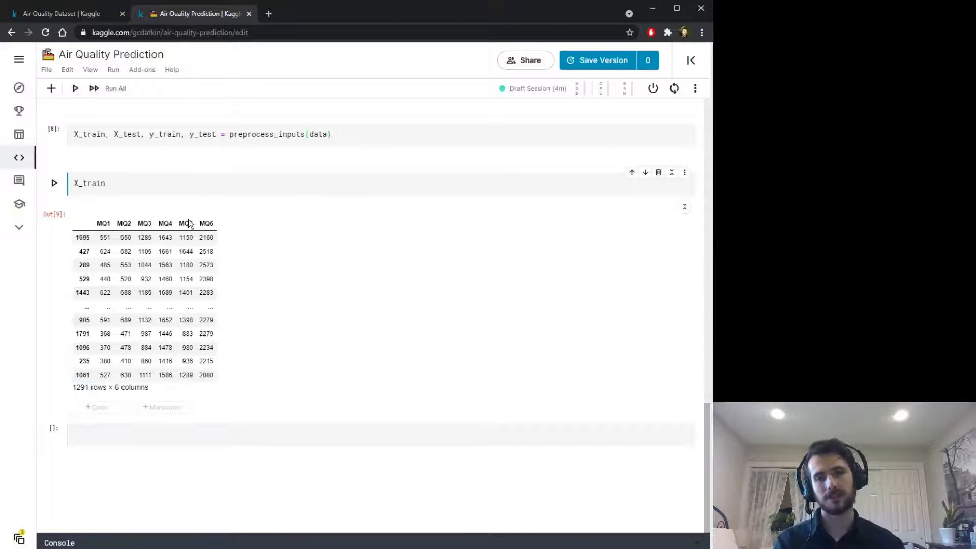
text(y_train)
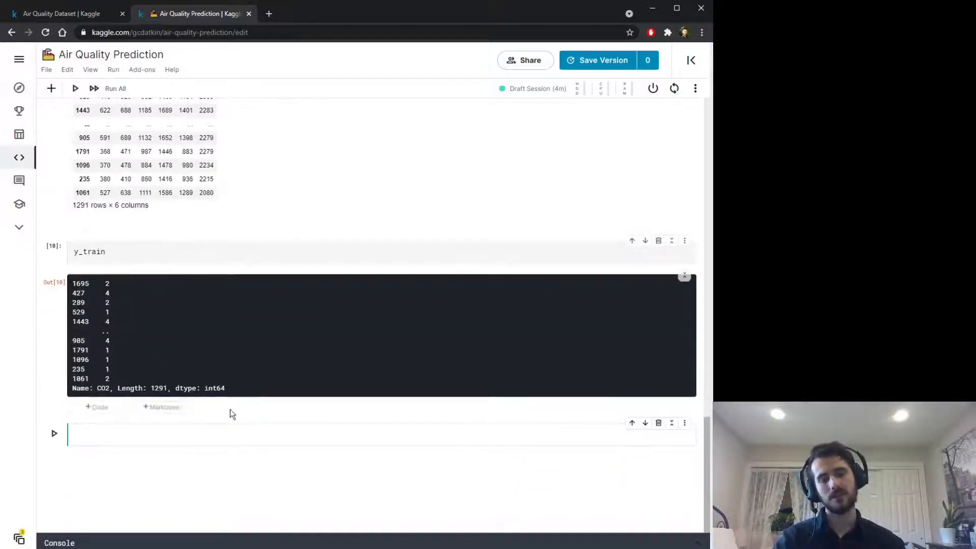
click(162, 406)
text(Training)
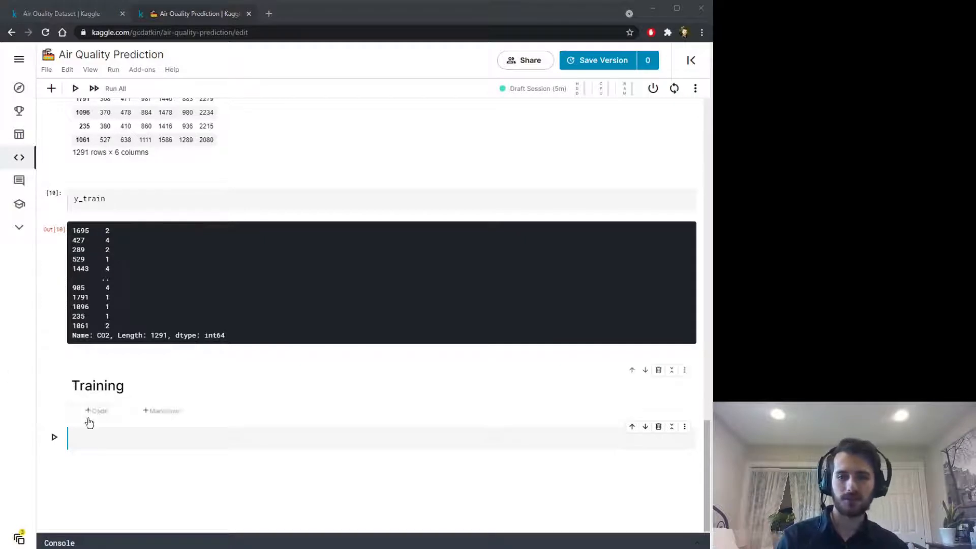
Step: Create model = RandomForestClassifier(random_state=1) and fit it on X_train, y_train
text(m)
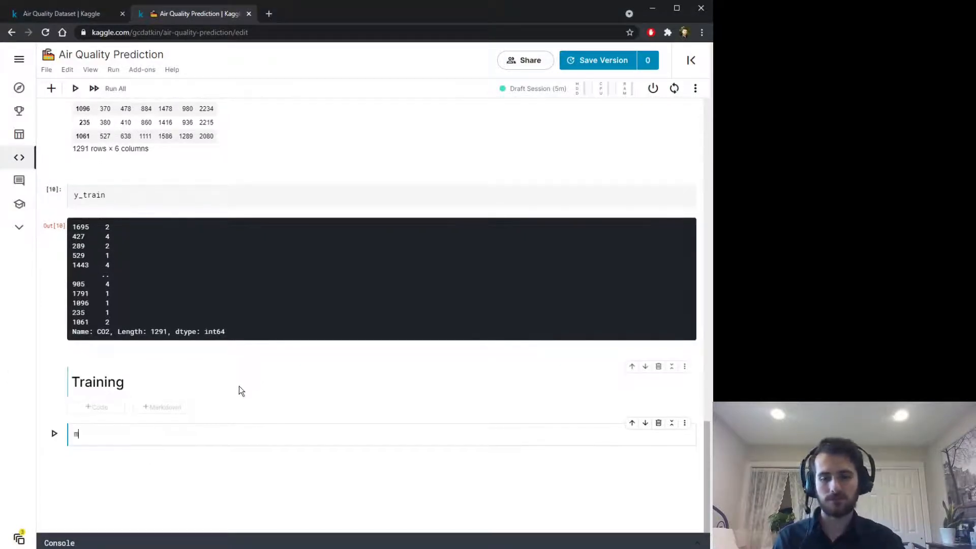
text(odel =)
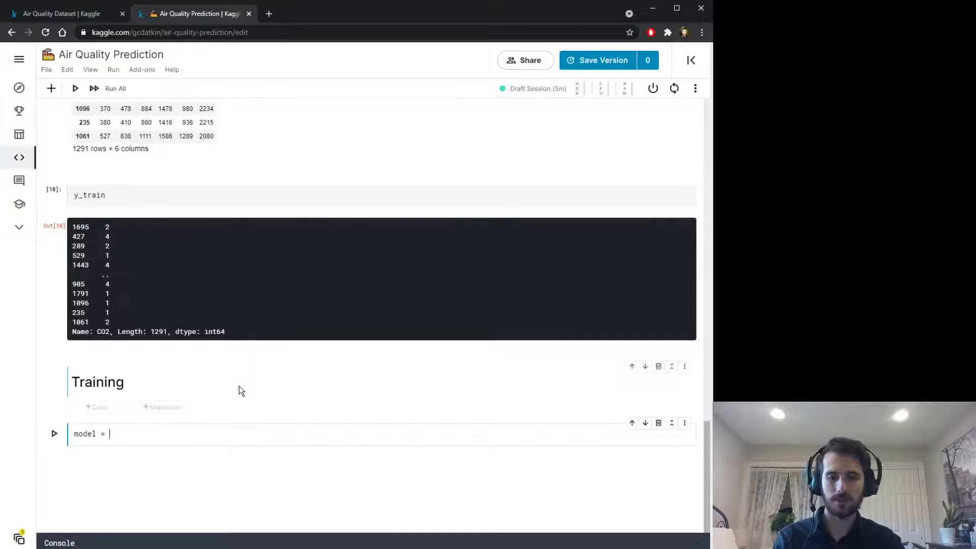
text(RandomForestC)
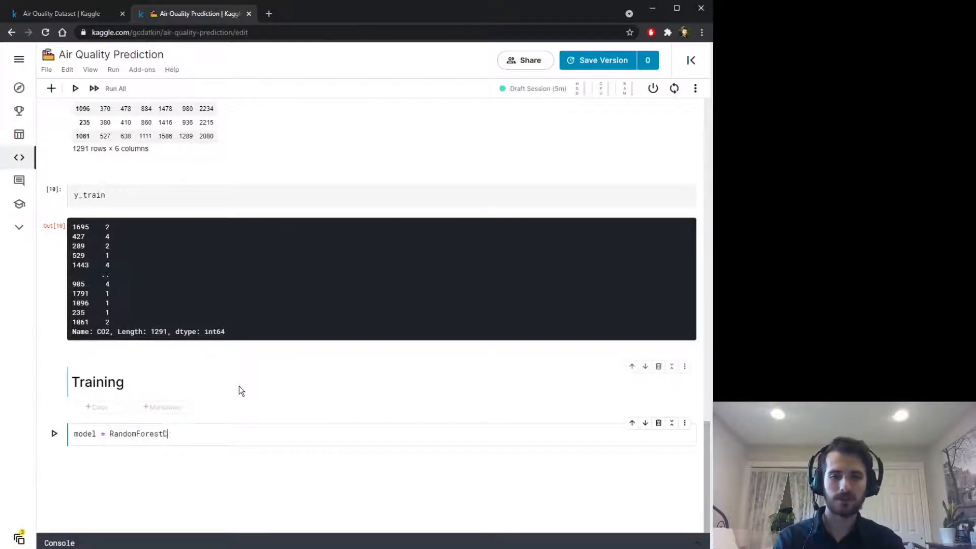
text(lassifier(random_state=1)
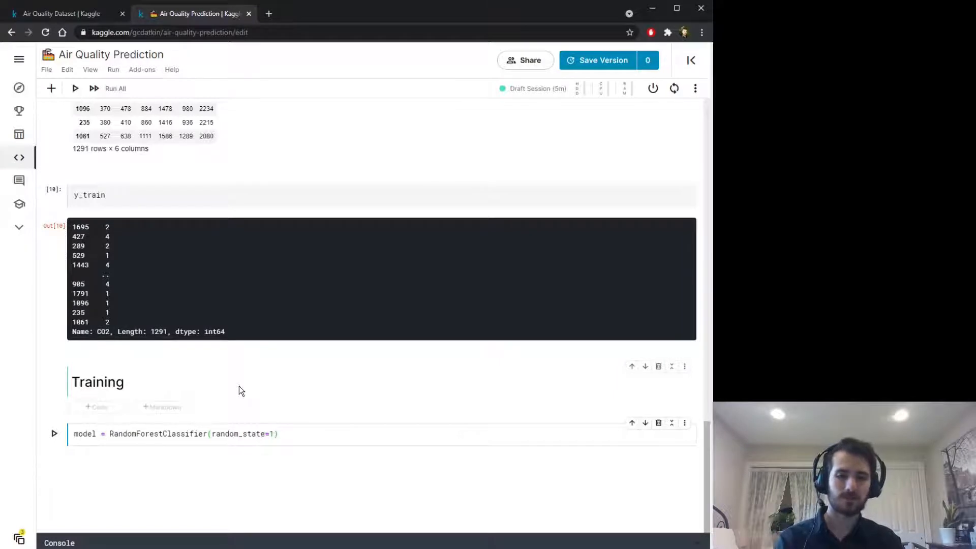
text(model.fit(X_trian,)
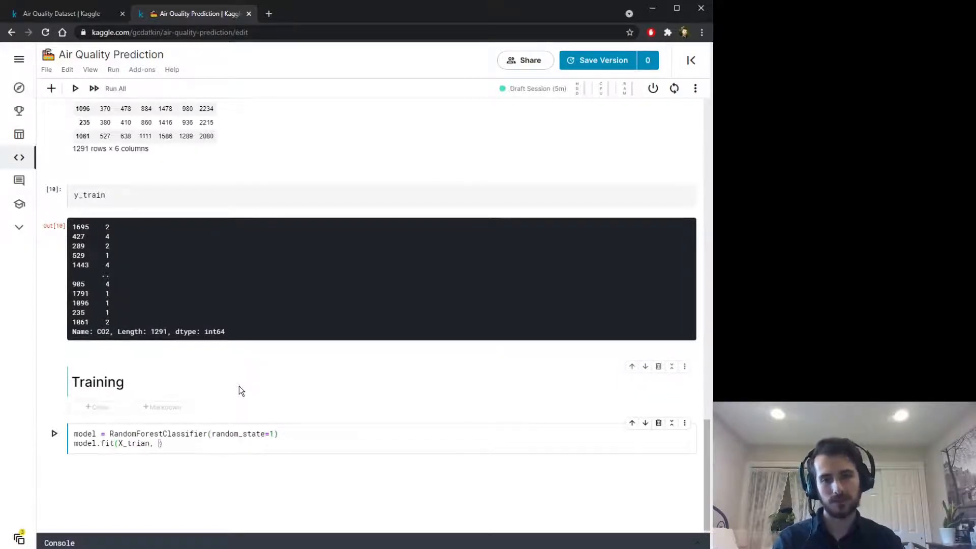
text(X_train)
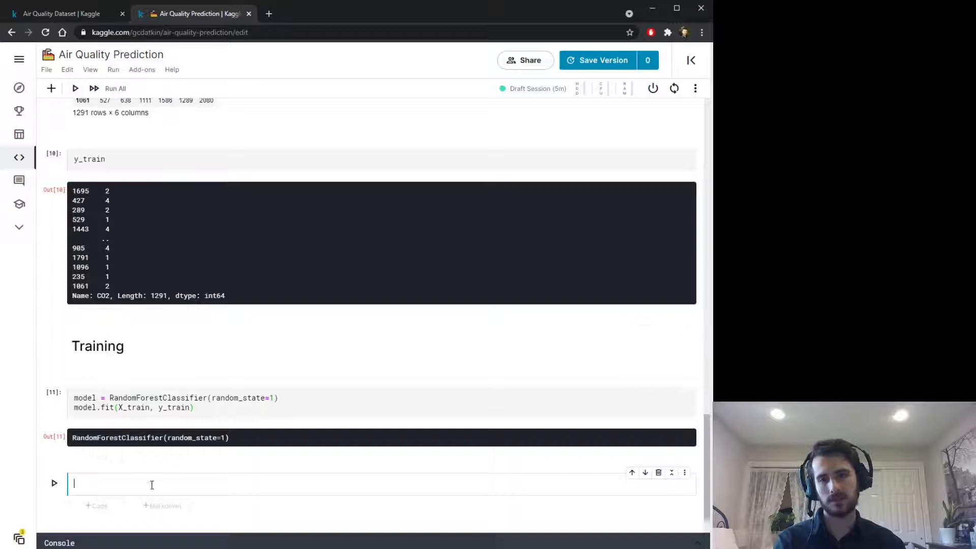
Step: Compute acc = model.score(X_test, y_test) and print "Accuracy: {:.2f}%", giving 94.40%
text(acc = model.score()
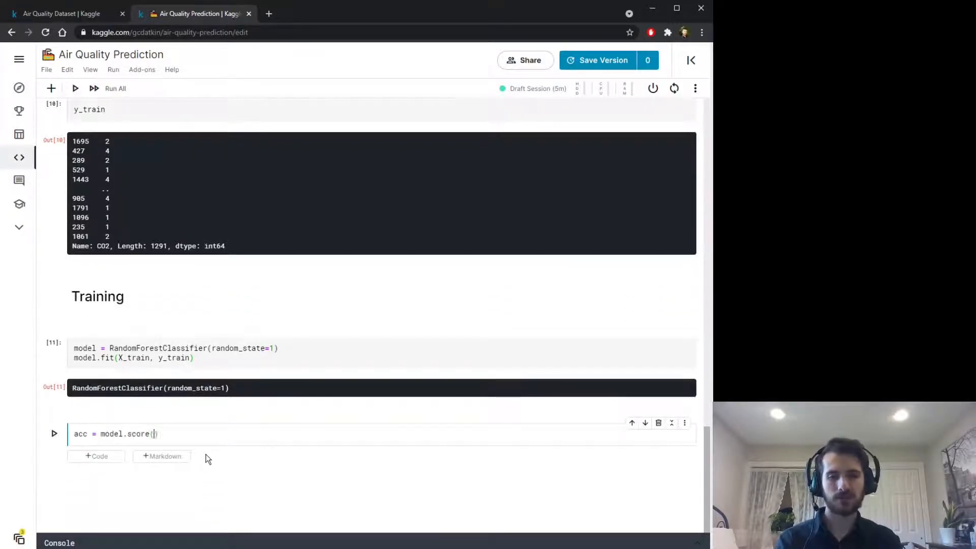
text(X_test, y)
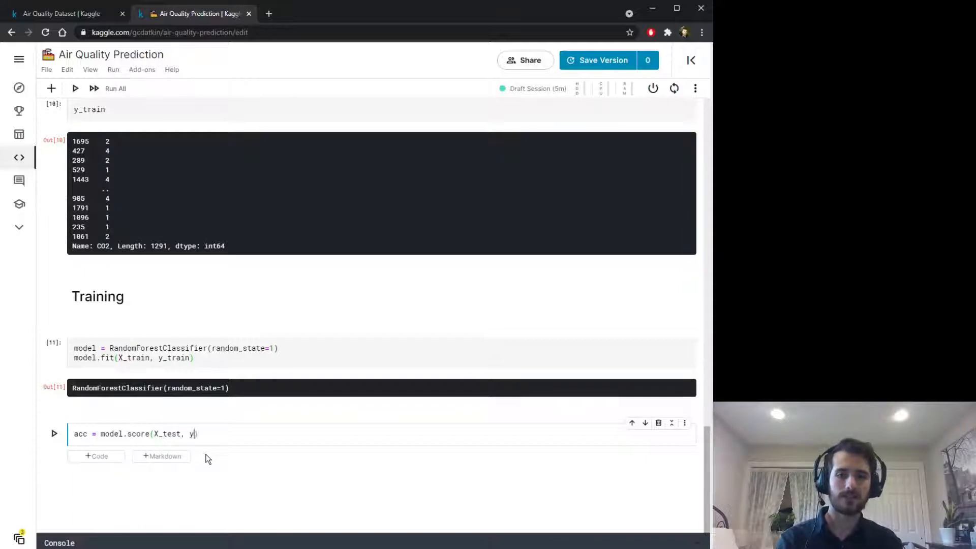
text(_test))
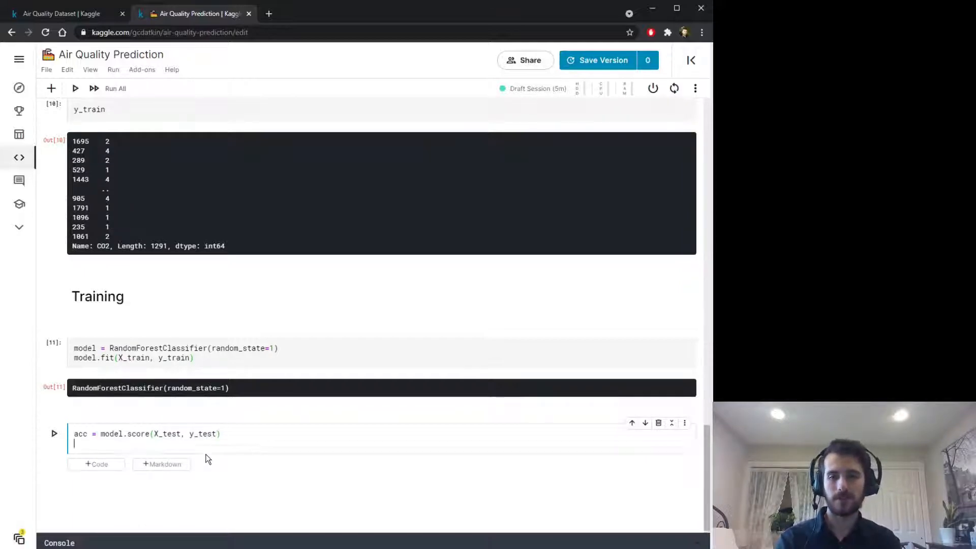
text(print("Acc"))
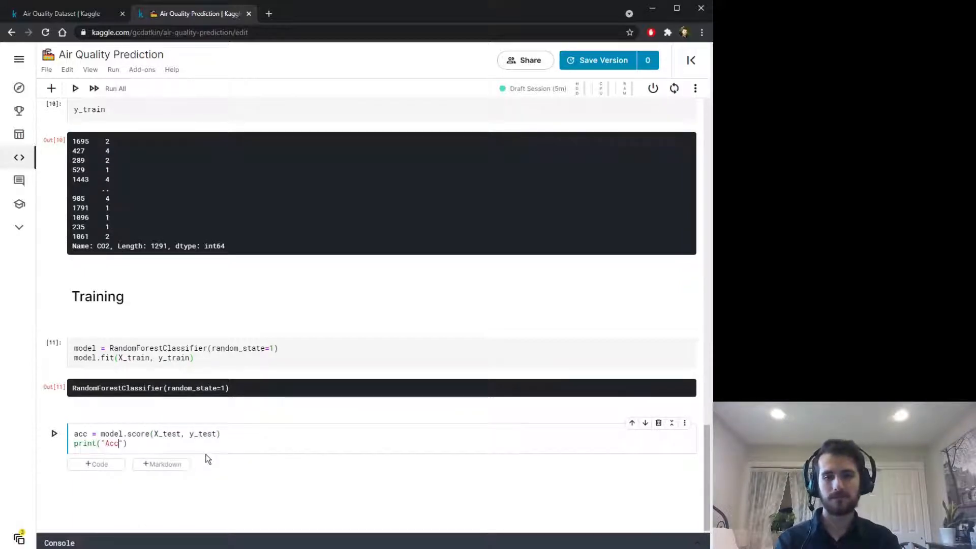
text(uracy: {:})
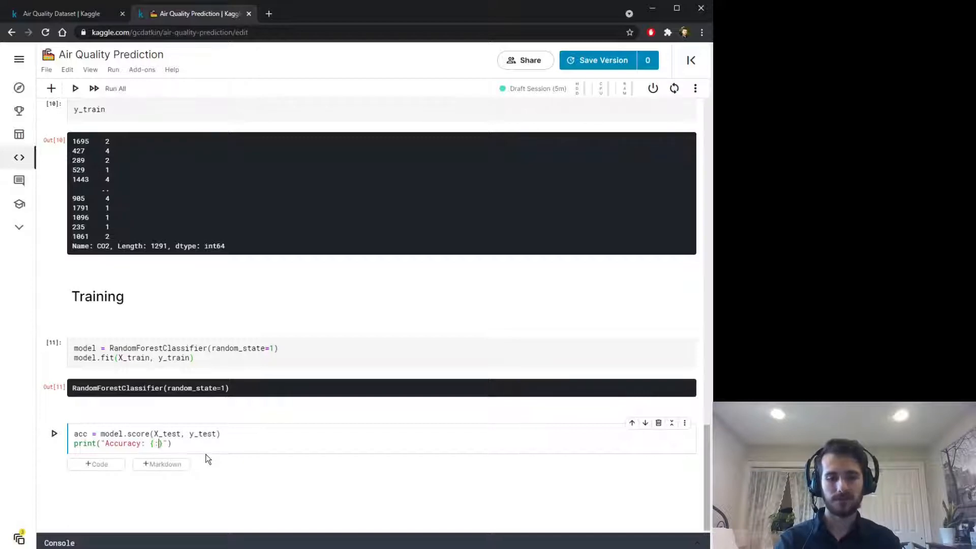
text(.2f)
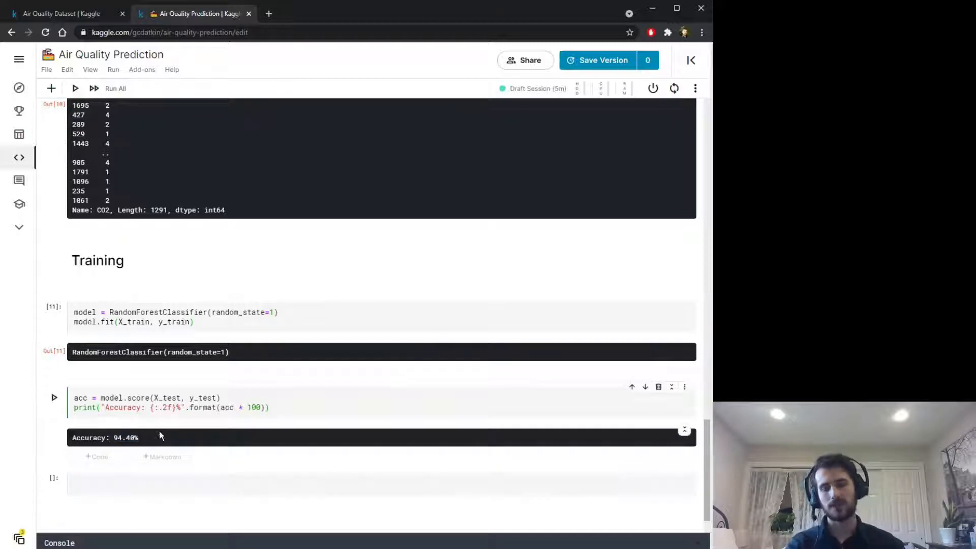
scroll(down, 3)
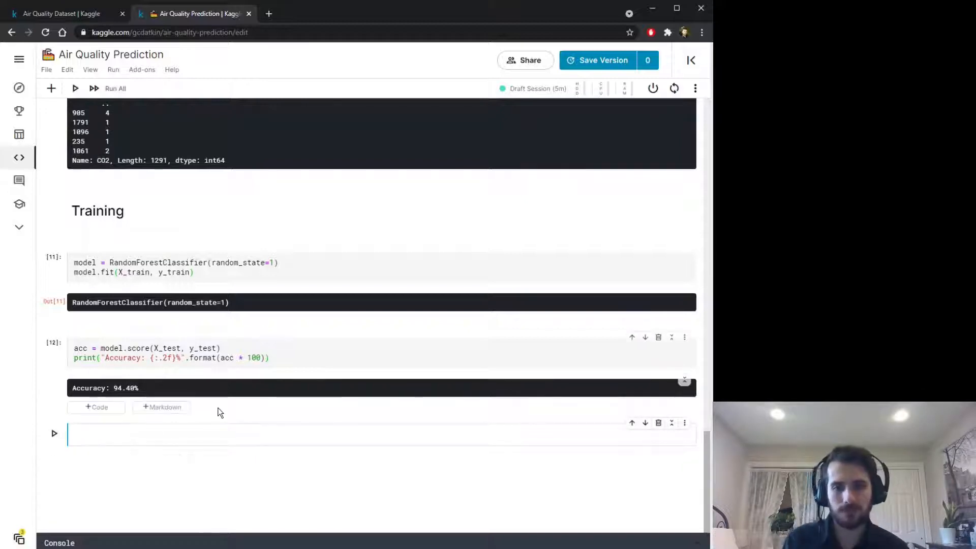
click(249, 434)
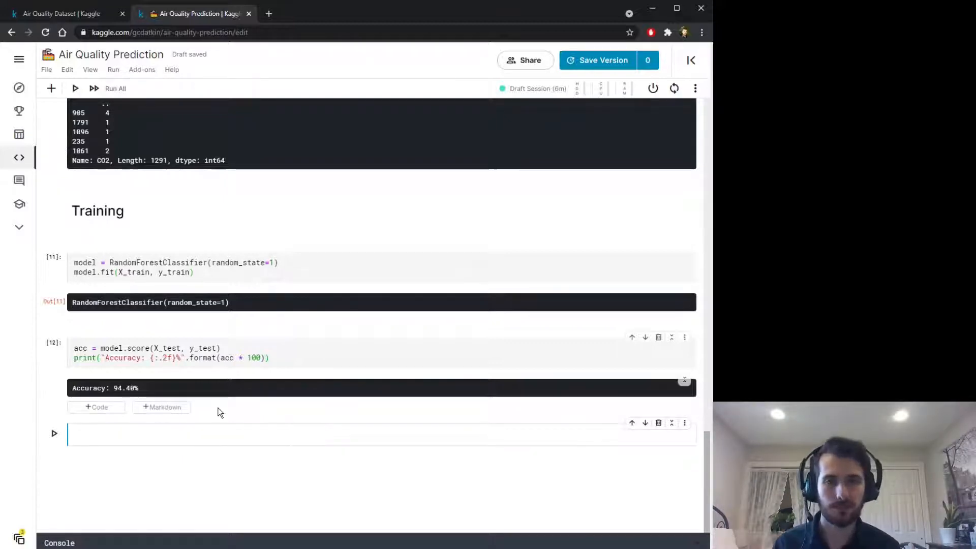
Step: Add a Markdown heading '# Feature Impact With SHAP Values'
click(160, 407)
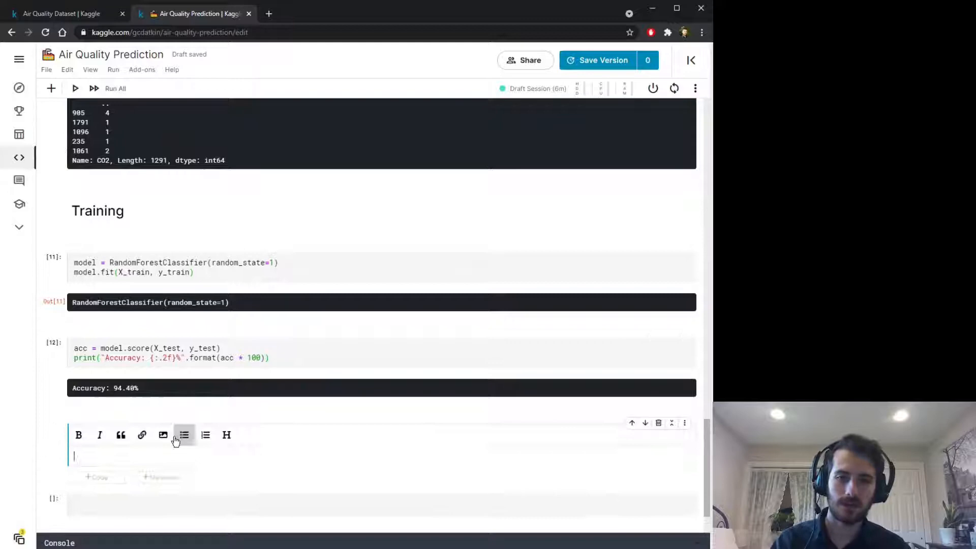
text(#)
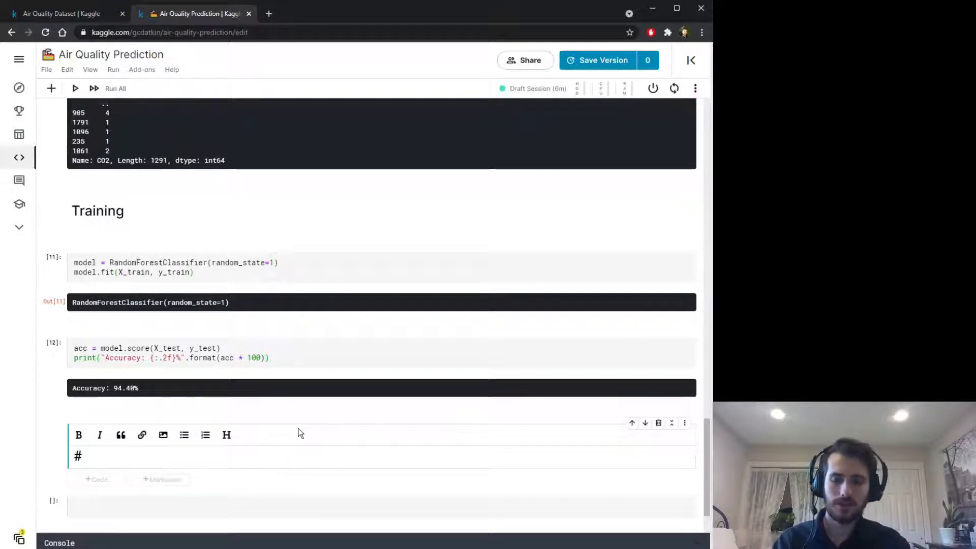
text(Feature Impact With SHAP Values)
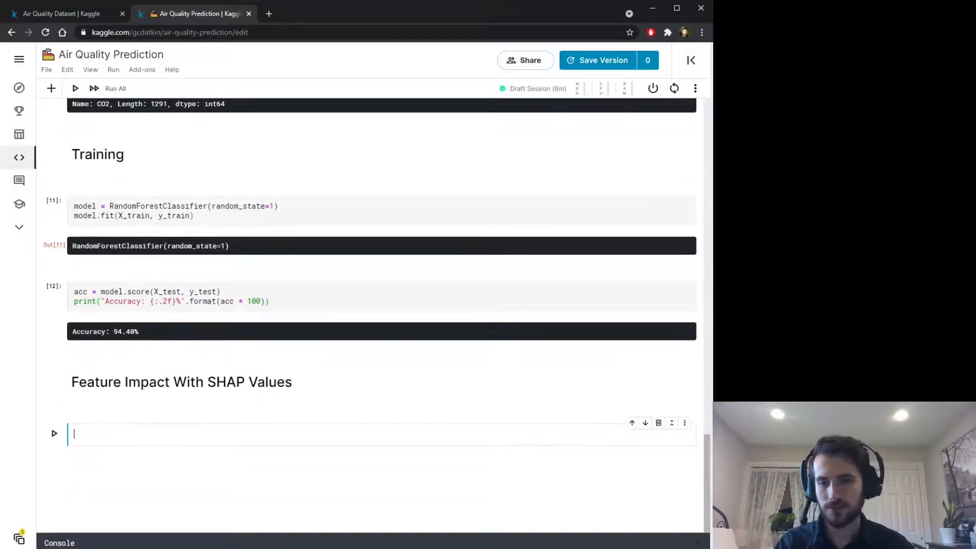
Step: Create explainer = shap.TreeExplainer(model) and shap_values = explainer.shap_values(X_test)
text(explainer)
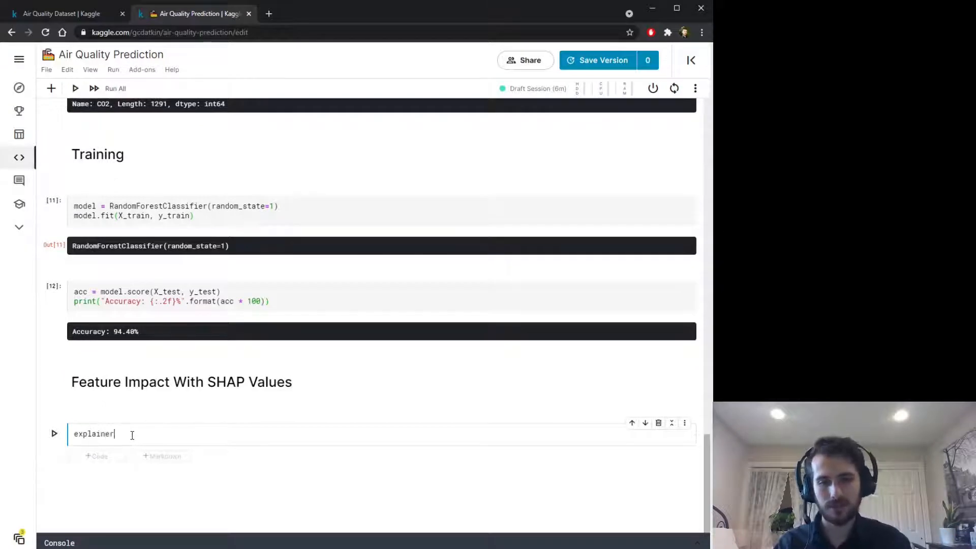
text(= shap.Tr)
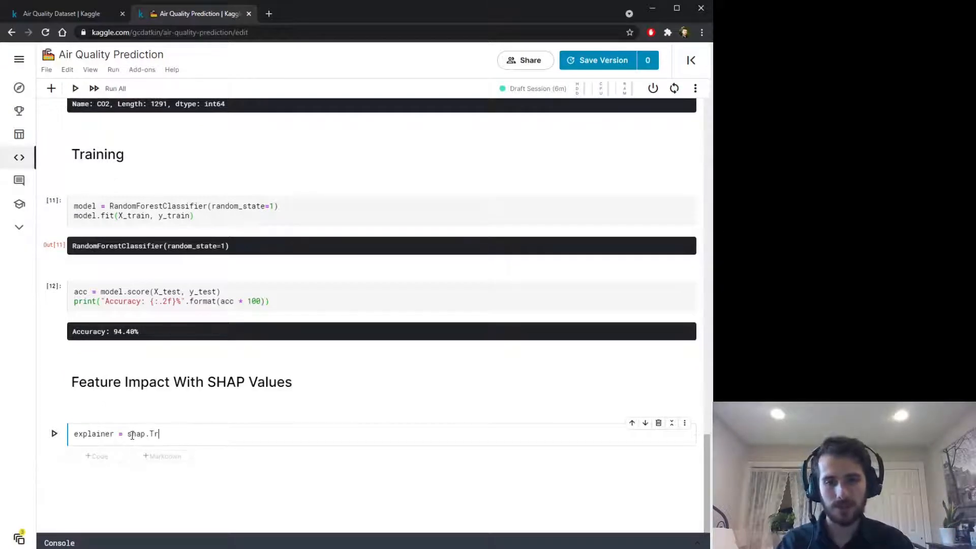
text(eeExplainer()
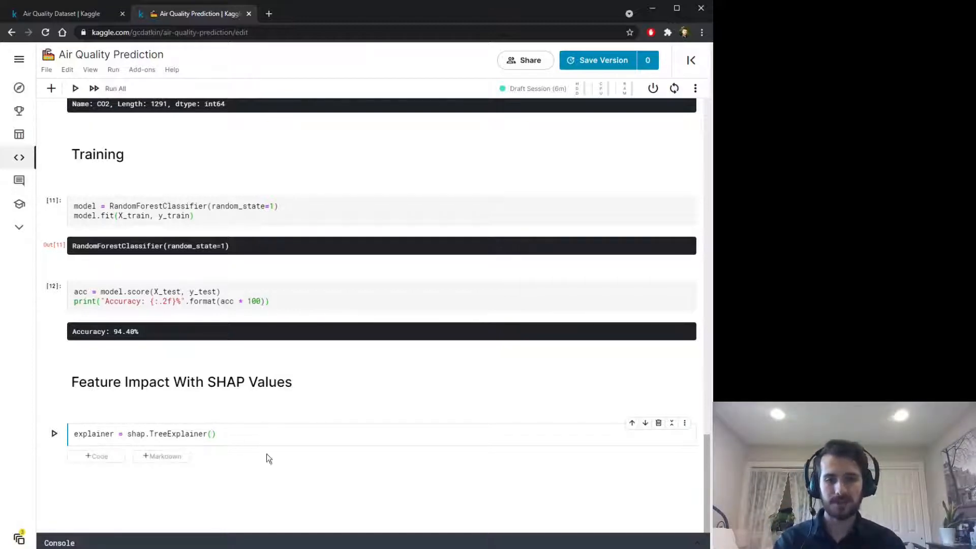
text(model)
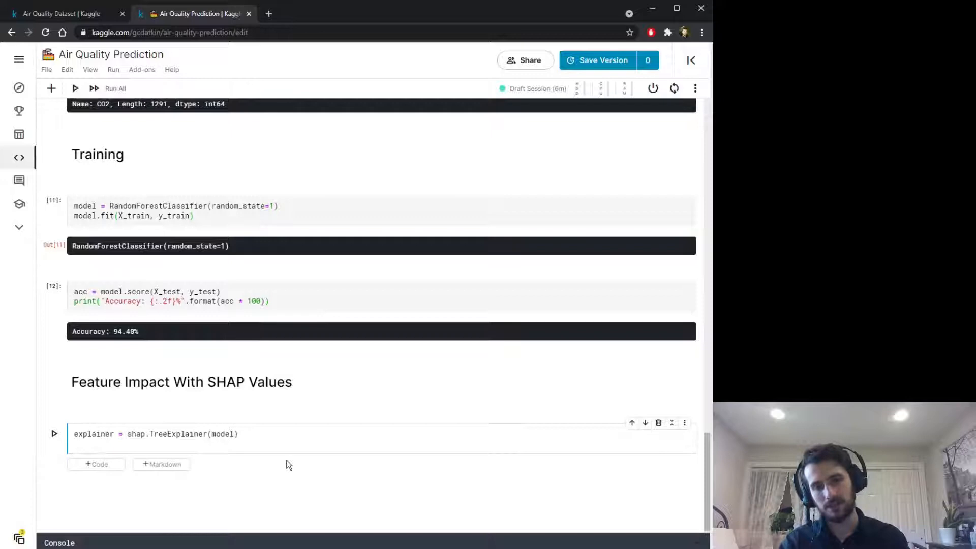
text(e)
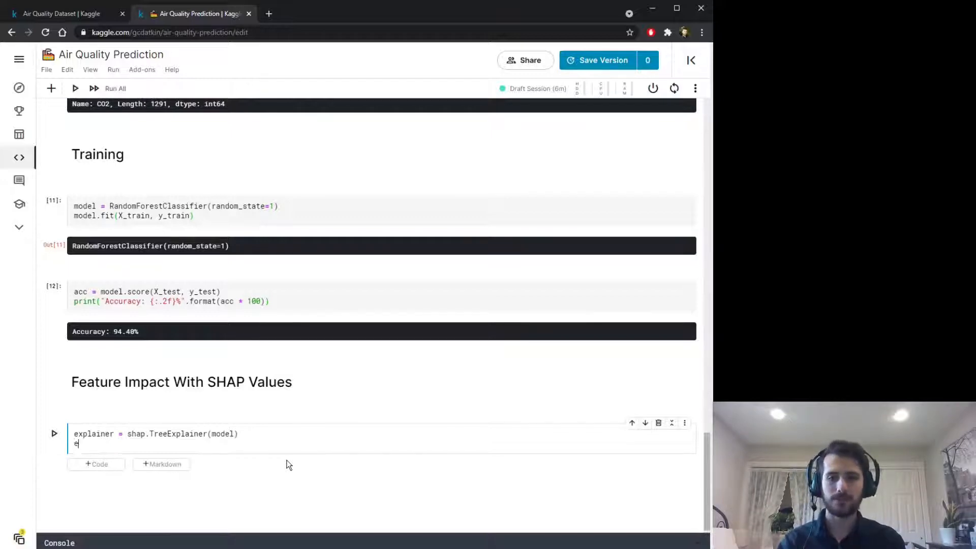
text(xplainer.shap)
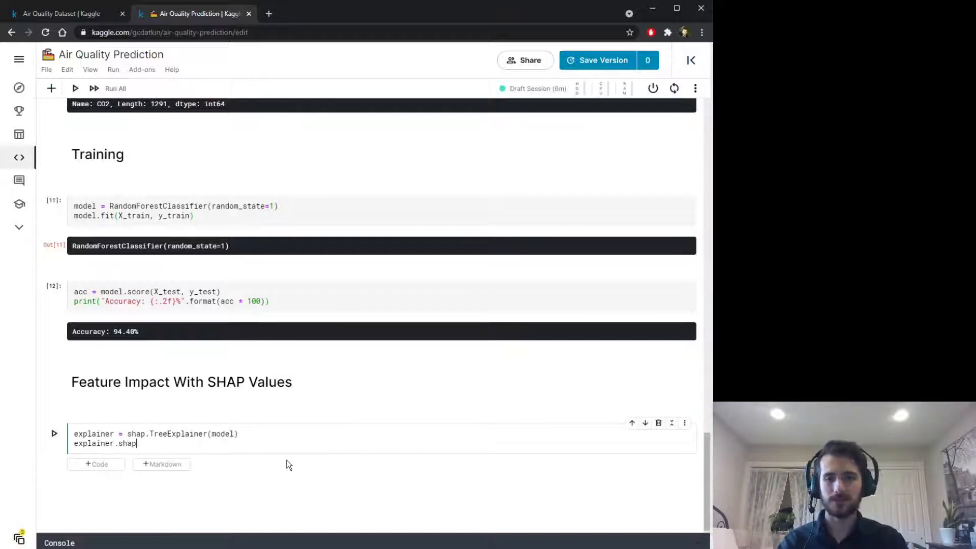
text(_values()
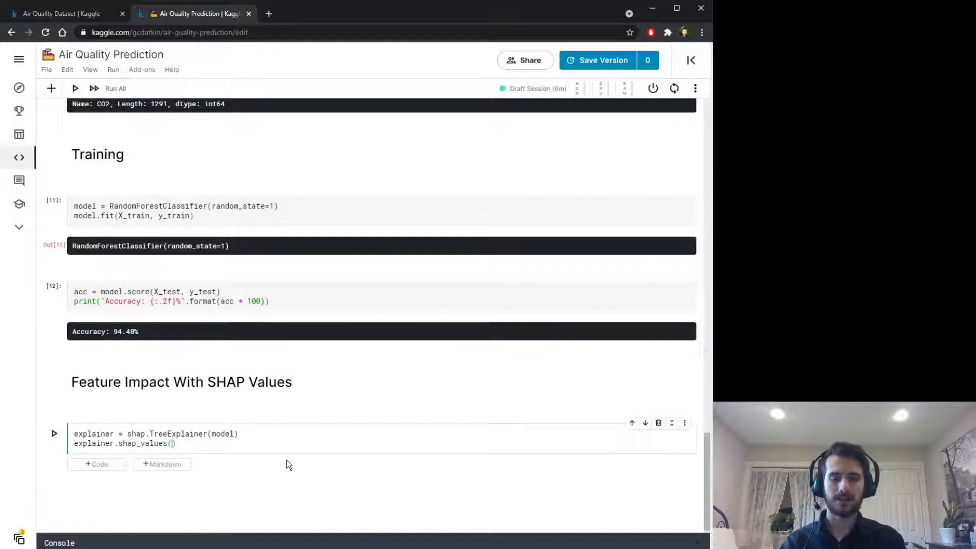
text(X_test)
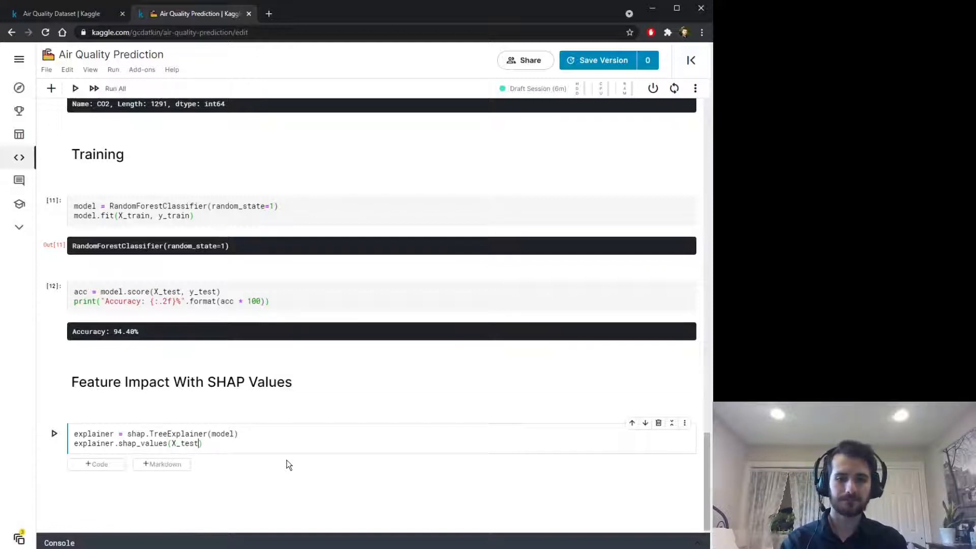
text(shap_values =)
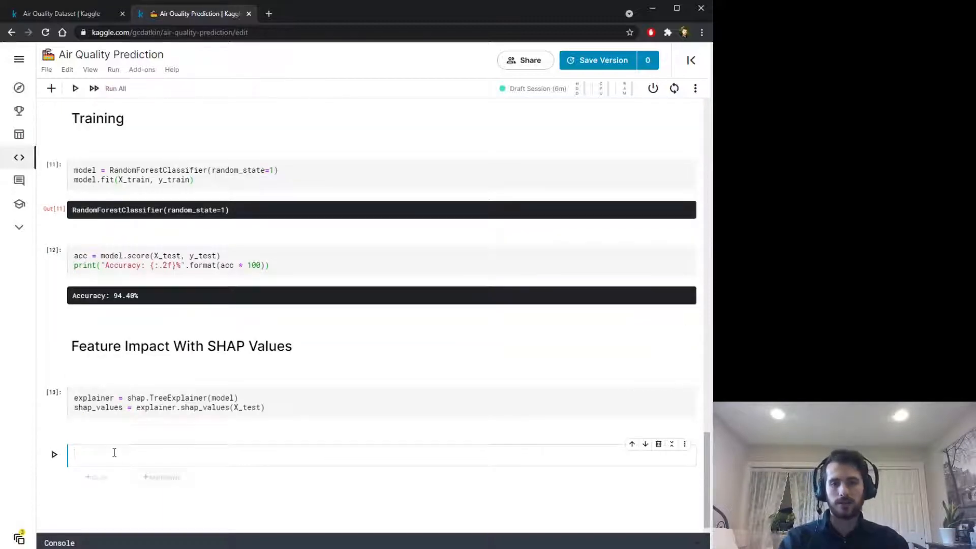
Step: Add shap.summary_plot(shap_values, X_test, class_names=model.classes_) and run the cell
scroll(down, 3)
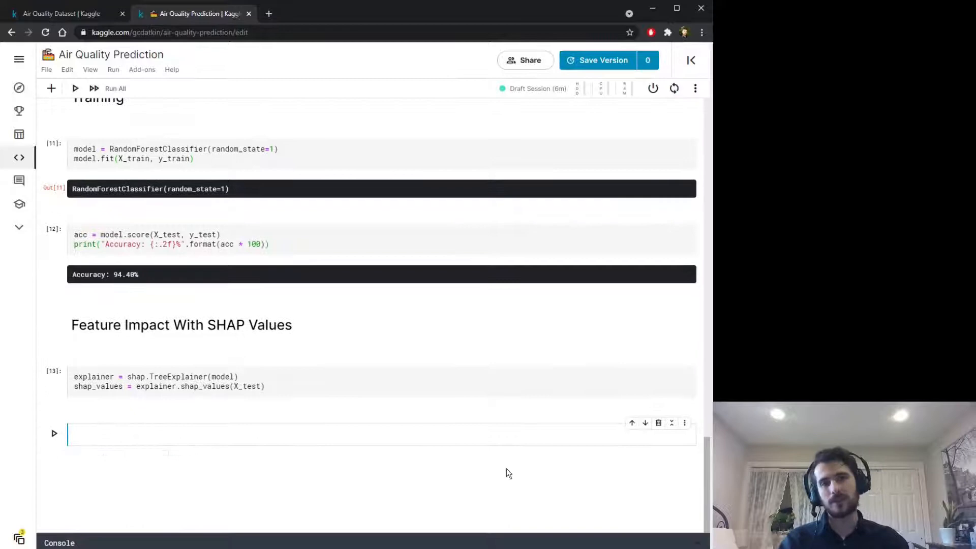
text(shap.summ)
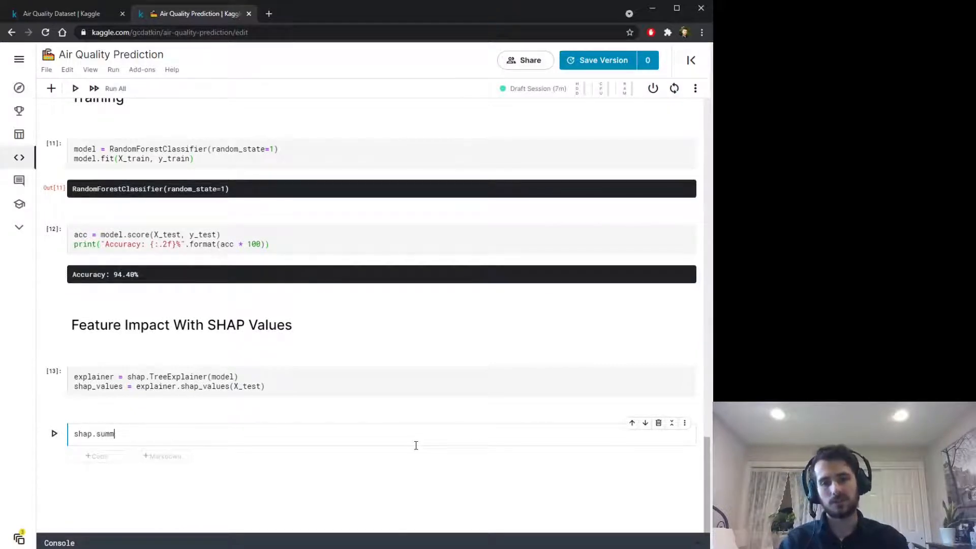
text(ary_plot())
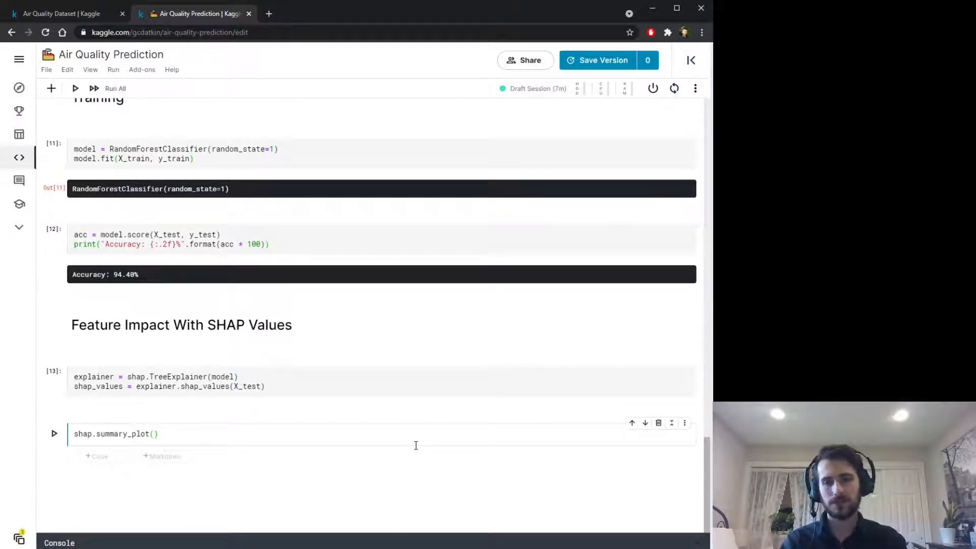
text(shap_values,)
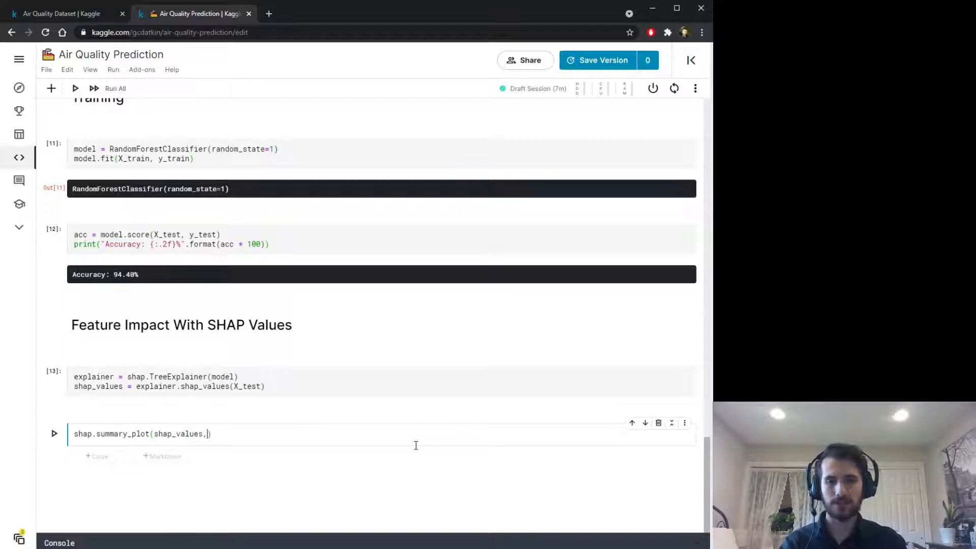
text(X_test, c)
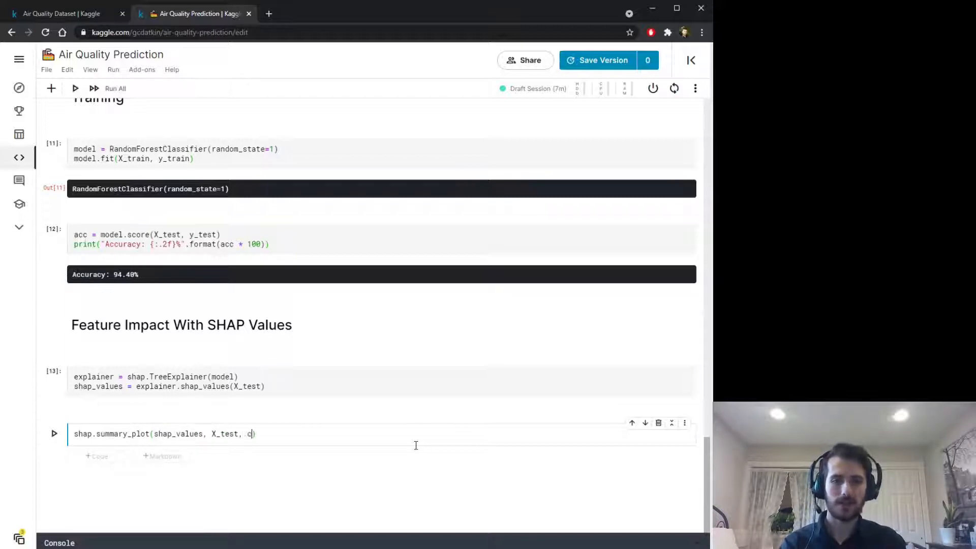
text(lass_names=)
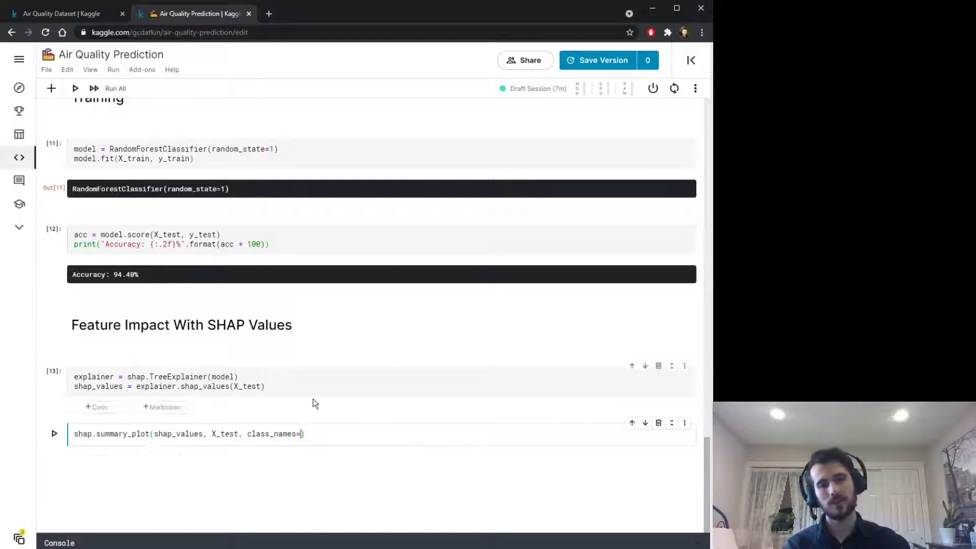
text(model.classes_)
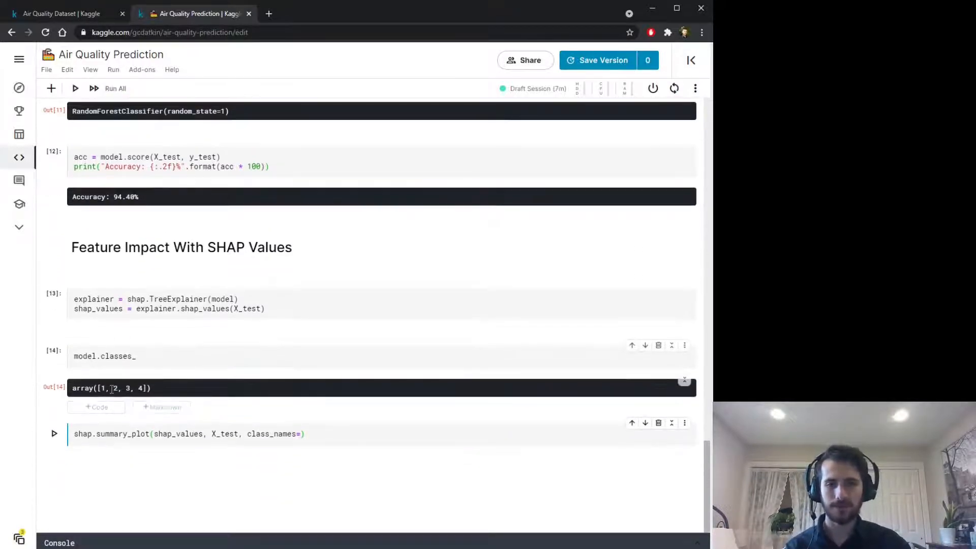
text(model.classes_)
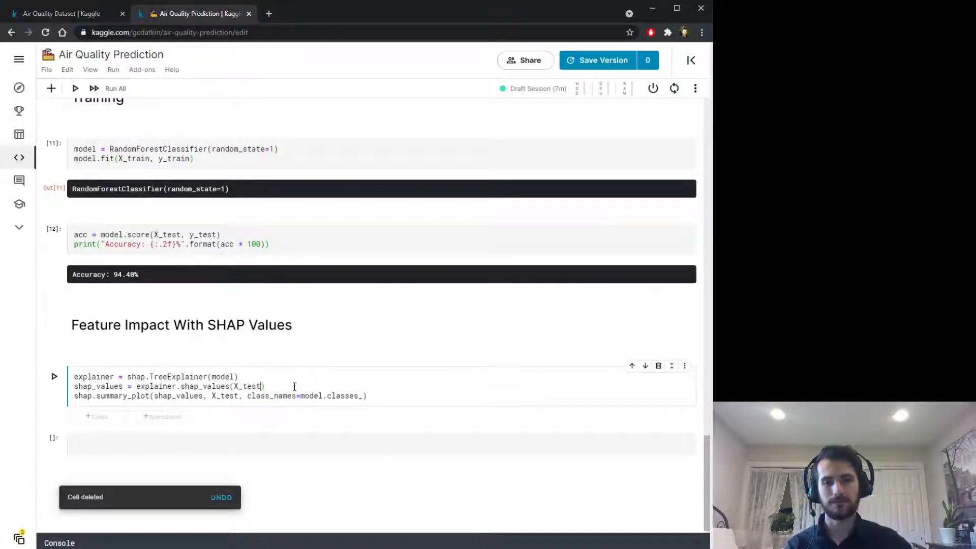
click(54, 376)
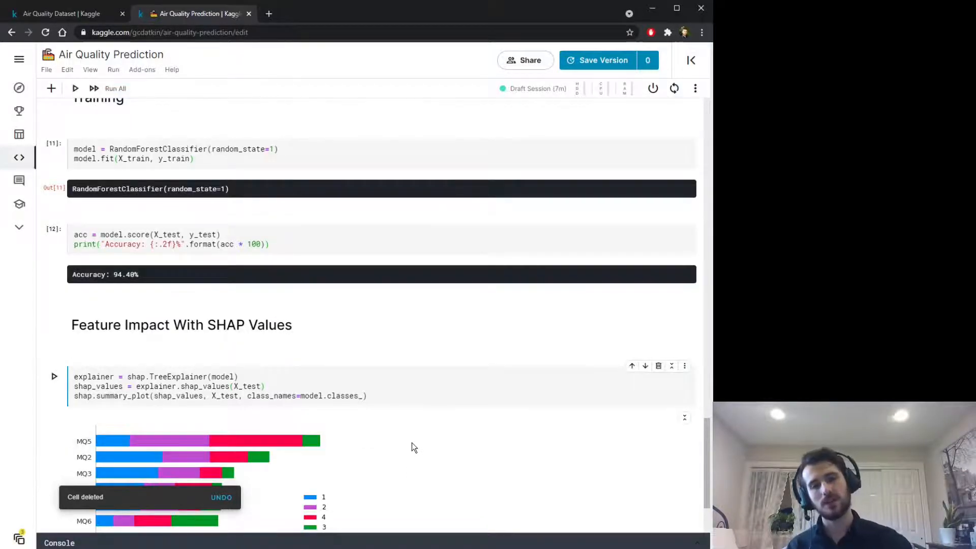
Step: Scroll down to view the SHAP bar chart for MQ1–MQ6 and the X_test table
scroll(down, 3)
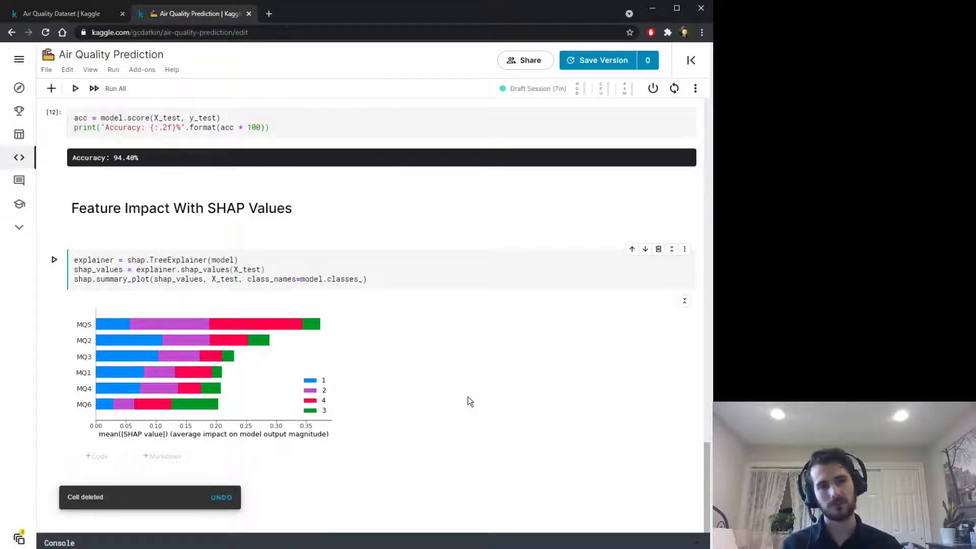
mouse_move(348, 347)
text(X_test)
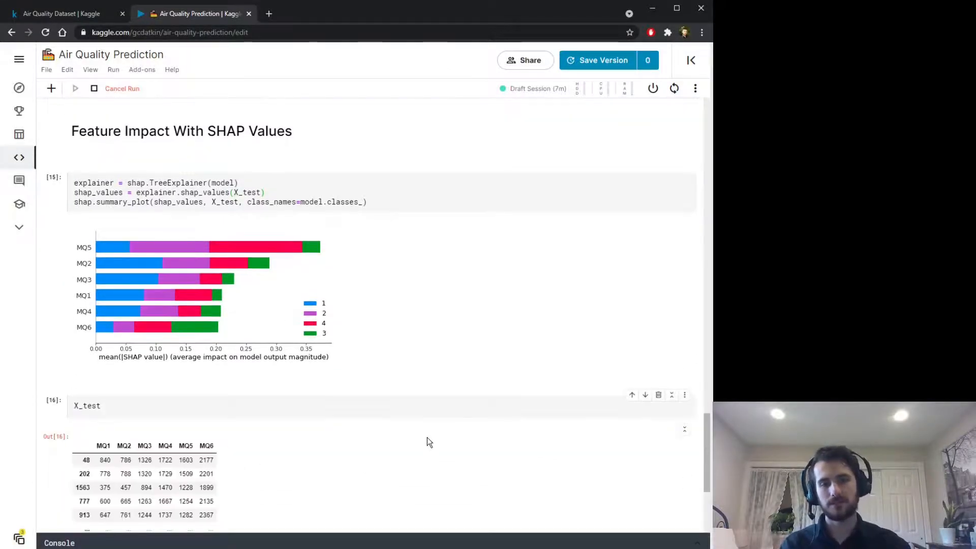
scroll(down, 3)
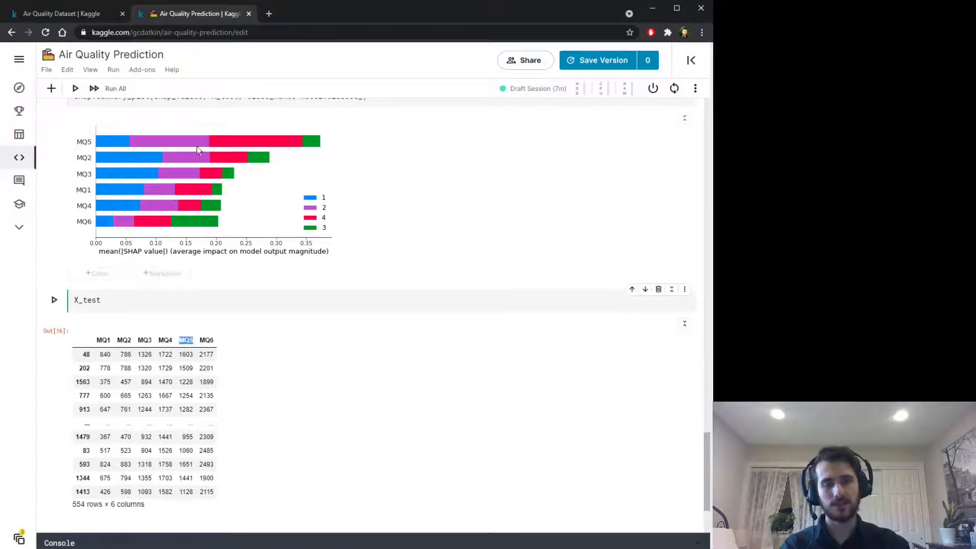
mouse_move(257, 255)
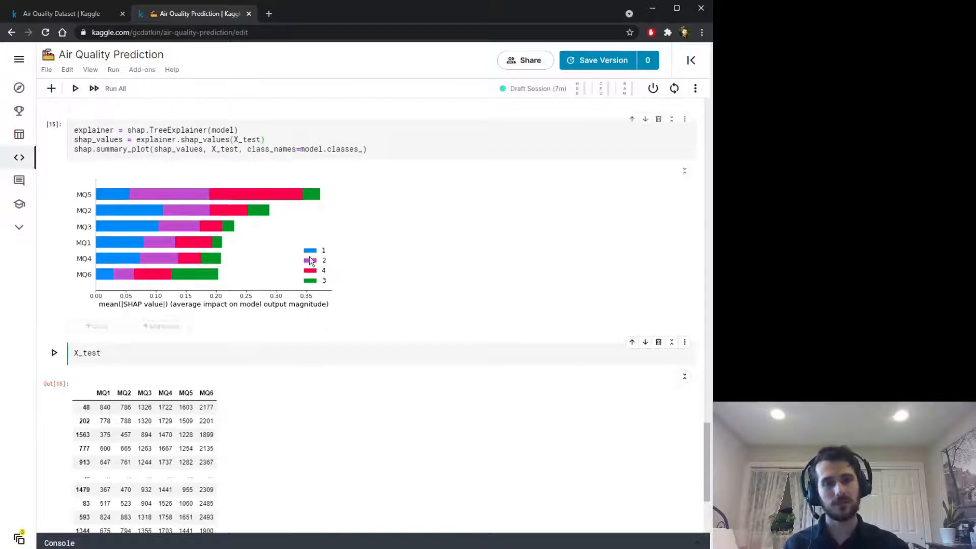
mouse_move(128, 204)
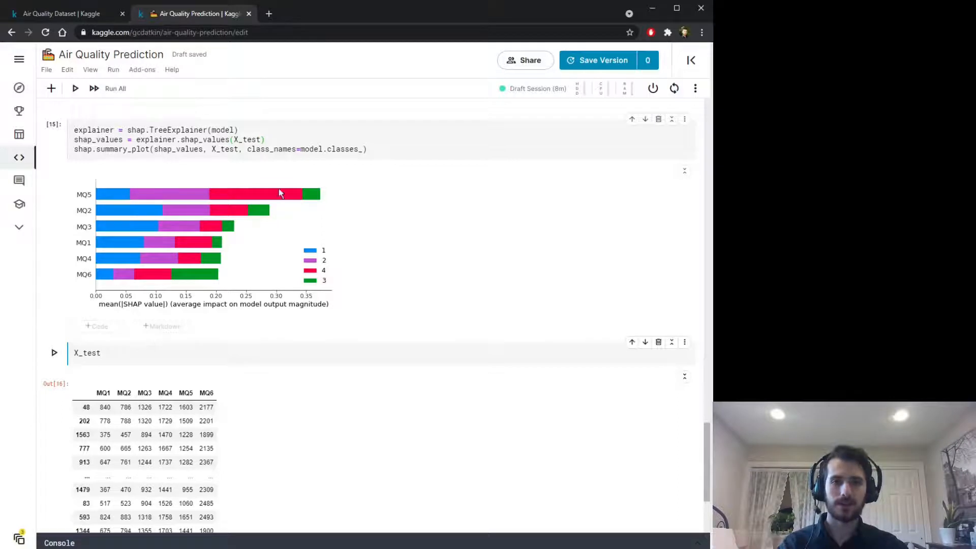
mouse_move(295, 204)
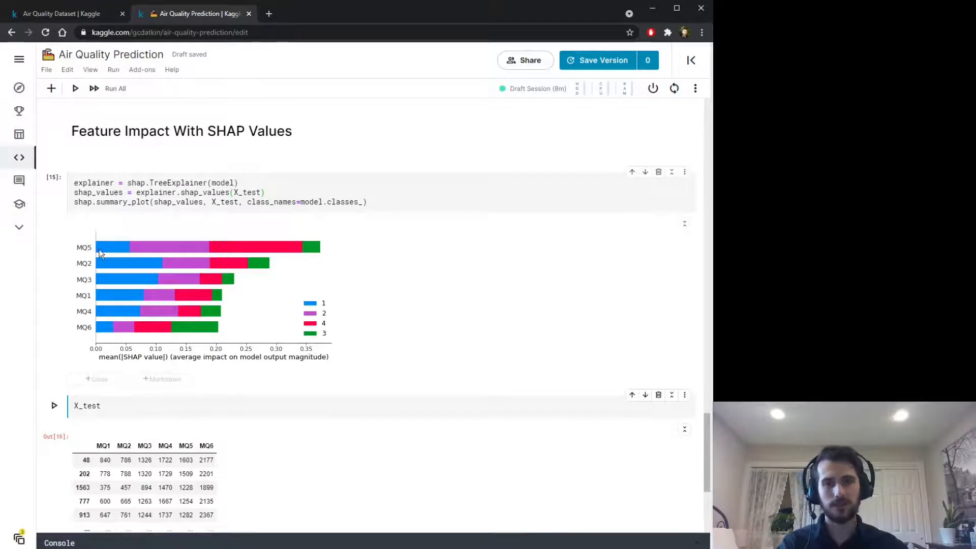
mouse_move(317, 253)
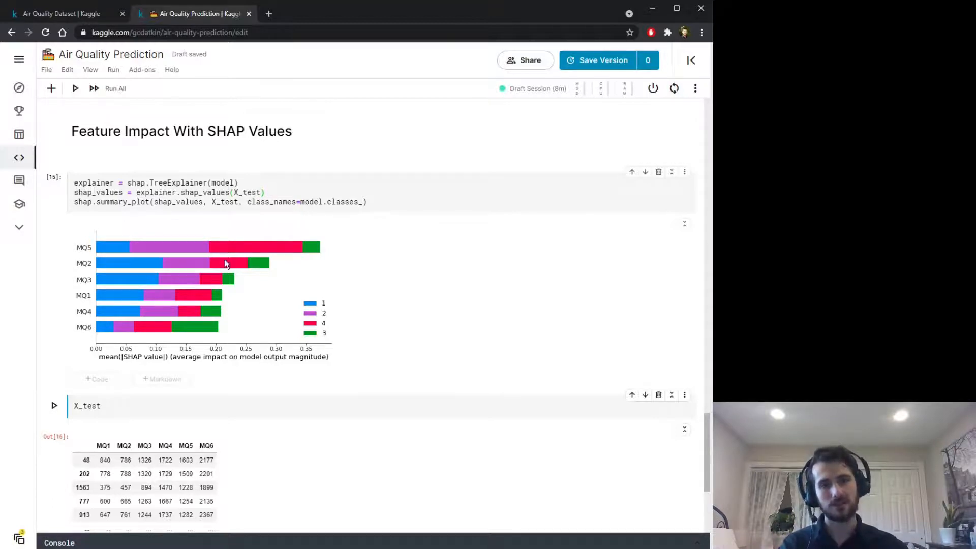
Step: Run model.predict_proba(X_test) to show class probability arrays and delete the X_test preview cell
text(model.predict_)
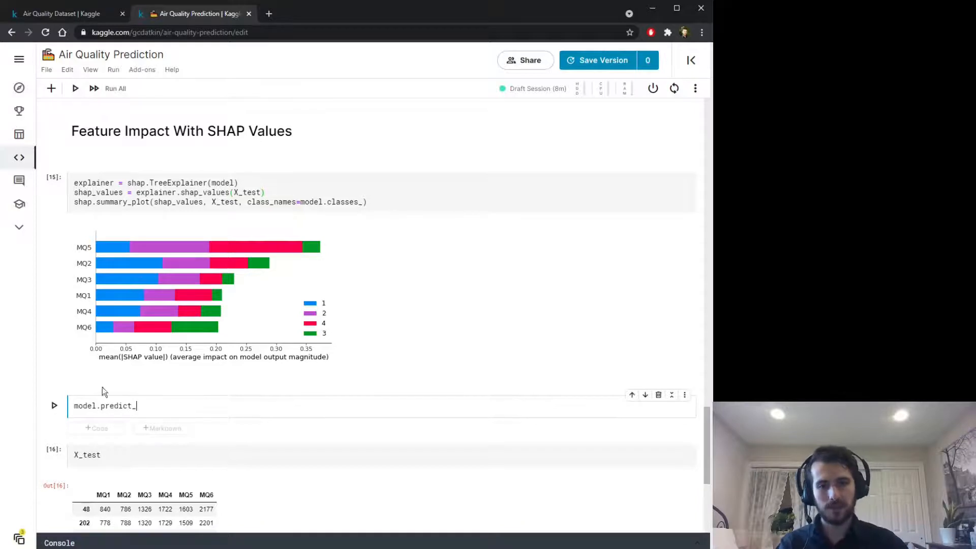
text(proba(X_test)
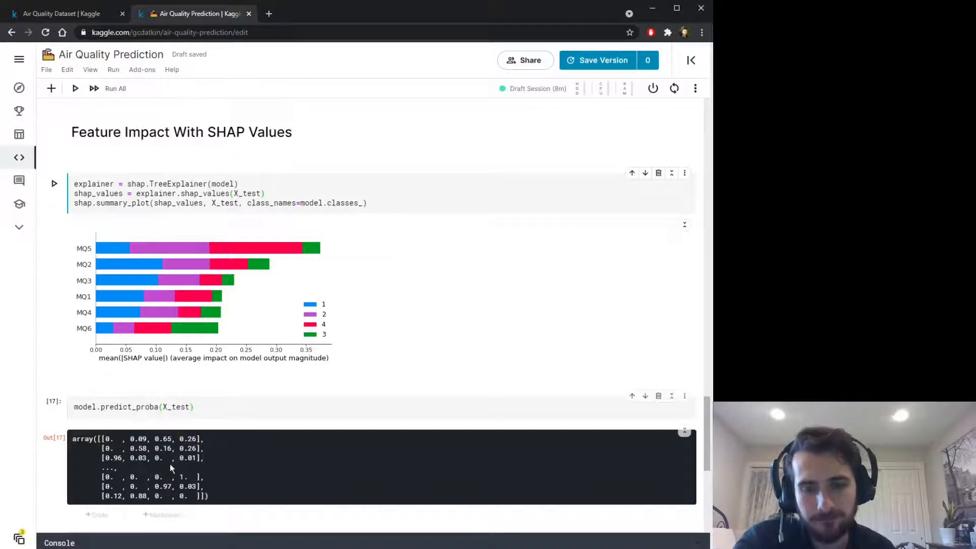
scroll(down, 3)
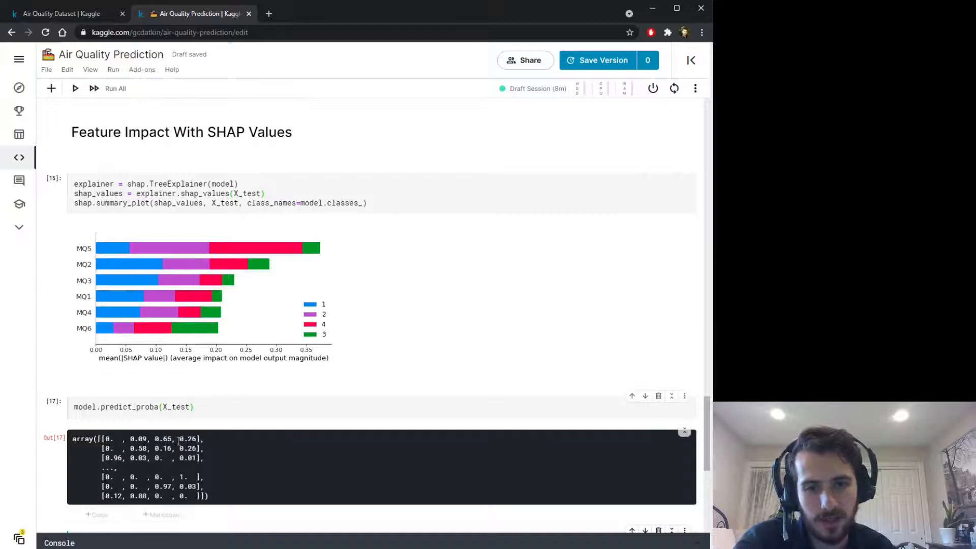
double_click(138, 439)
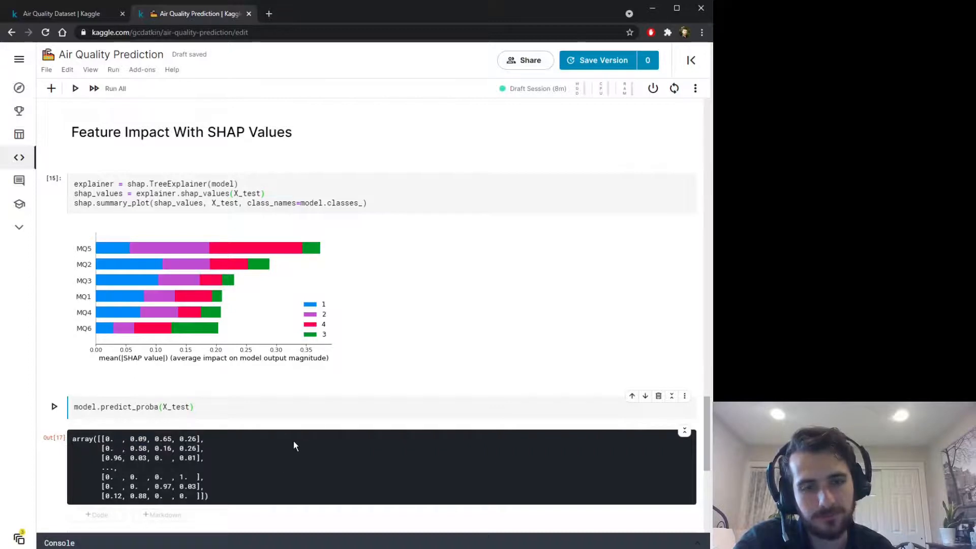
mouse_move(314, 255)
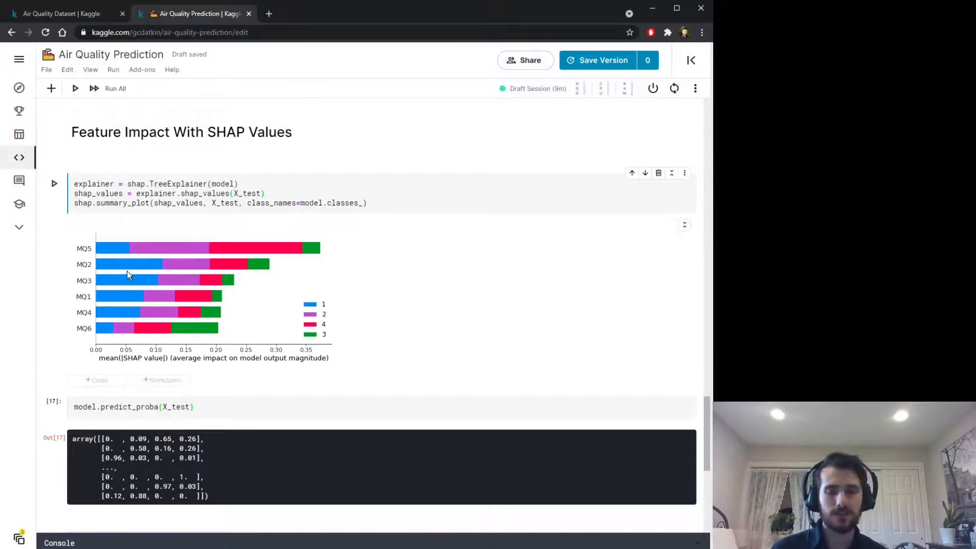
mouse_move(167, 312)
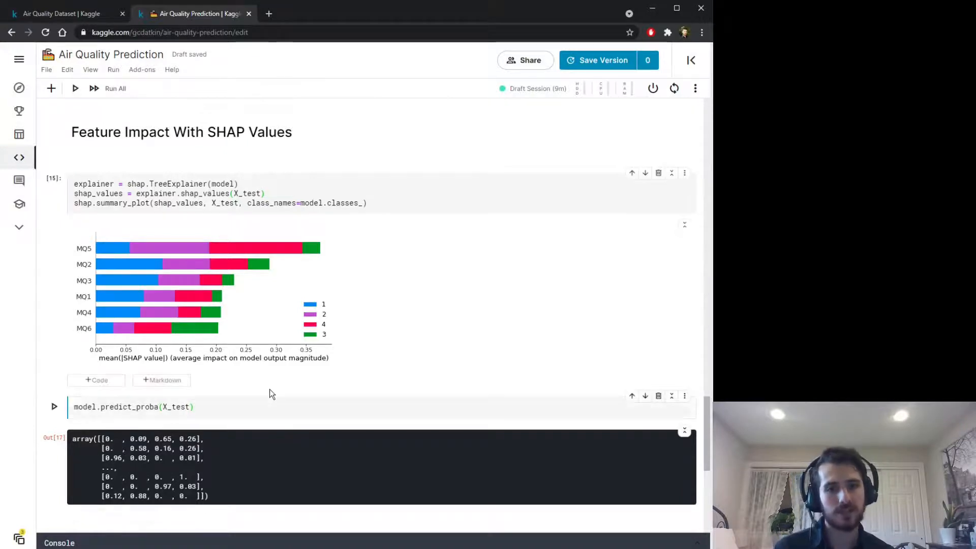
click(258, 406)
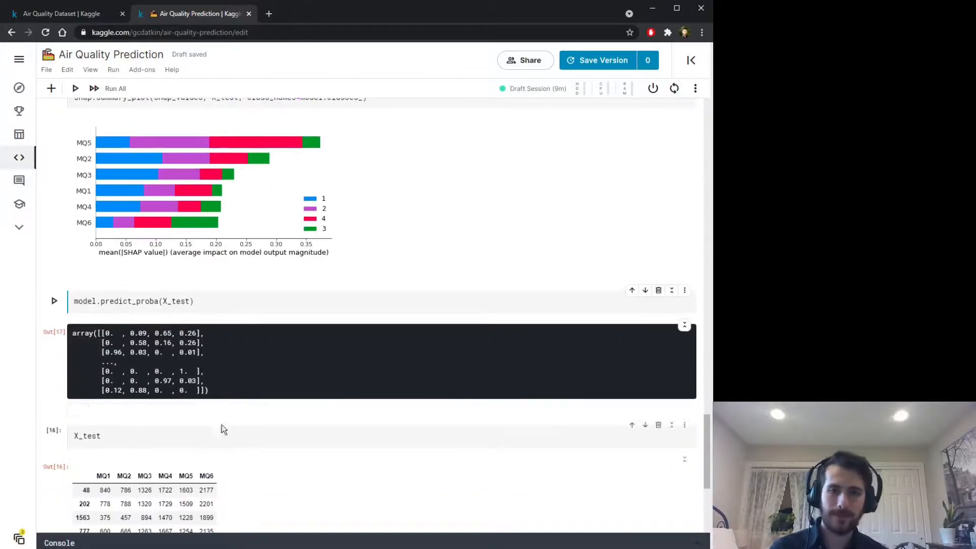
scroll(down, 3)
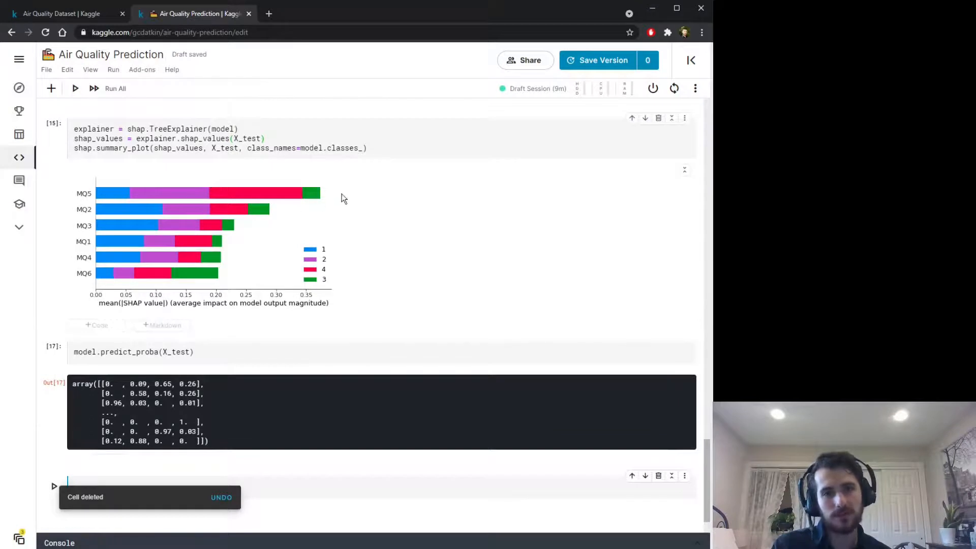
mouse_move(128, 189)
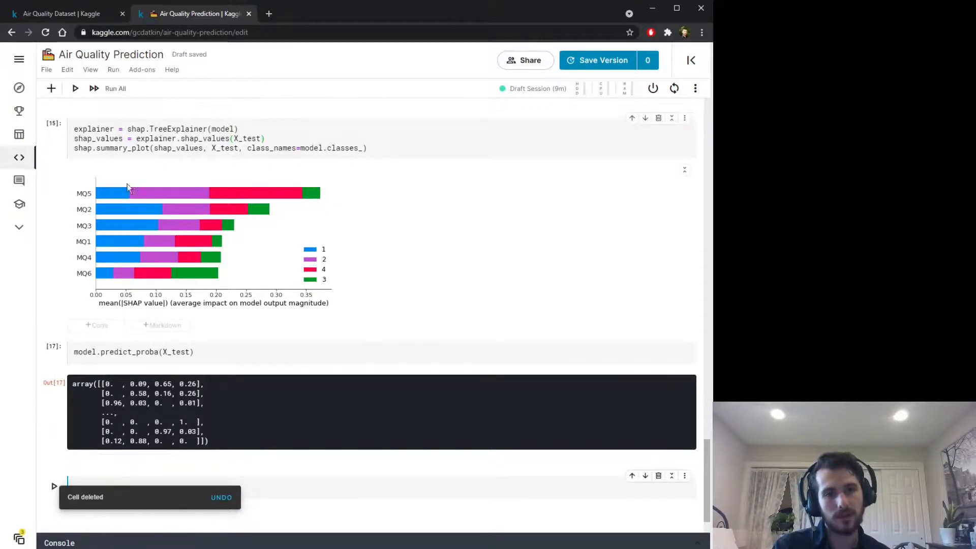
mouse_move(87, 267)
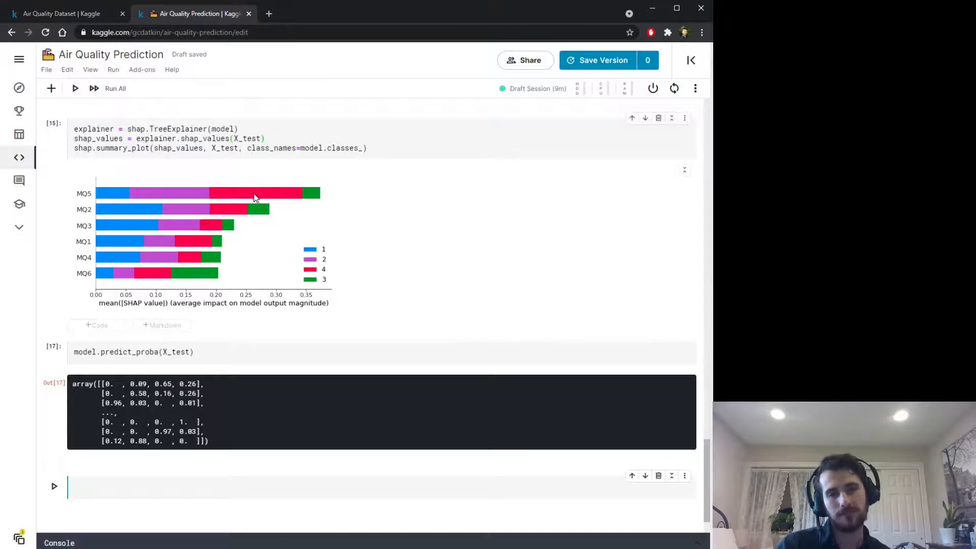
mouse_move(143, 311)
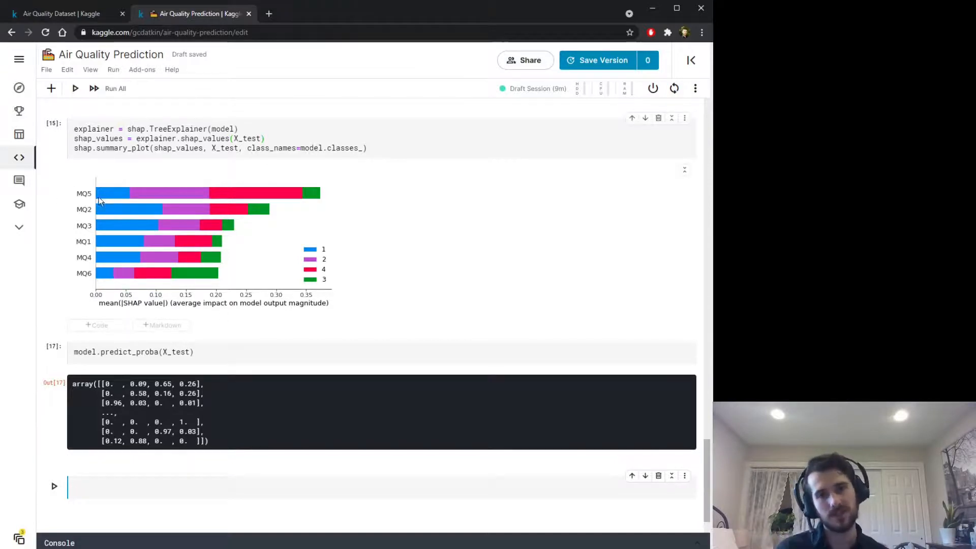
mouse_move(86, 280)
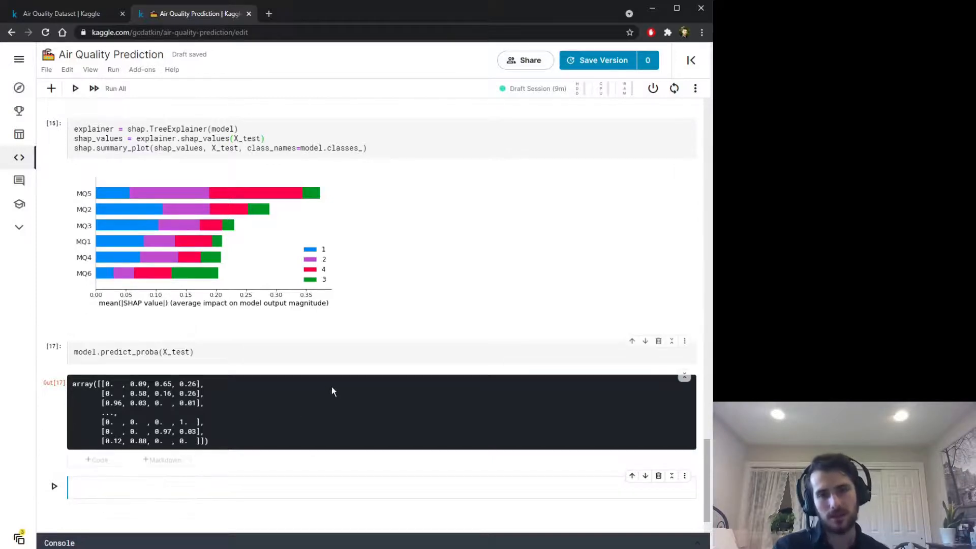
Step: Add .drop('MQ5', axis=1) to X_train and X_test so the forest retrains without MQ5
text(model.fit(X_train, y_train)
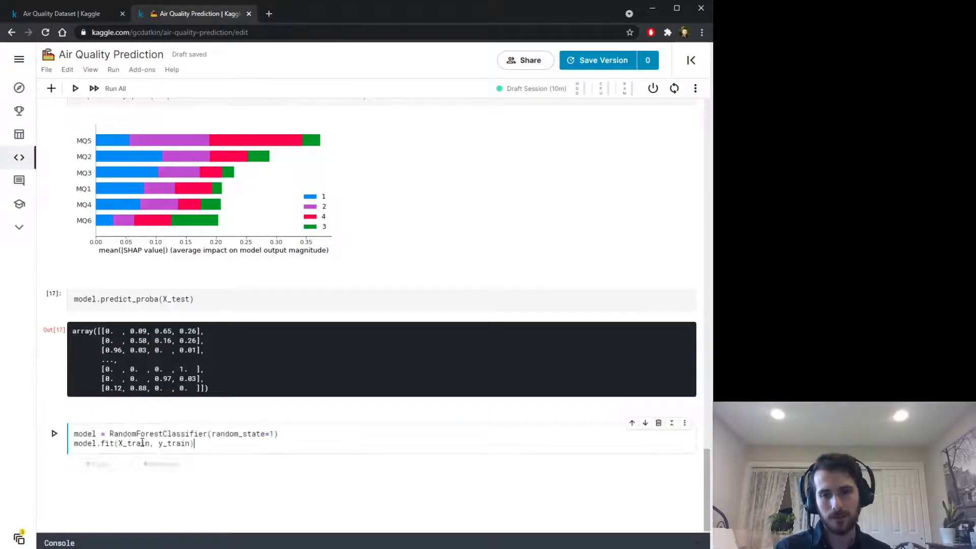
text(.dro)
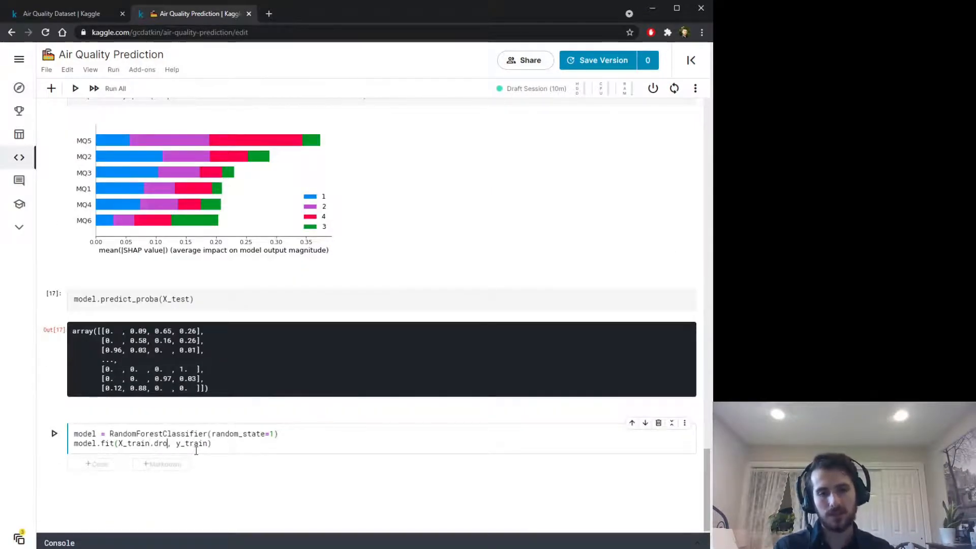
text(('MQ)
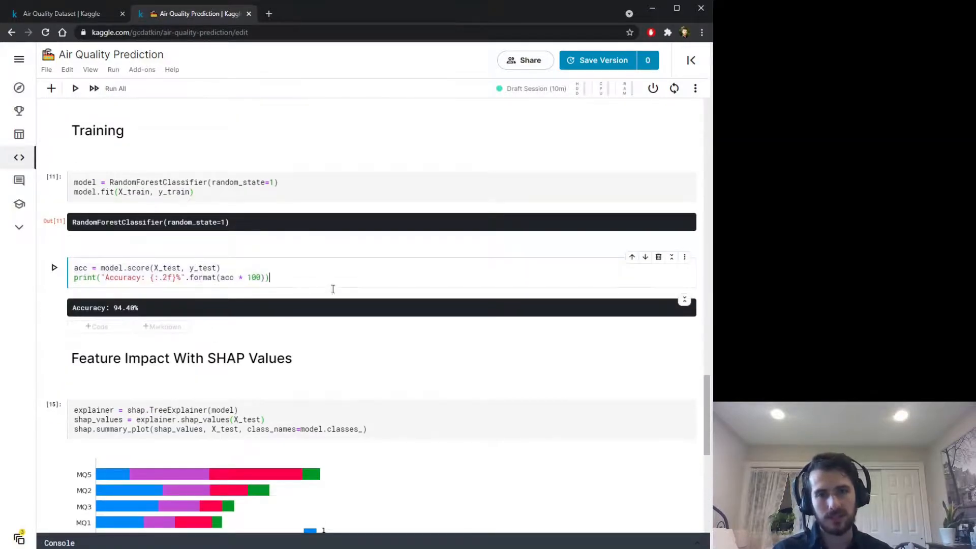
scroll(down, 3)
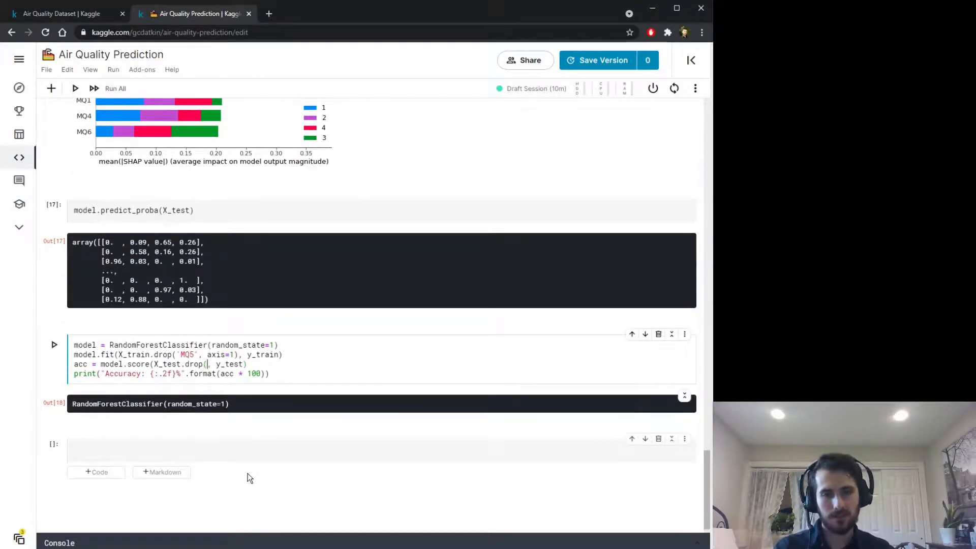
text('MQ5')
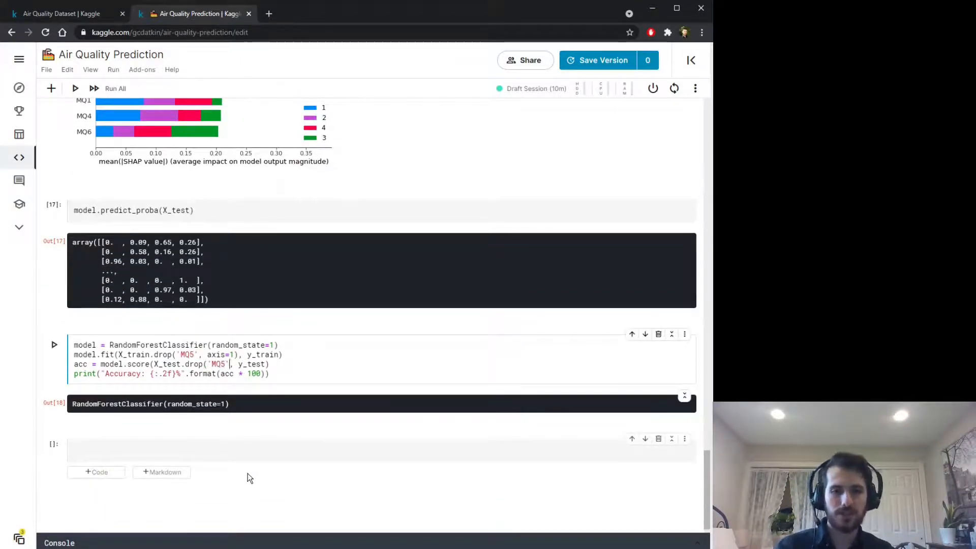
text(, axis=1))
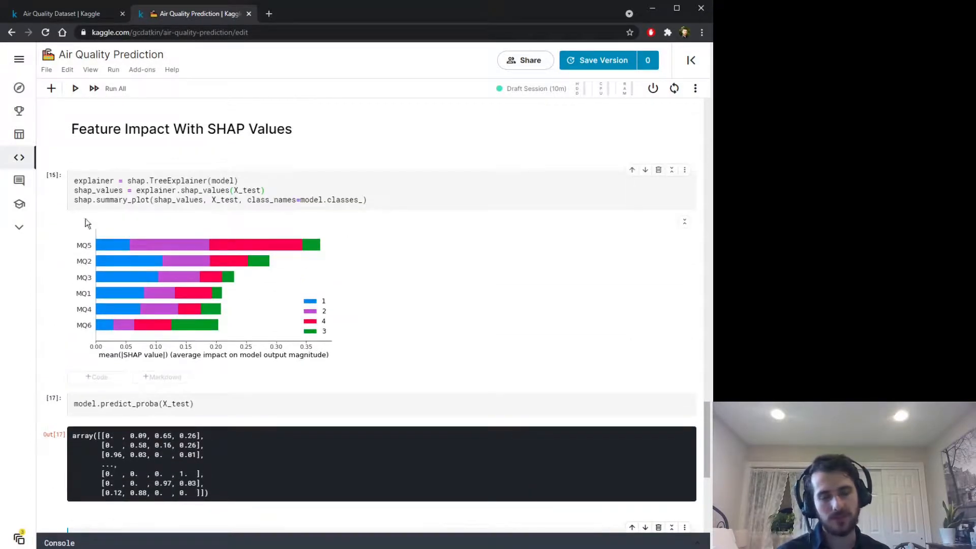
Step: Scroll through the outputs of the forests retrained without MQ1, MQ2 and MQ6
scroll(down, 3)
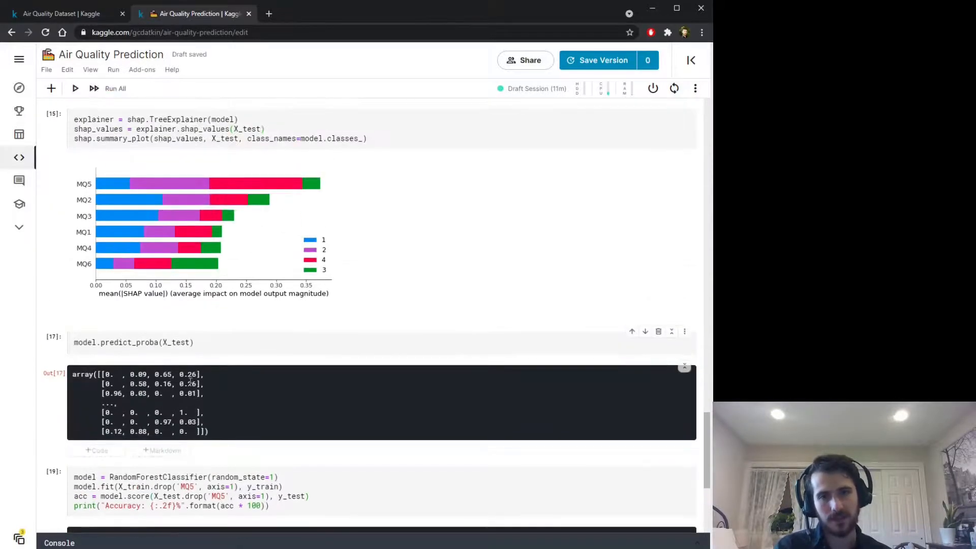
scroll(down, 3)
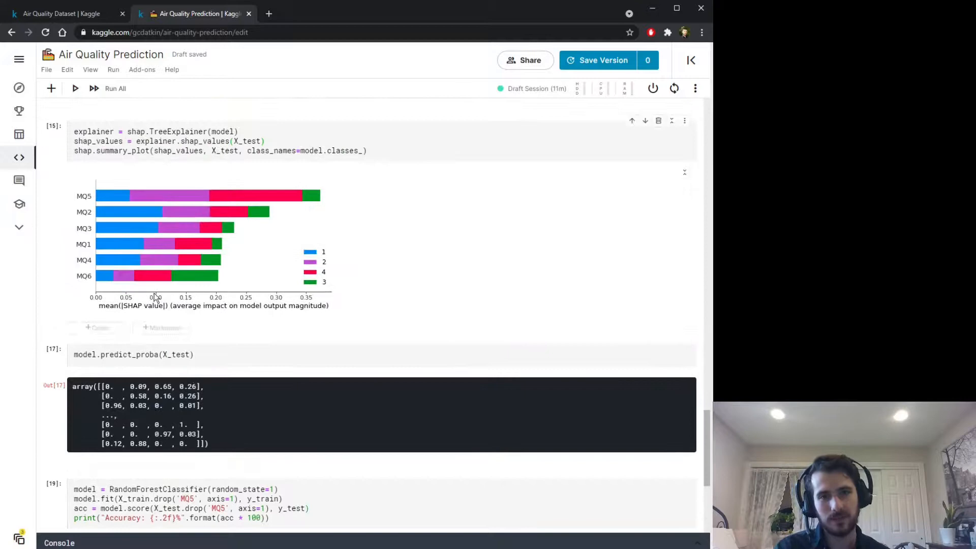
mouse_move(177, 249)
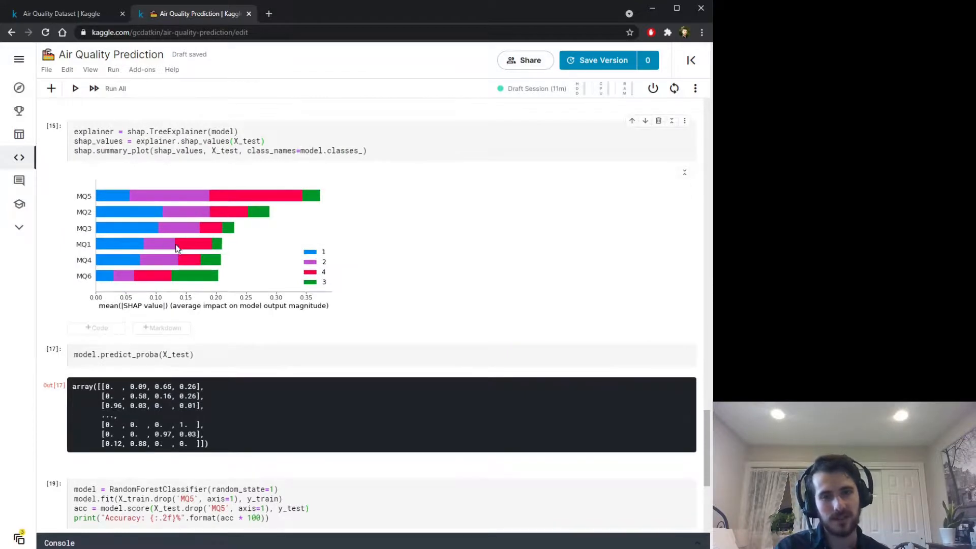
scroll(down, 3)
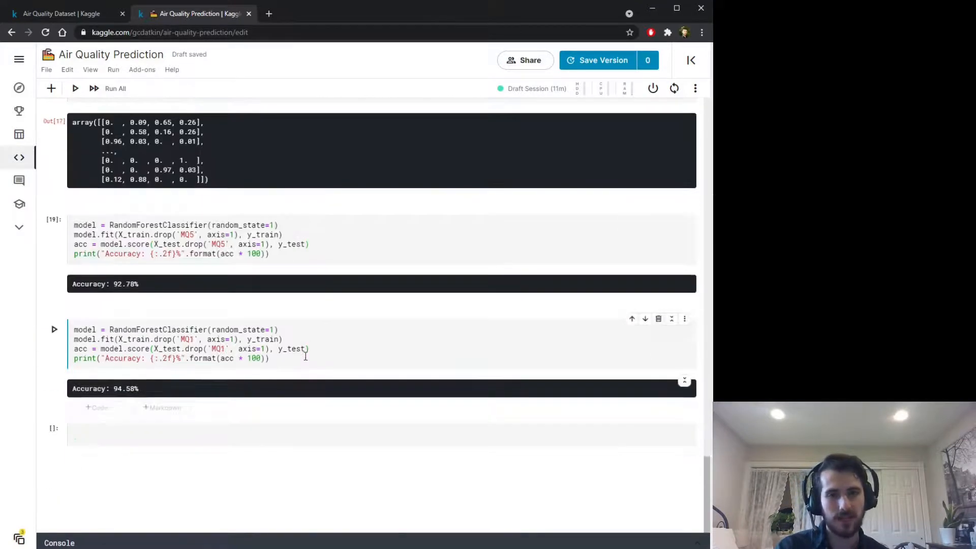
scroll(up, 3)
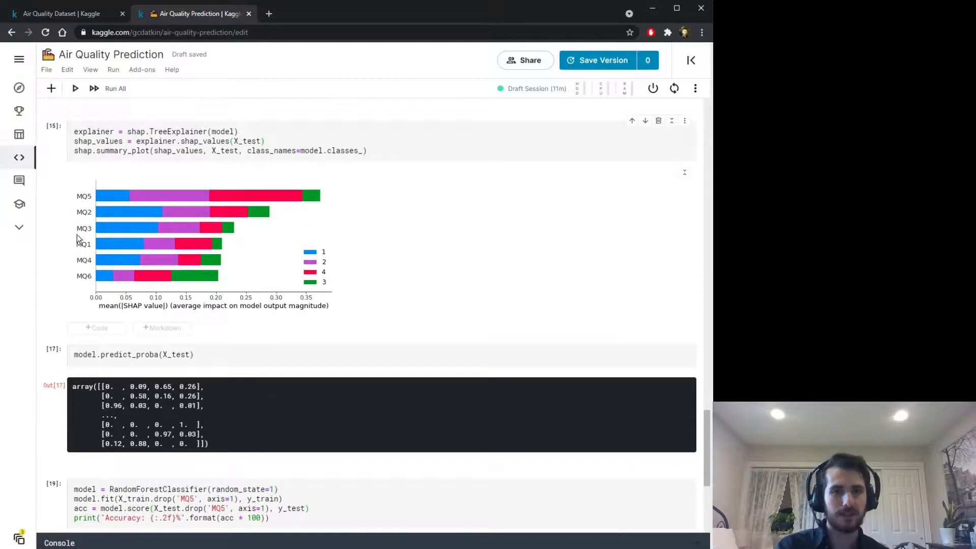
mouse_move(198, 242)
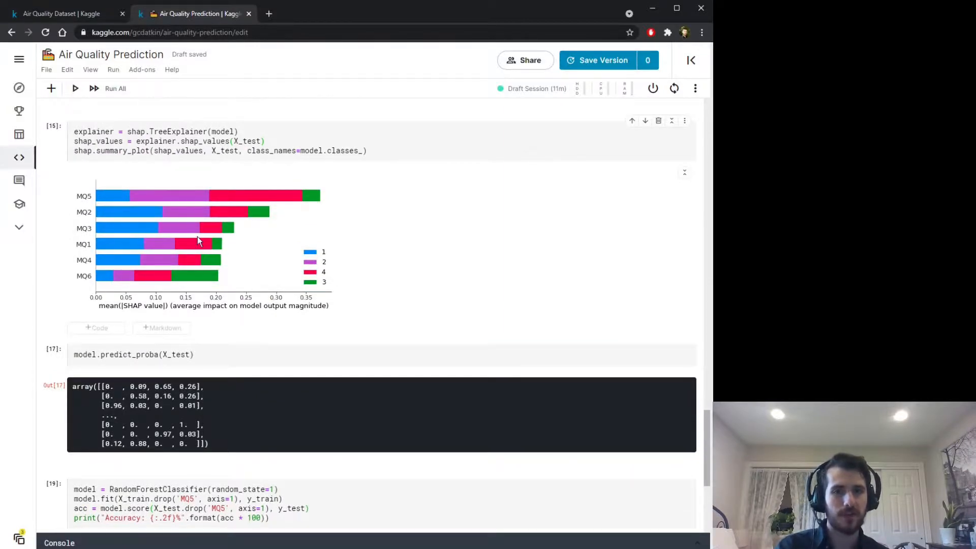
mouse_move(145, 251)
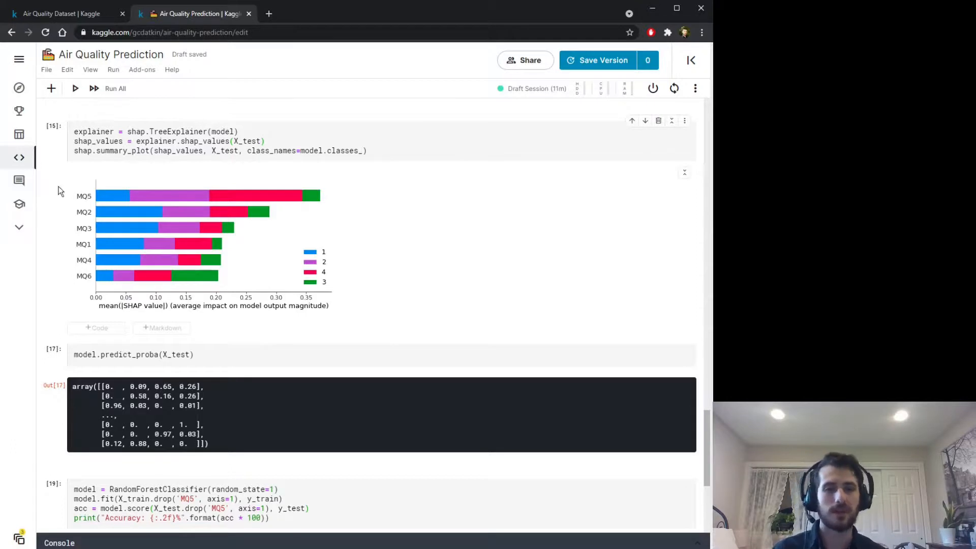
mouse_move(142, 277)
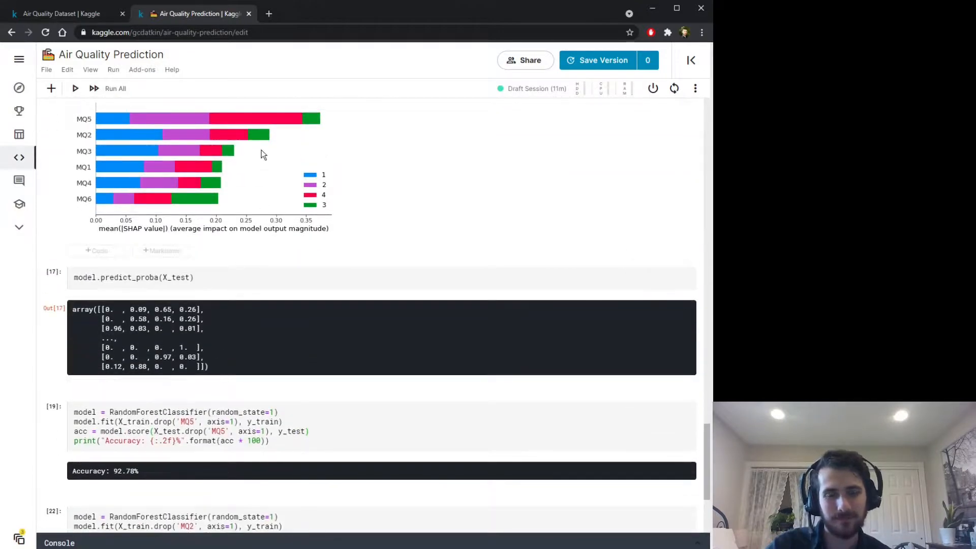
mouse_move(110, 140)
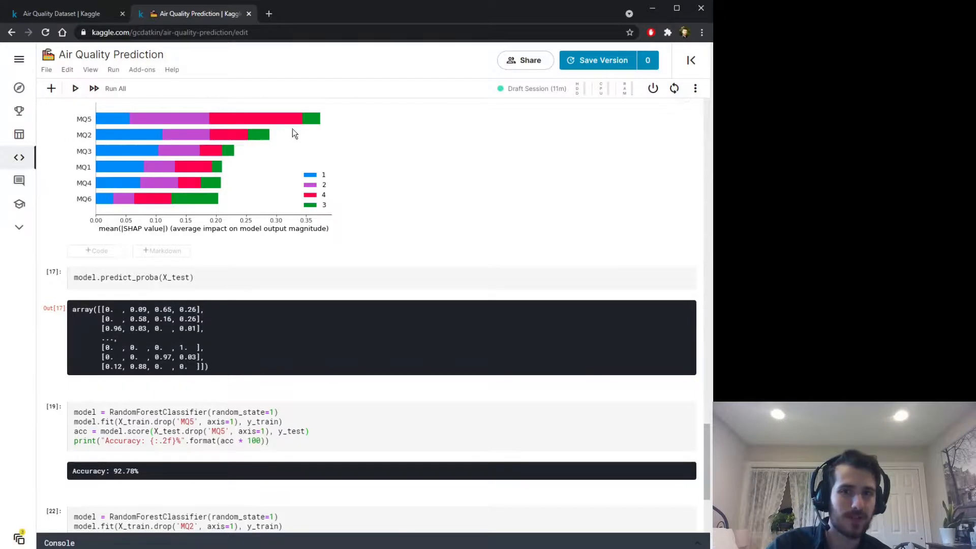
scroll(down, 3)
text(6)
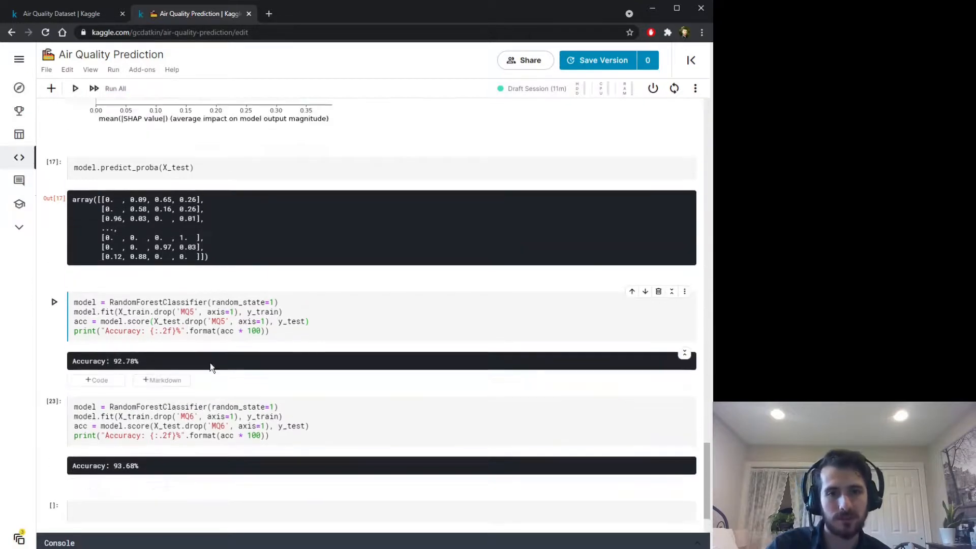
Step: Delete the single-feature retraining cells (MQ3 and MQ5 drops) with their trash icons
scroll(down, 3)
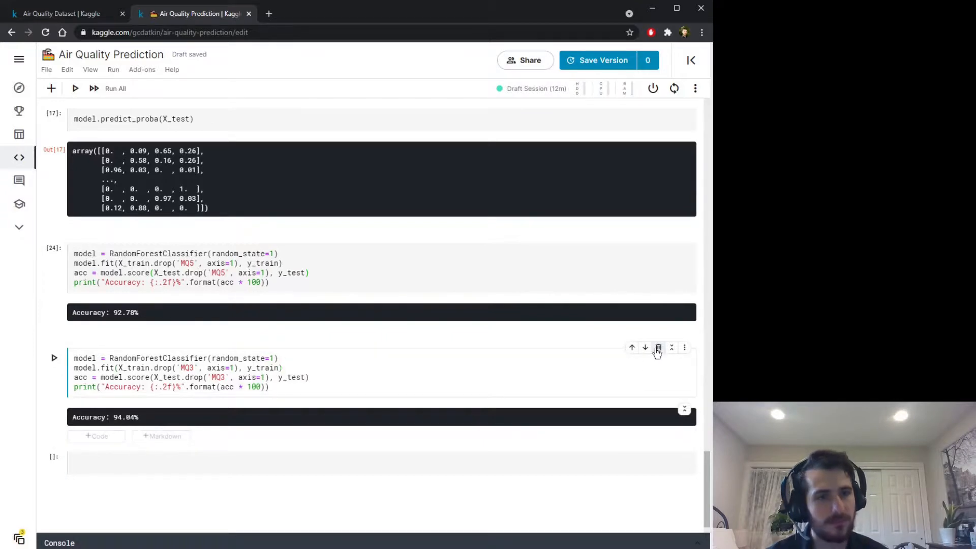
click(658, 347)
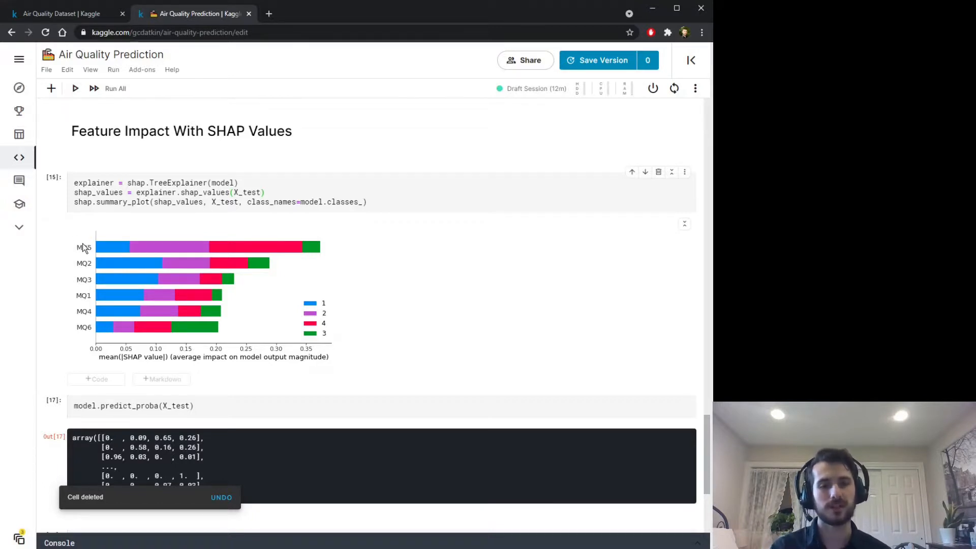
mouse_move(196, 338)
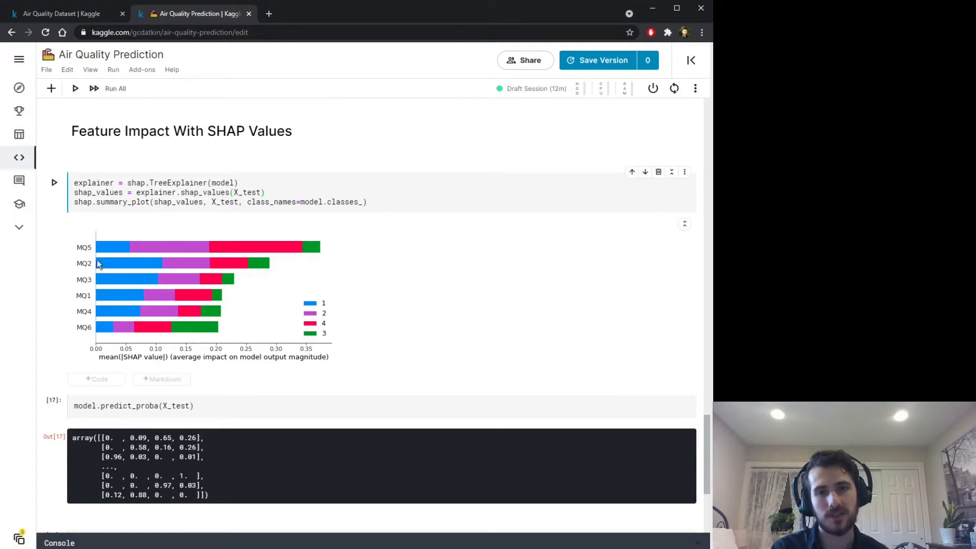
mouse_move(95, 245)
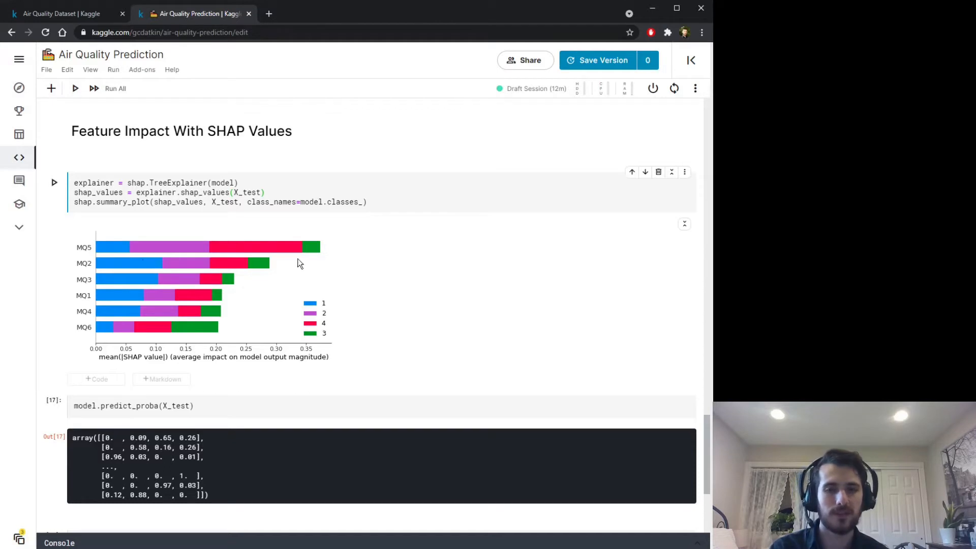
mouse_move(280, 330)
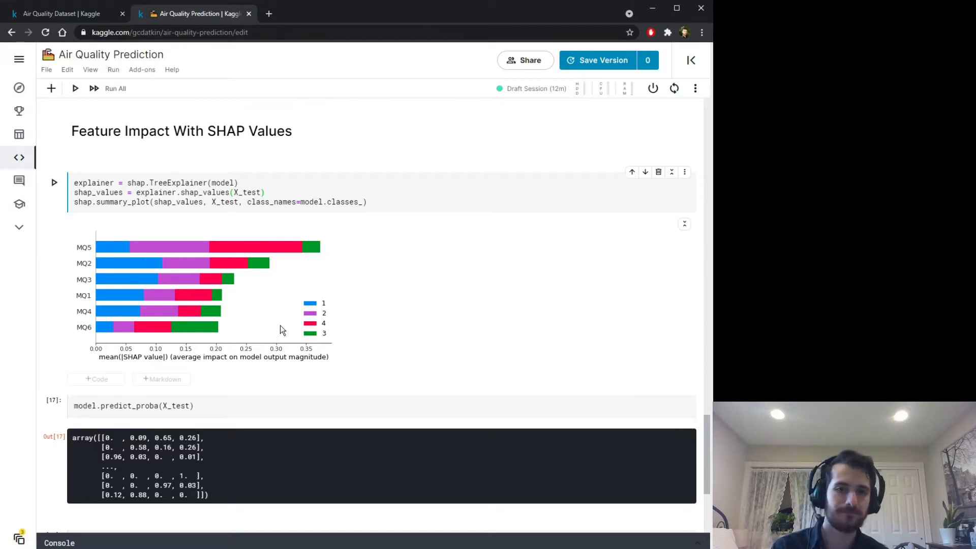
scroll(down, 3)
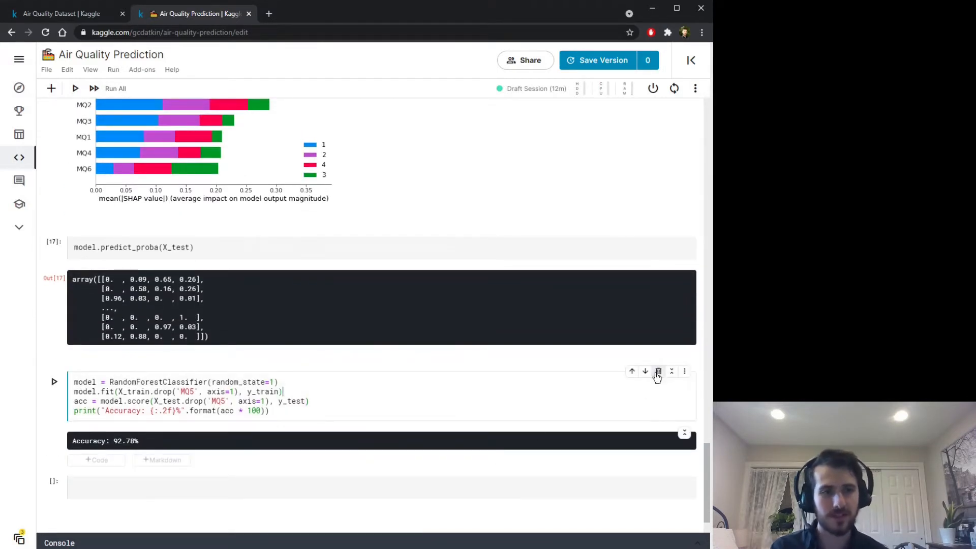
click(657, 371)
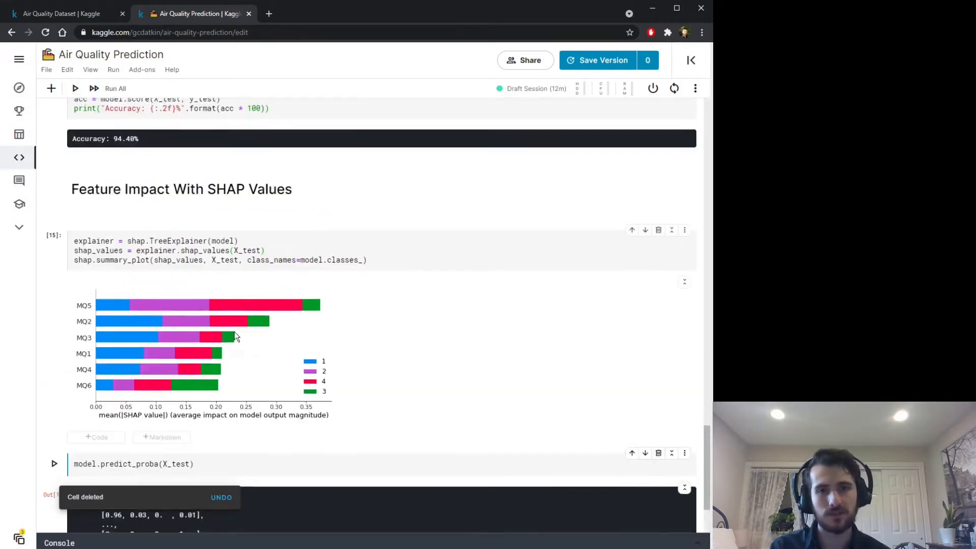